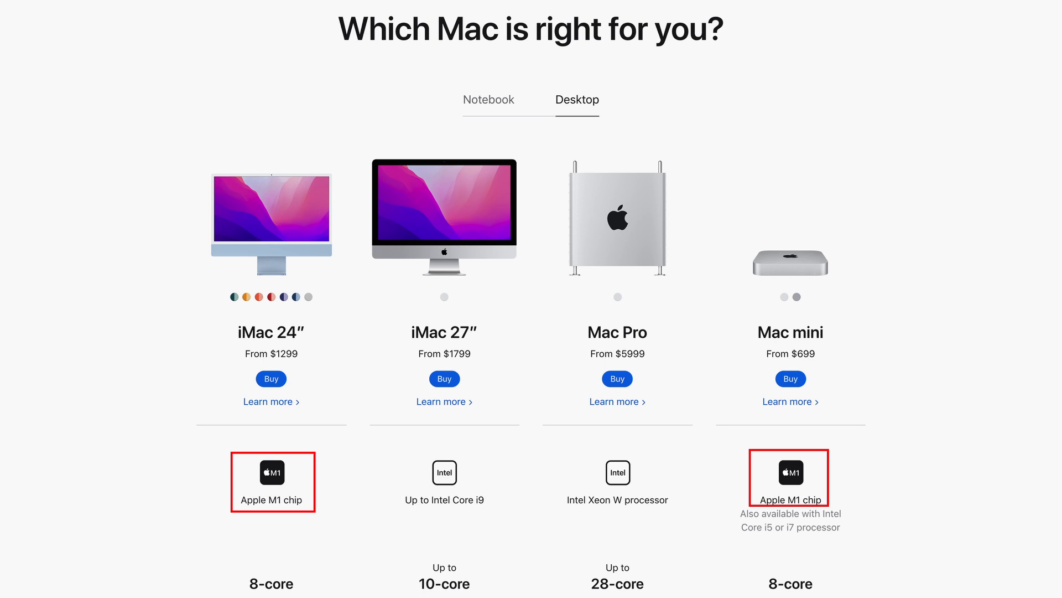
Step: Skim the UTM Windows 11 ARM guide and the Computerworld article, then land on uupdump.net
left_click(488, 100)
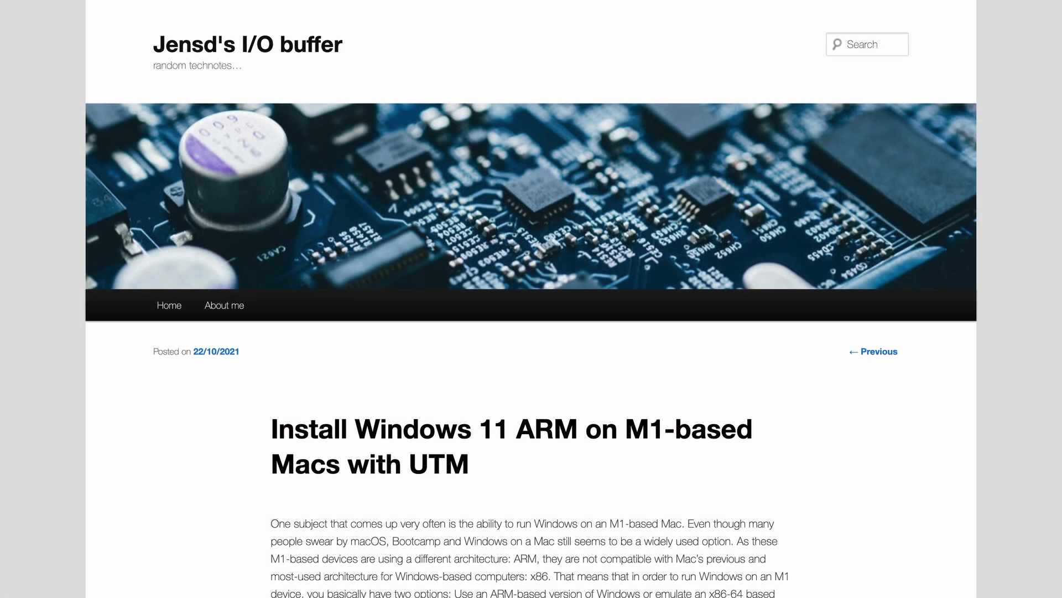
scroll("down", 3)
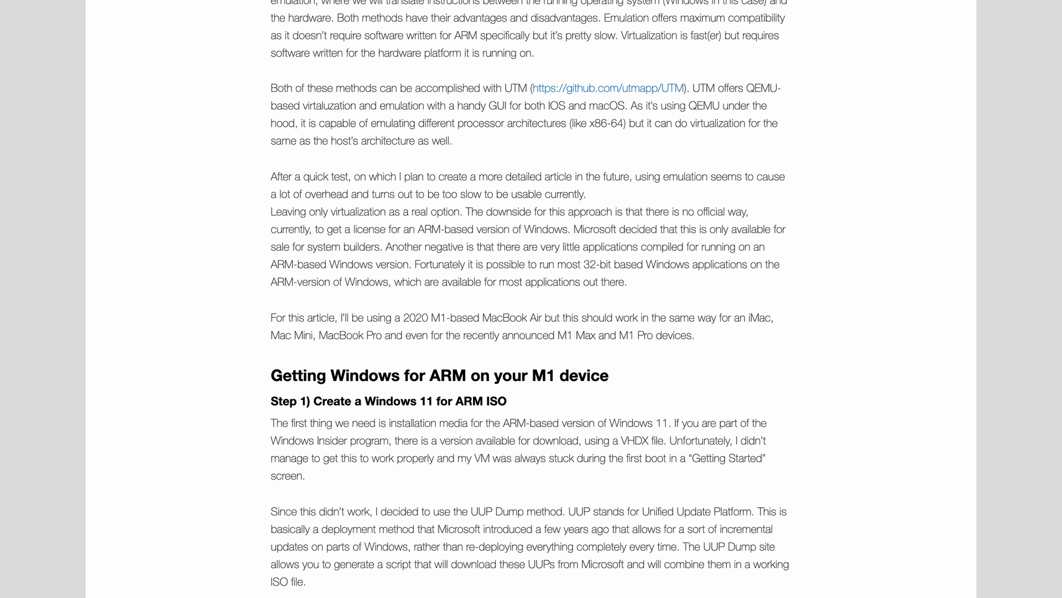
scroll("down", 3)
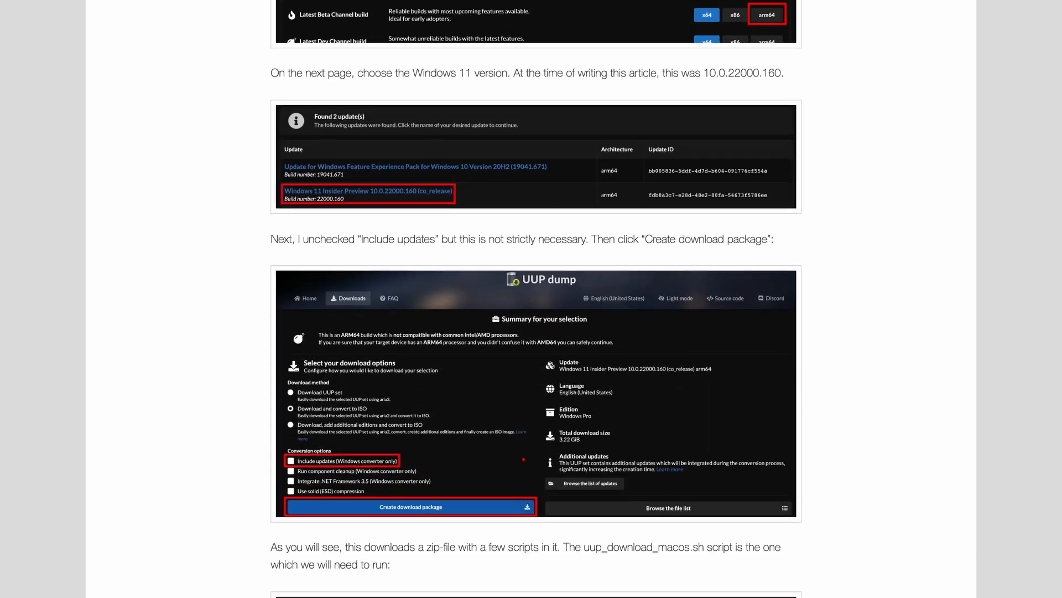
scroll("down", 3)
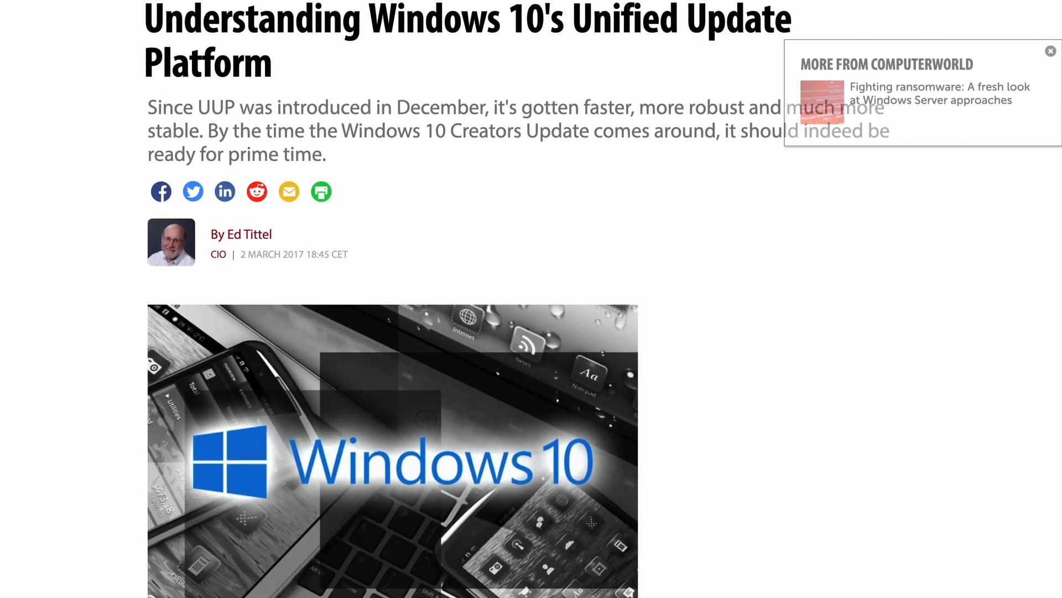
scroll("down", 3)
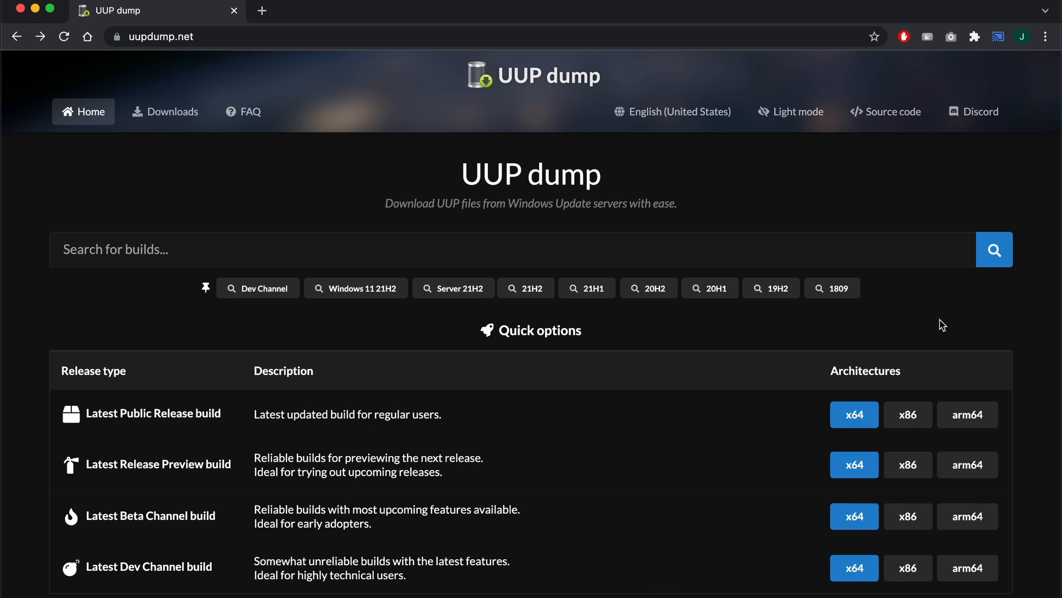
Step: Choose the arm64 Latest Beta build, Windows 11 Insider Preview 22000.160, in English (United States)
scroll("down", 3)
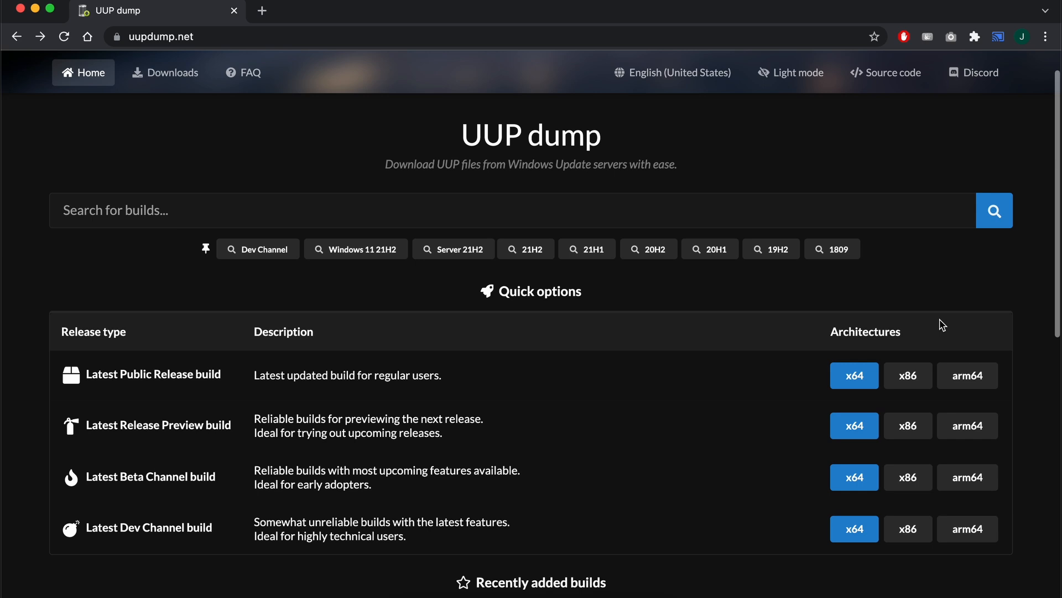
scroll("down", 3)
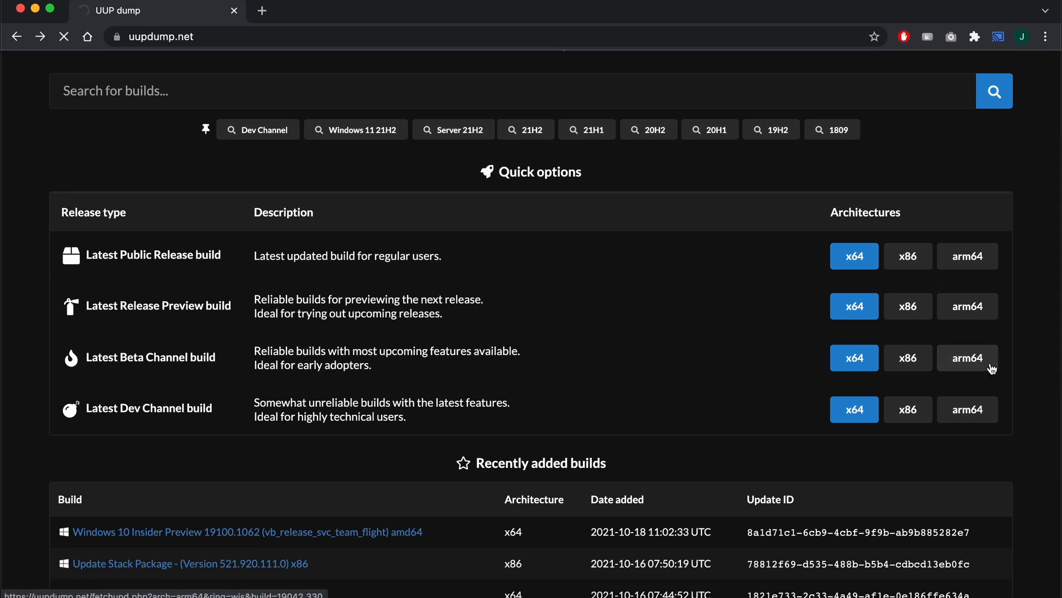
left_click(967, 358)
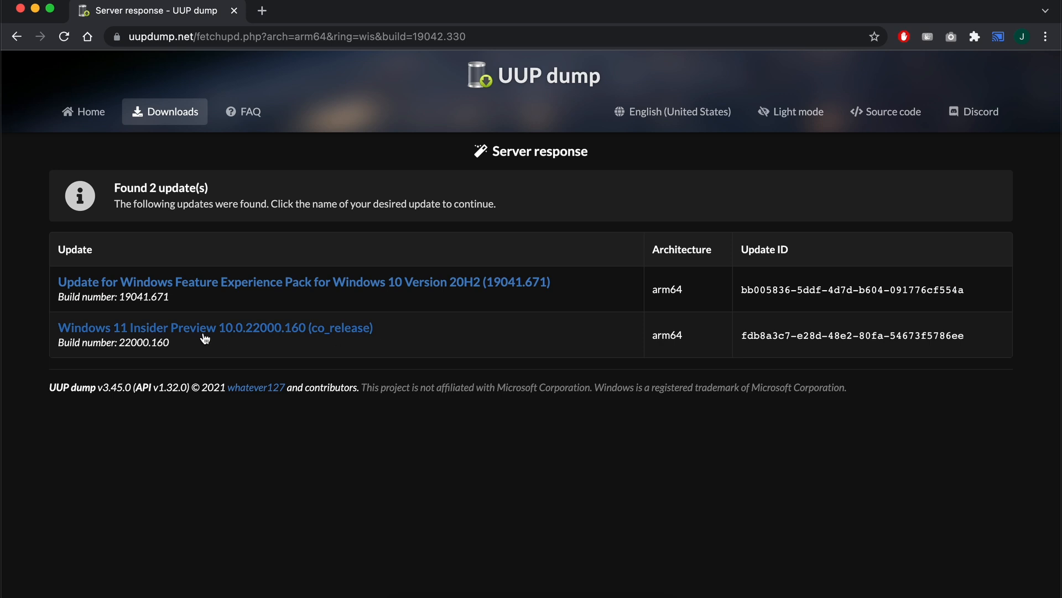
left_click(216, 328)
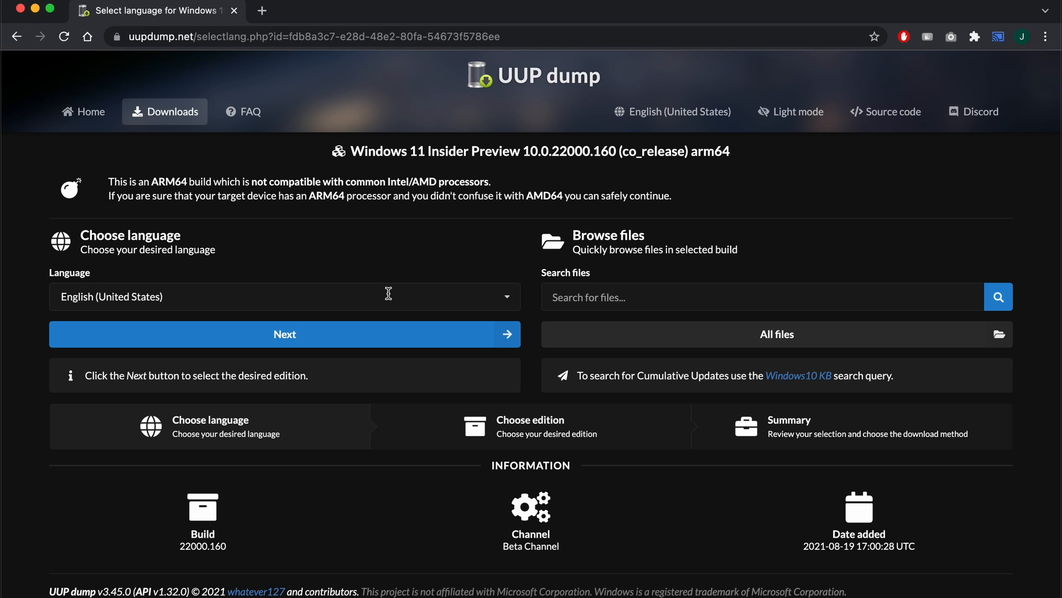
left_click(284, 333)
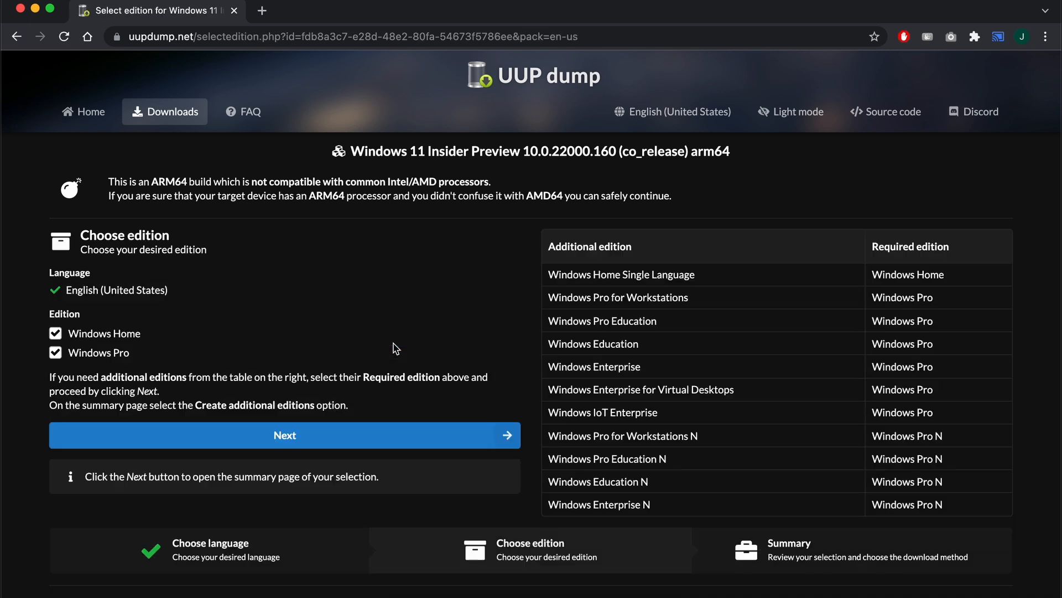
Step: Keep Windows Pro only, exclude integrated updates, and create the ISO download package
left_click(55, 333)
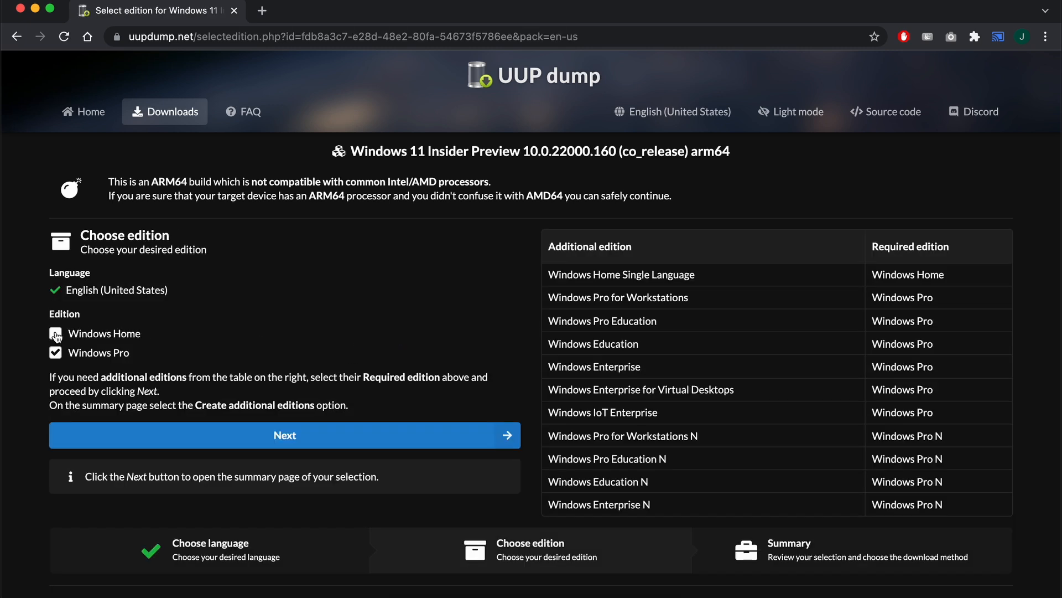
left_click(285, 435)
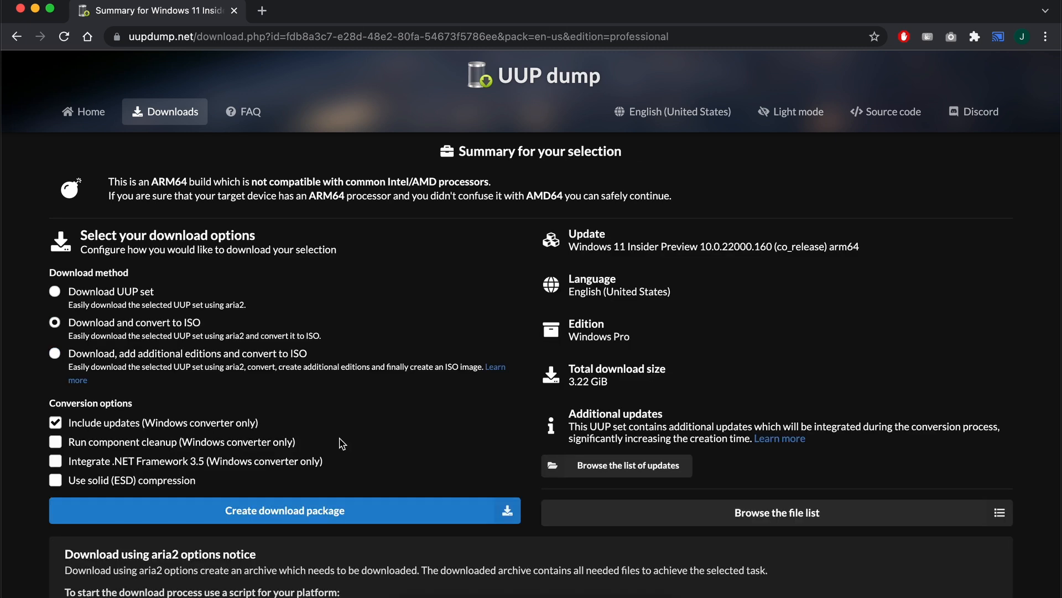
left_click(56, 422)
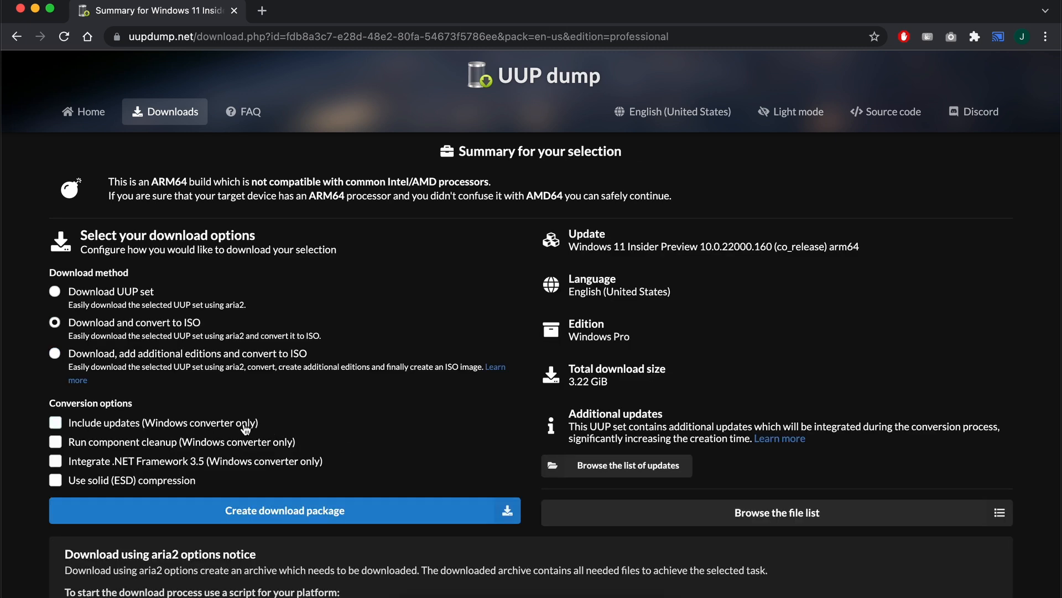
mouse_move(445, 507)
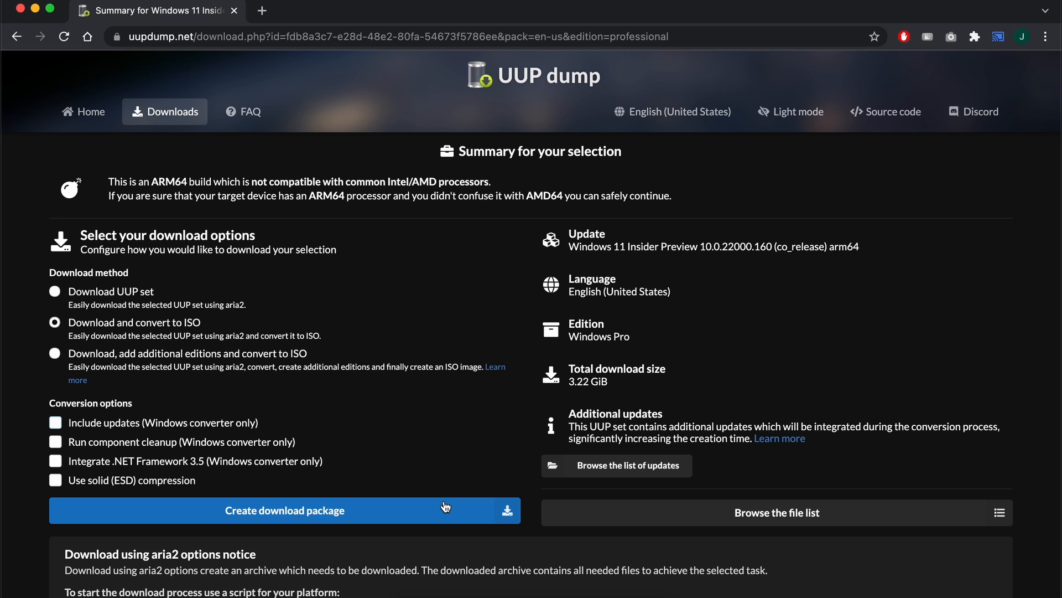
mouse_move(445, 508)
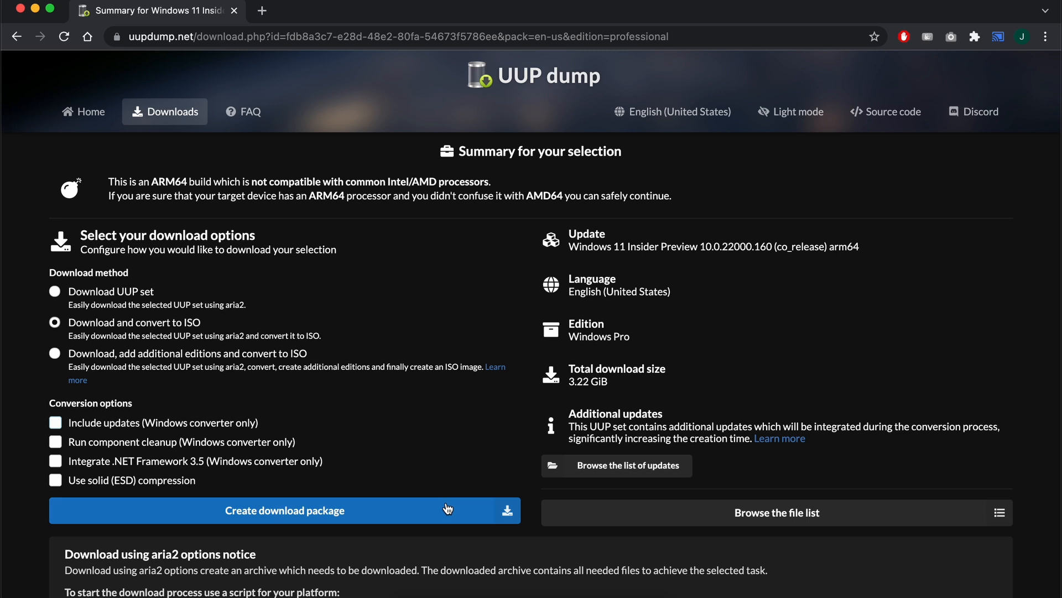
left_click(284, 510)
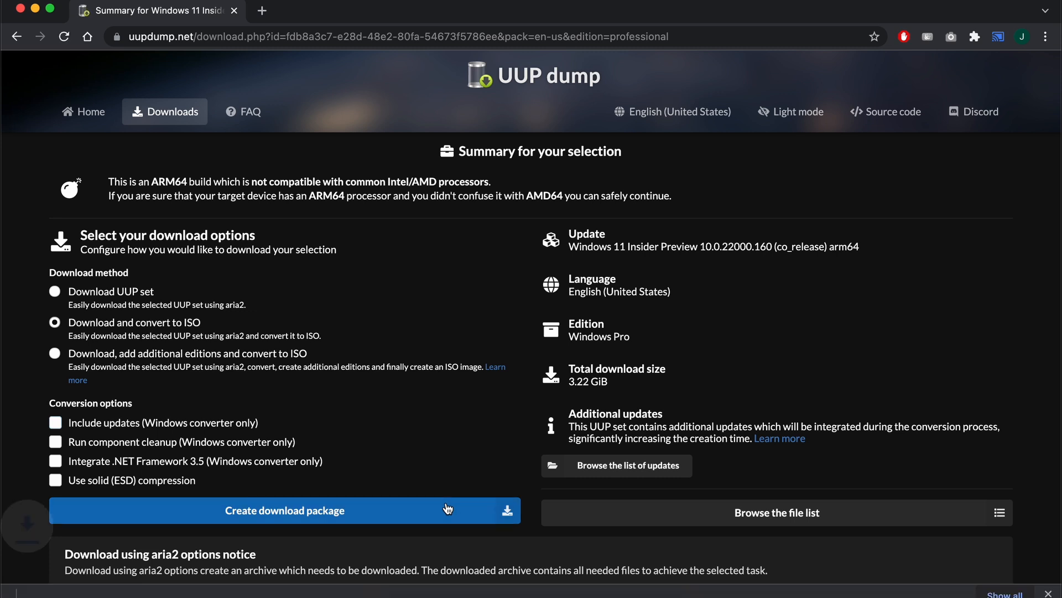
Step: Extract the downloaded package in Downloads and select uup_download_macos.sh
left_click(284, 510)
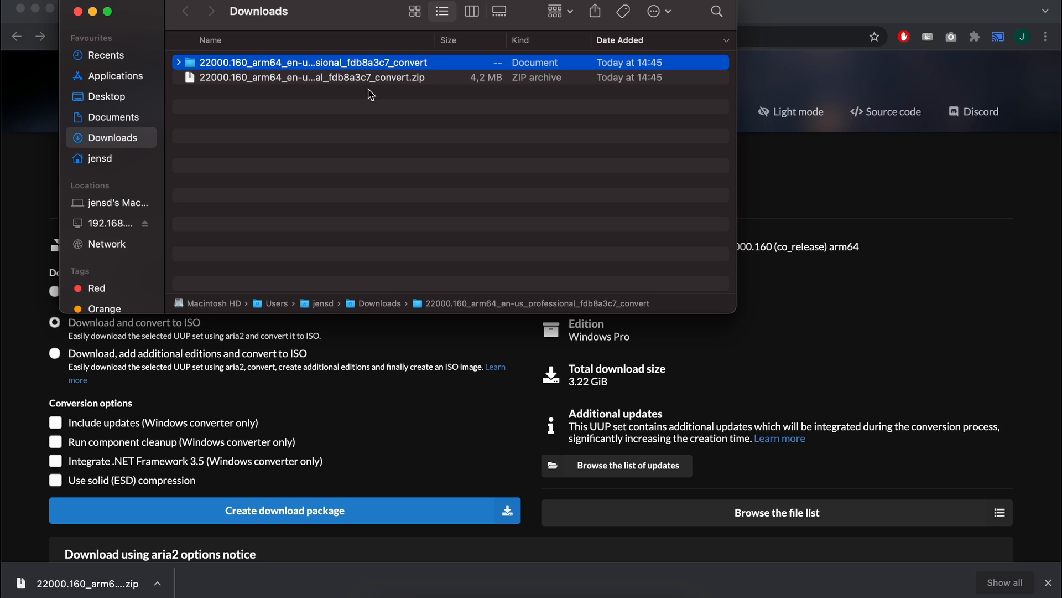
left_click(179, 62)
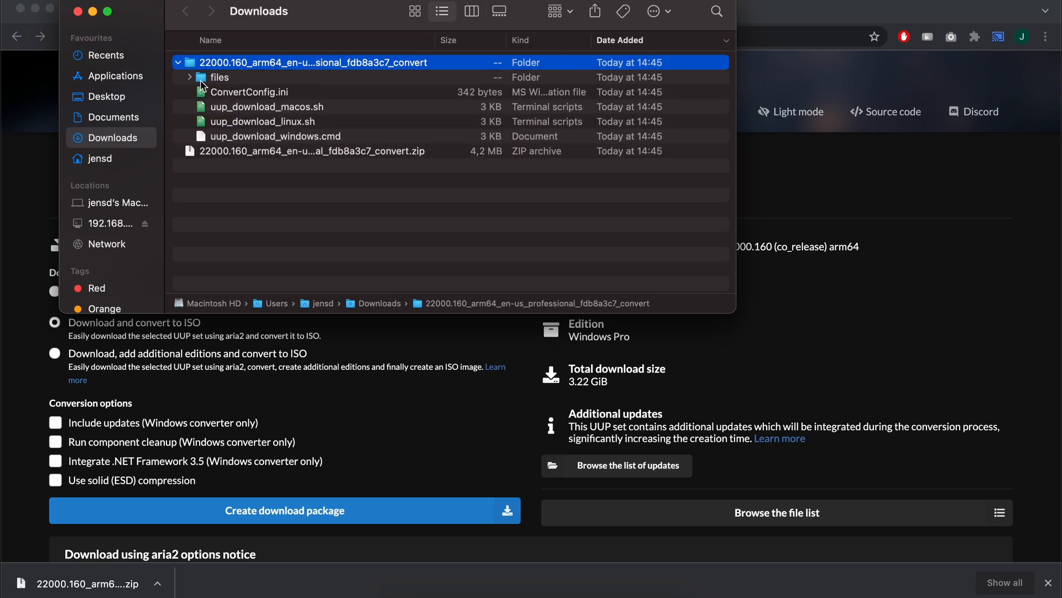
mouse_move(359, 113)
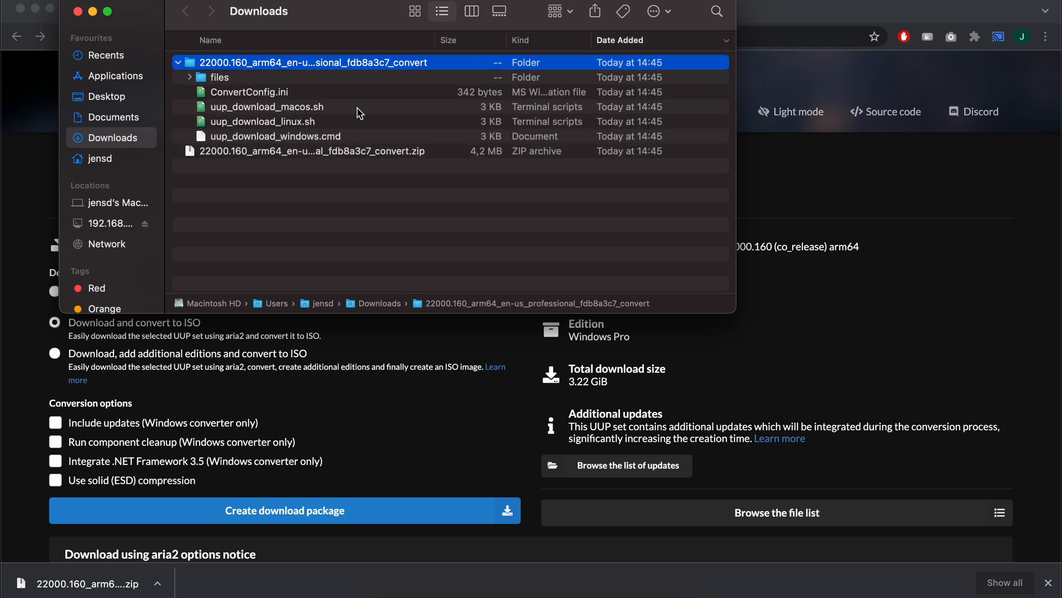
left_click(267, 107)
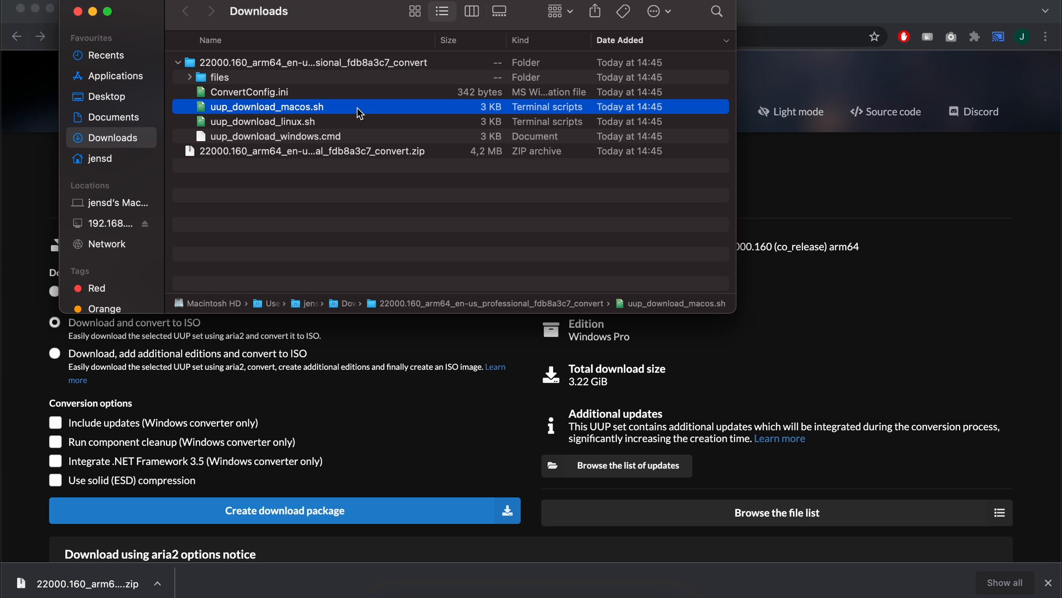
mouse_move(370, 7)
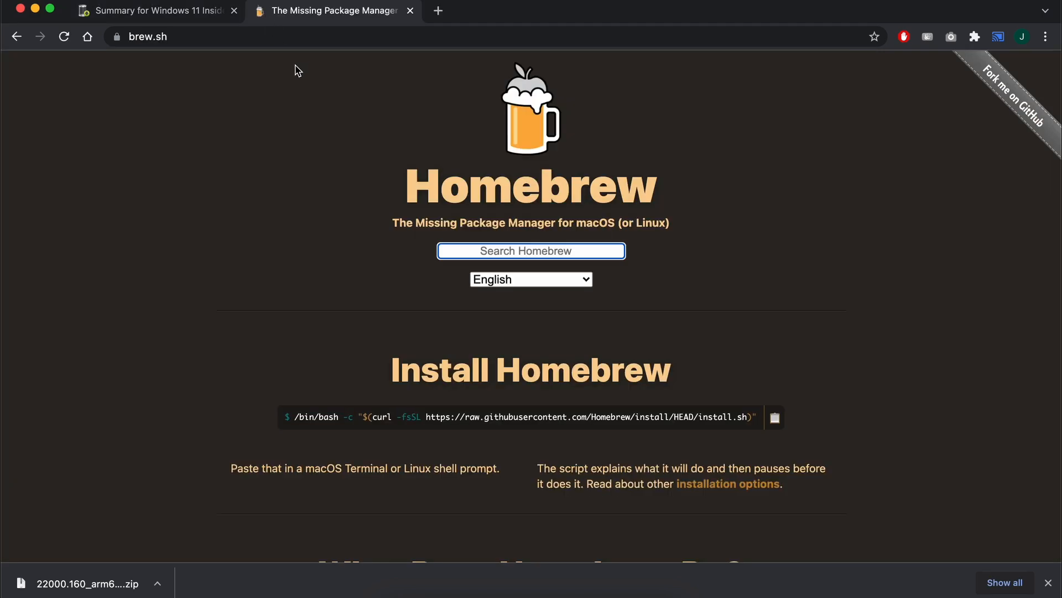
mouse_move(304, 80)
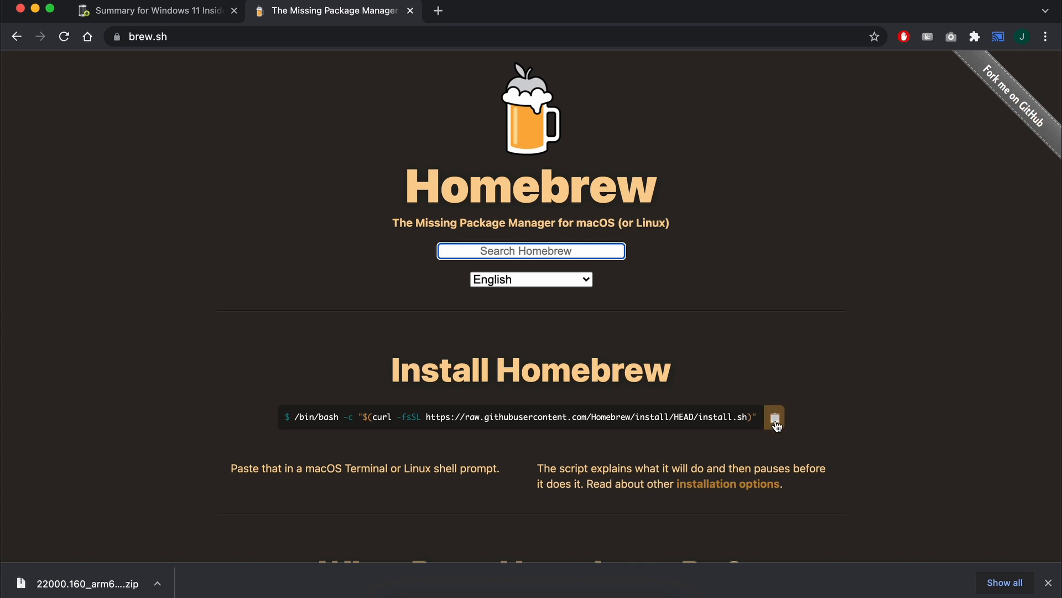
Step: Run the Homebrew install command copied from brew.sh in Terminal
left_click(774, 417)
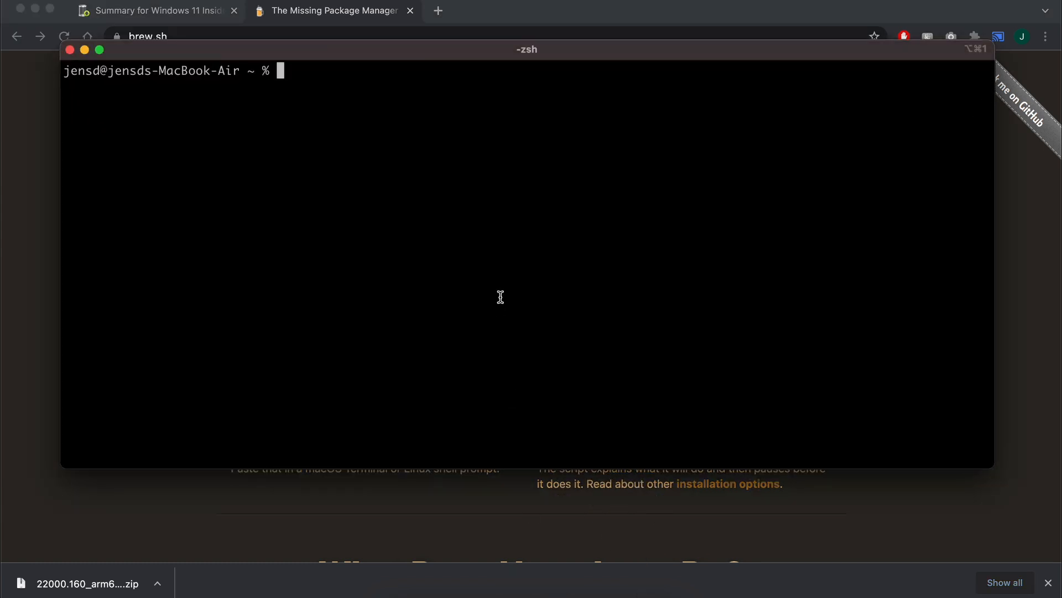
mouse_move(494, 151)
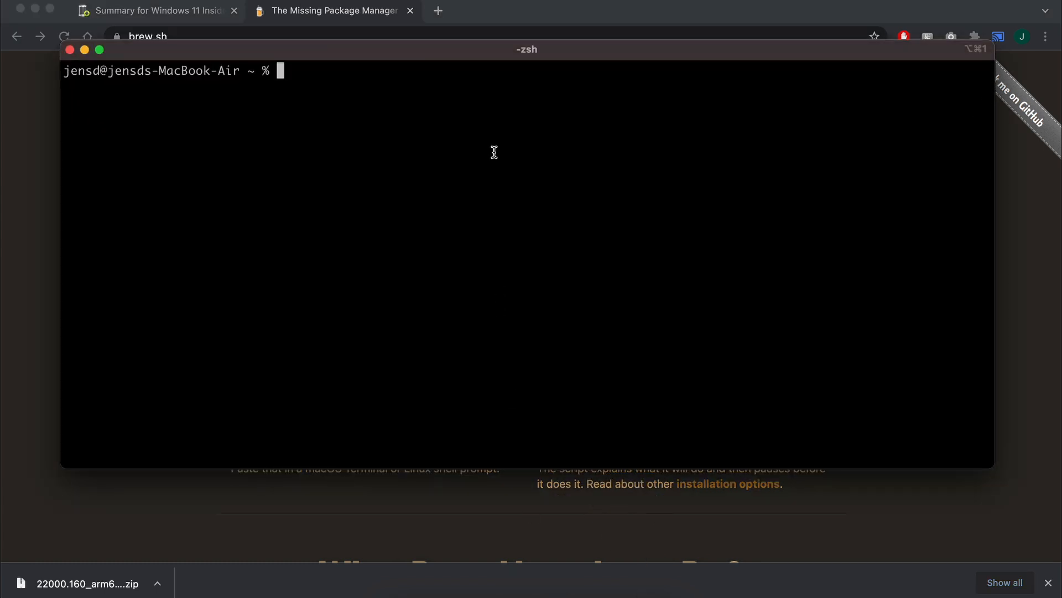
type("/bin/bash -c \"$(curl -fsSL https://raw.githubusercontent.com/Homebrew/install/HEAD/install.sh)\"")
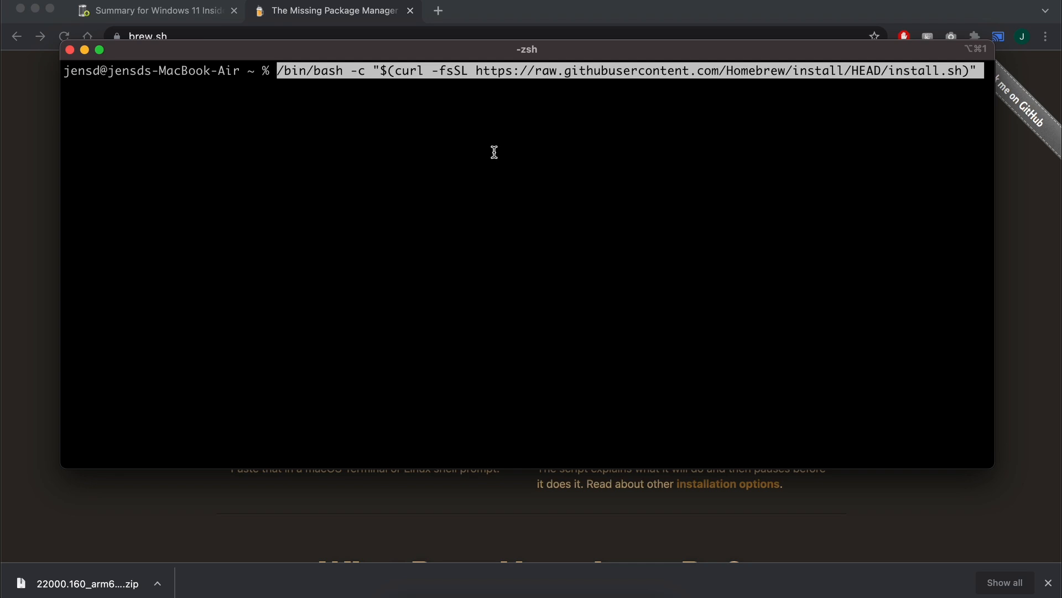
key("Return")
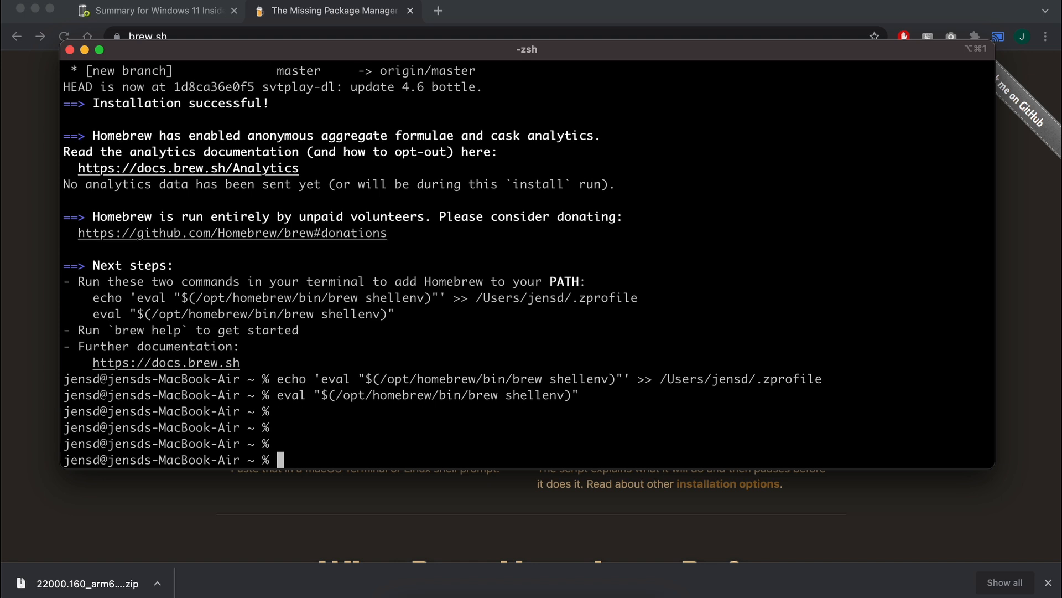
Step: Tap sidneys/homebrew and brew install aria2, cabextract, wimlib, cdrtools and chntpw
type("brew tap sidneys/home")
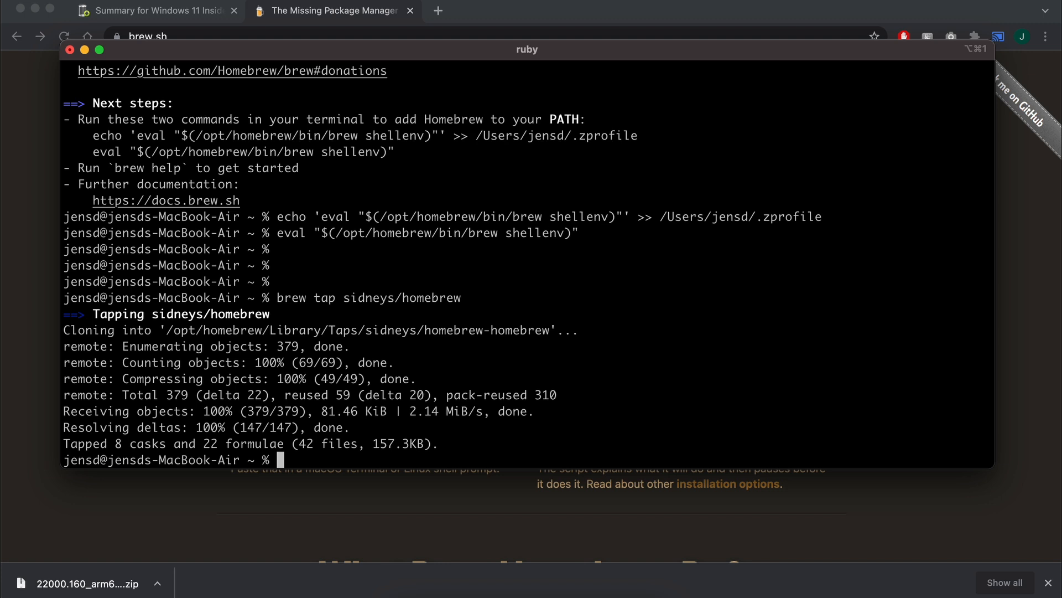
type("brew install aria2 cabe")
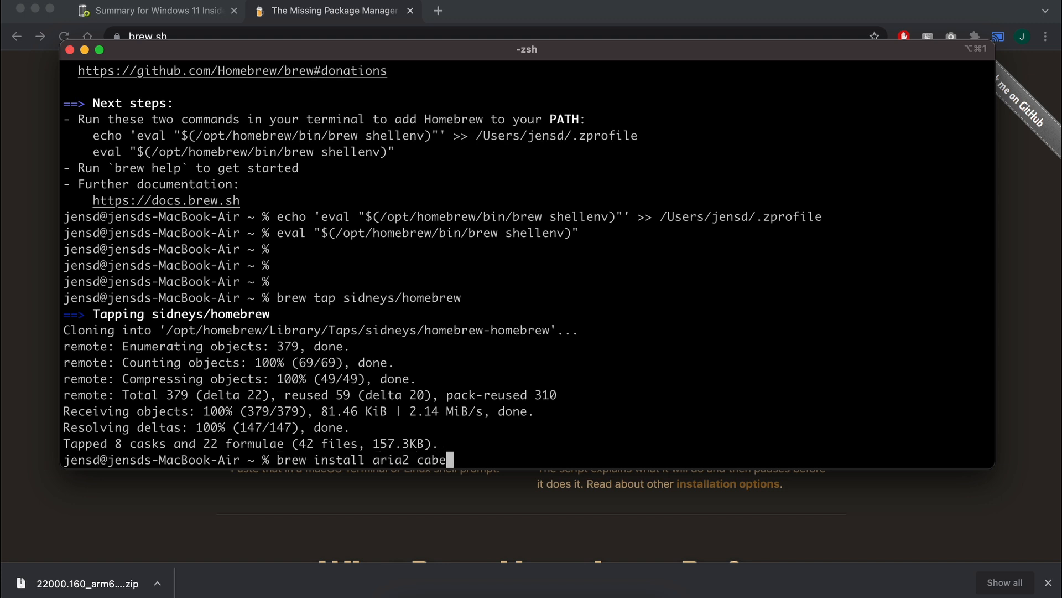
type("xtract wimlib cdrtools sid")
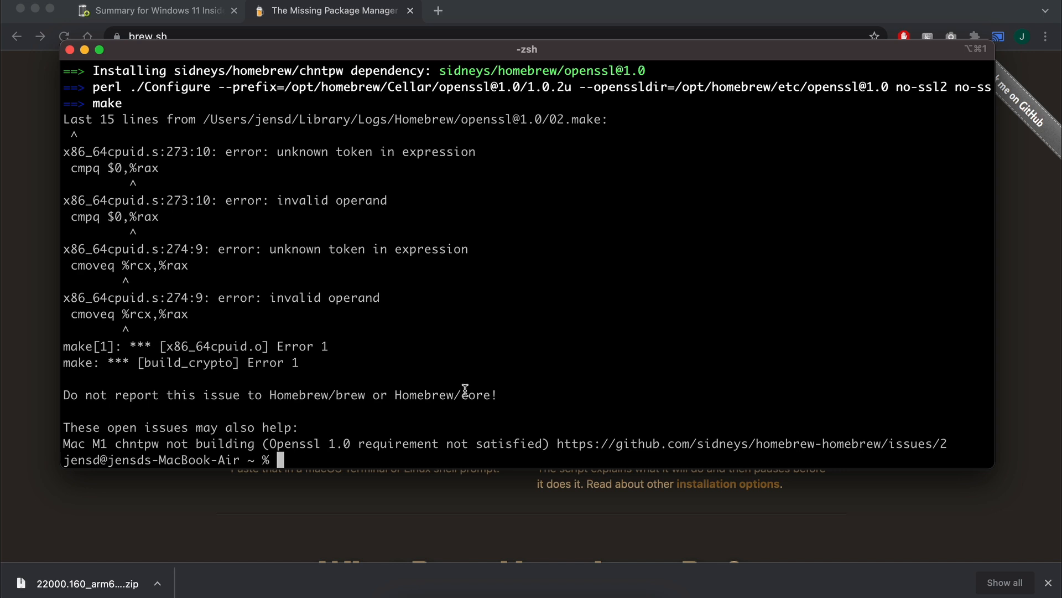
mouse_move(352, 434)
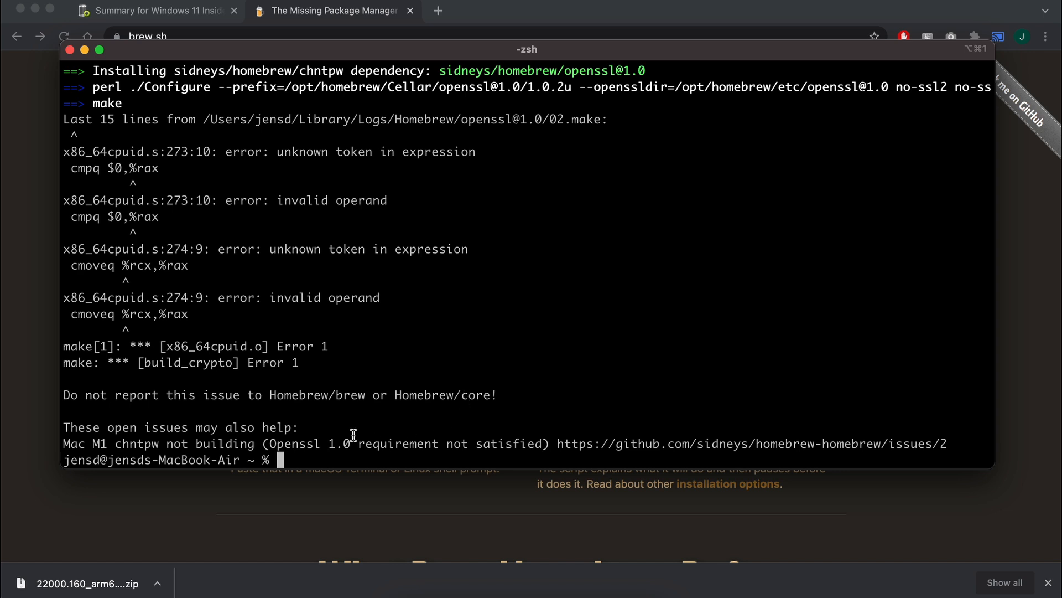
mouse_move(556, 440)
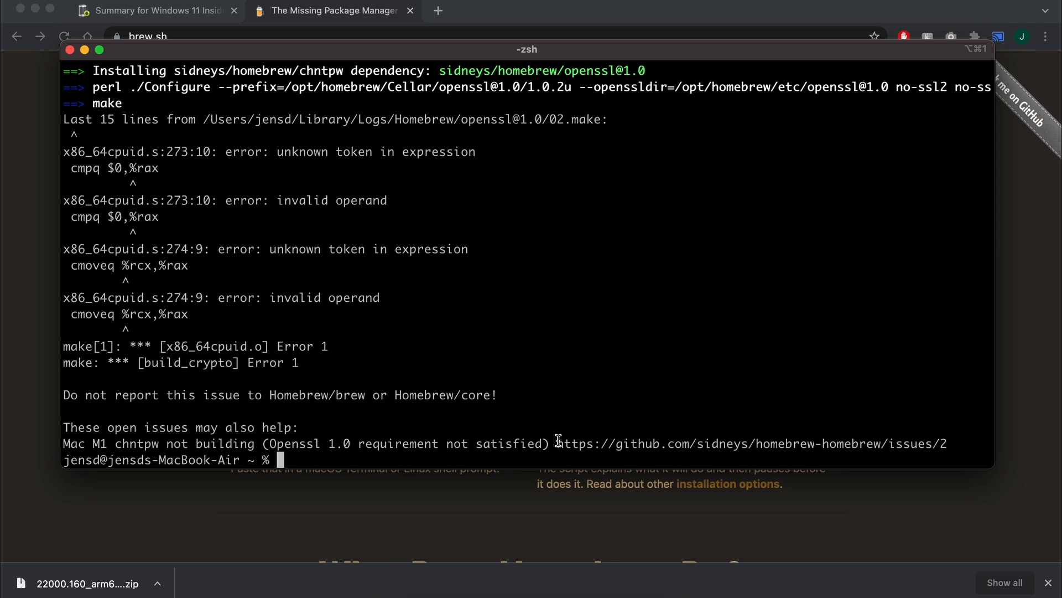
Step: Follow the GitHub issue from the M1 build error and copy its Easy Installation commands
left_click_drag(557, 444, 946, 443)
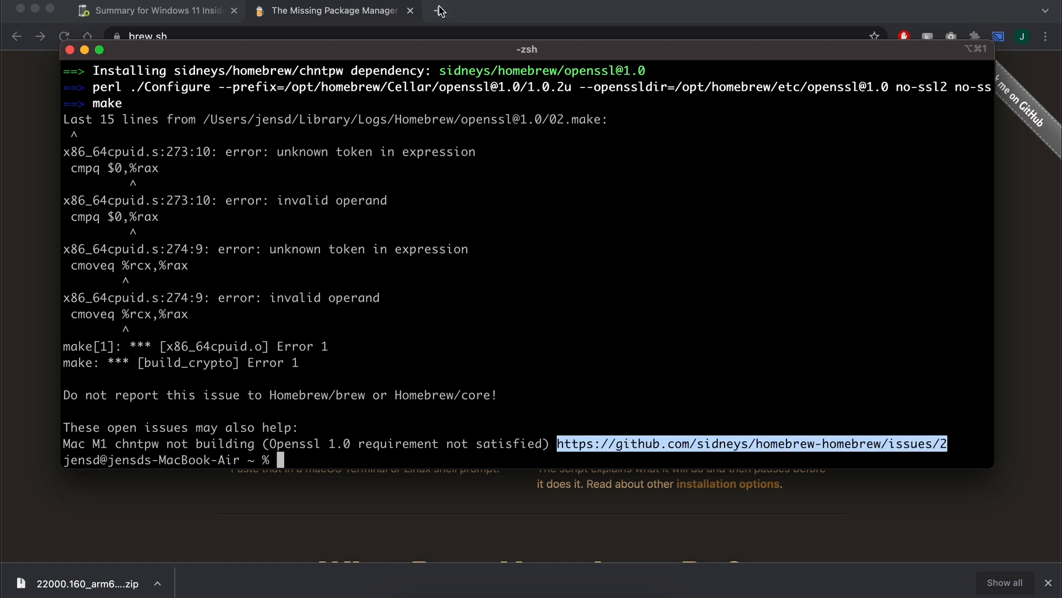
left_click(751, 444)
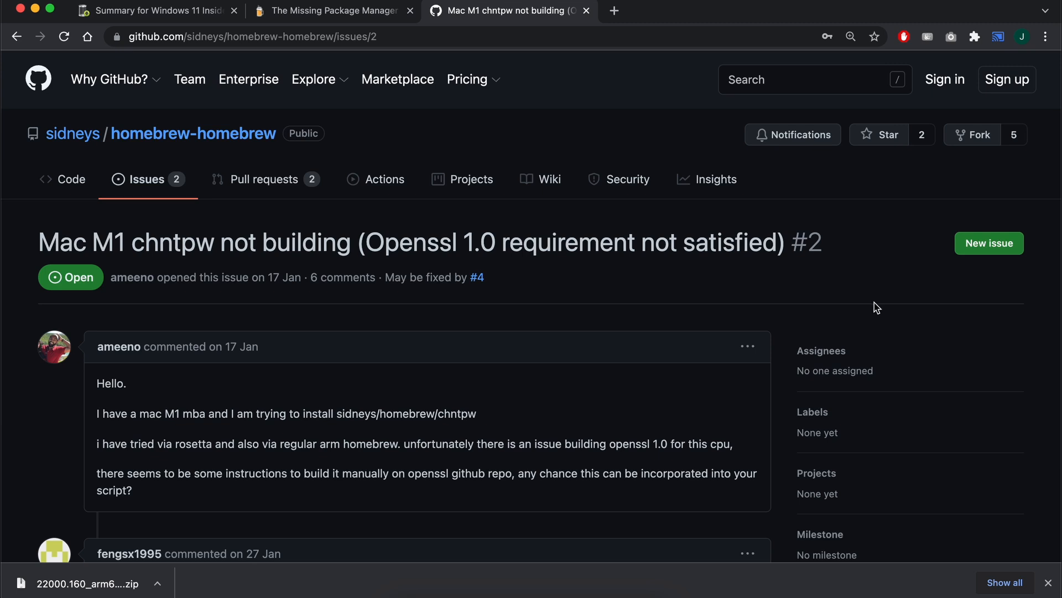
scroll("down", 3)
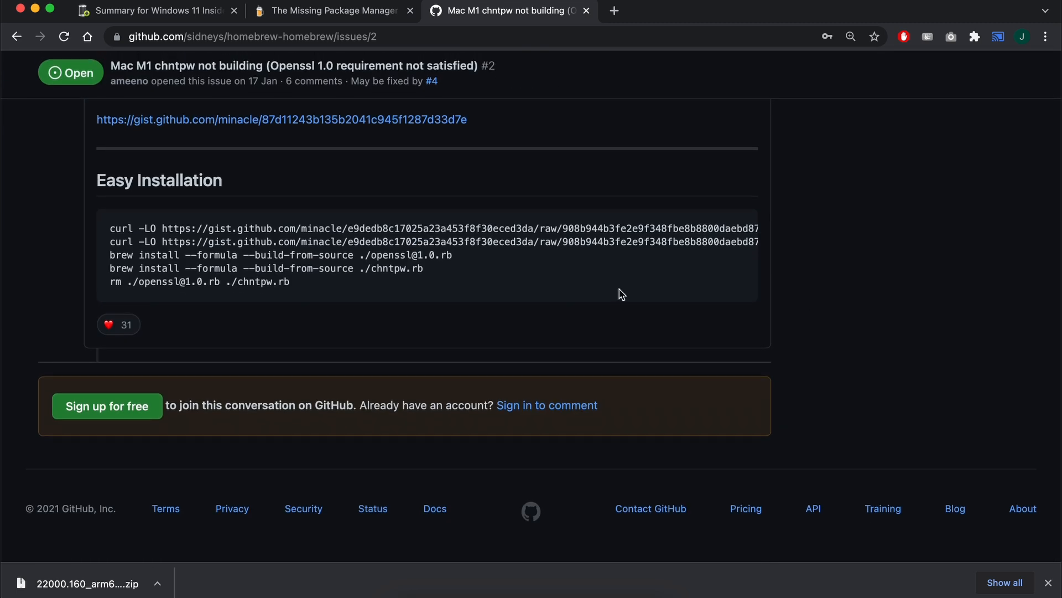
left_click_drag(110, 228, 289, 282)
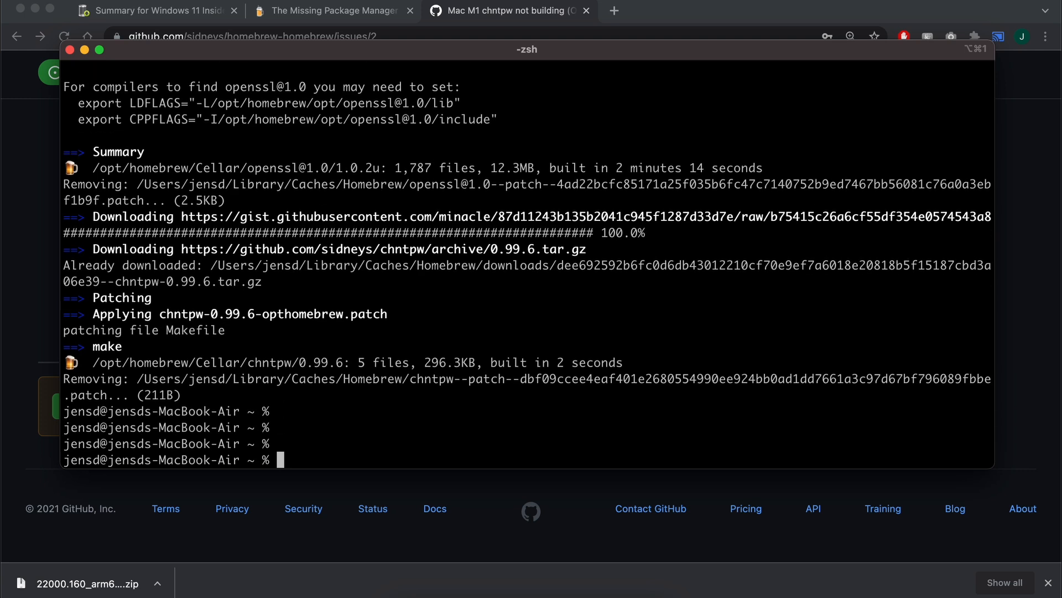
mouse_move(569, 396)
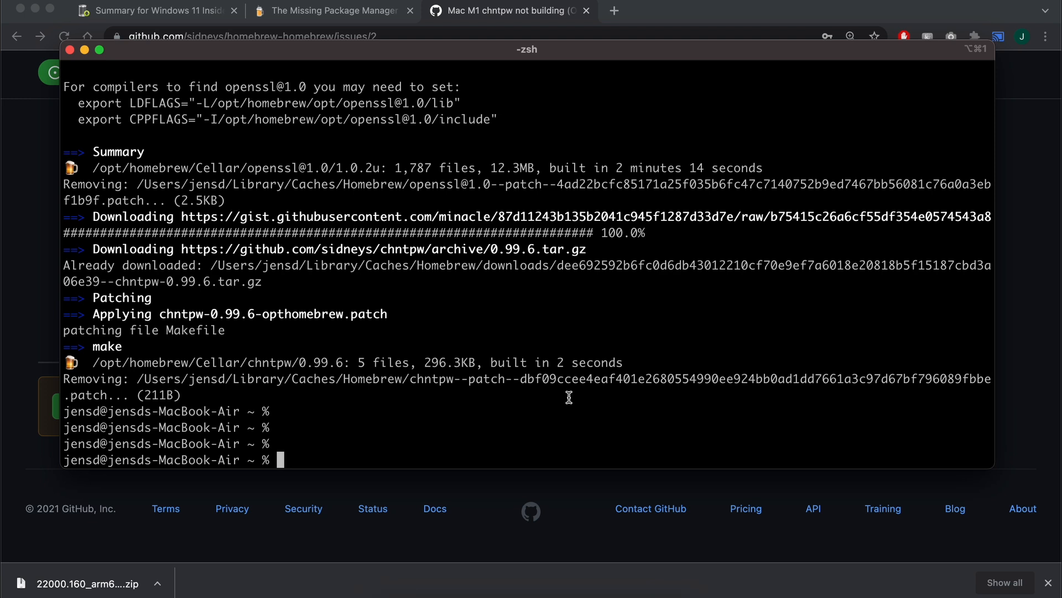
Step: cd into the convert folder in Downloads, run bash uup_download_macos.sh and list the new ARM64 ISO
type("cd Downloads")
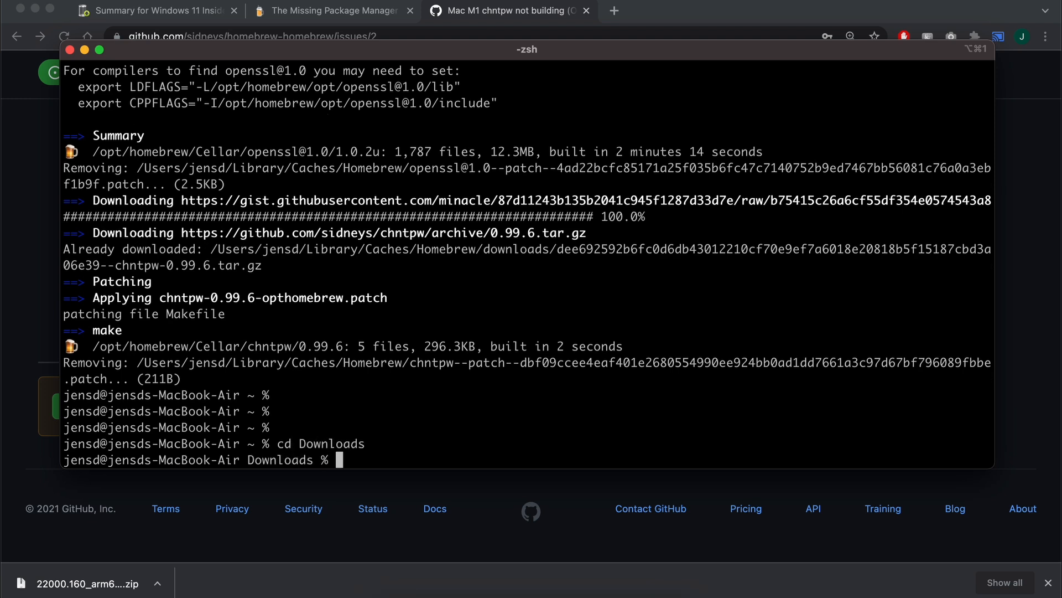
type("cd")
type("ls")
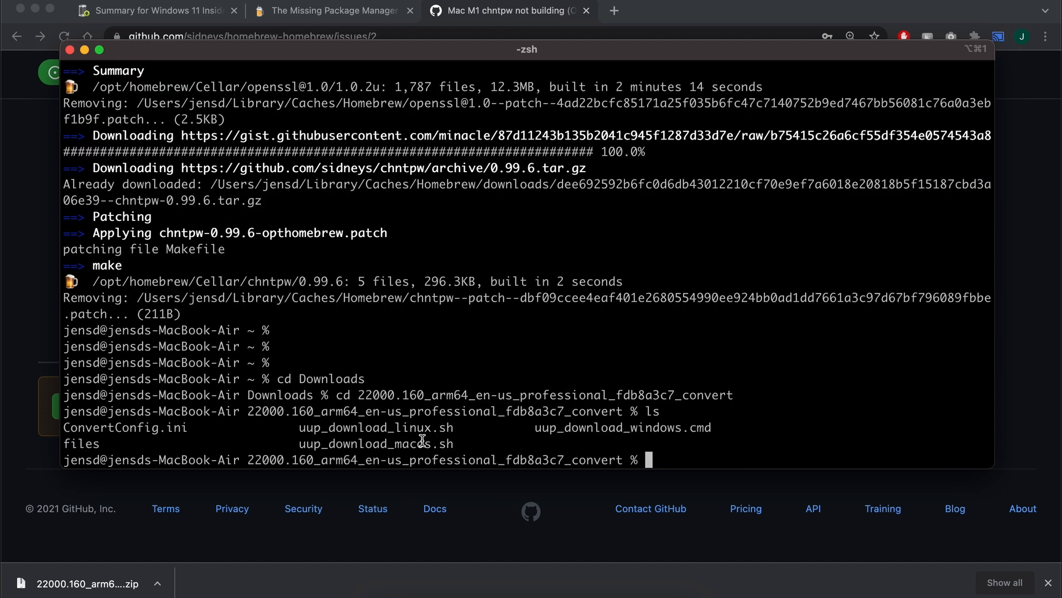
mouse_move(730, 420)
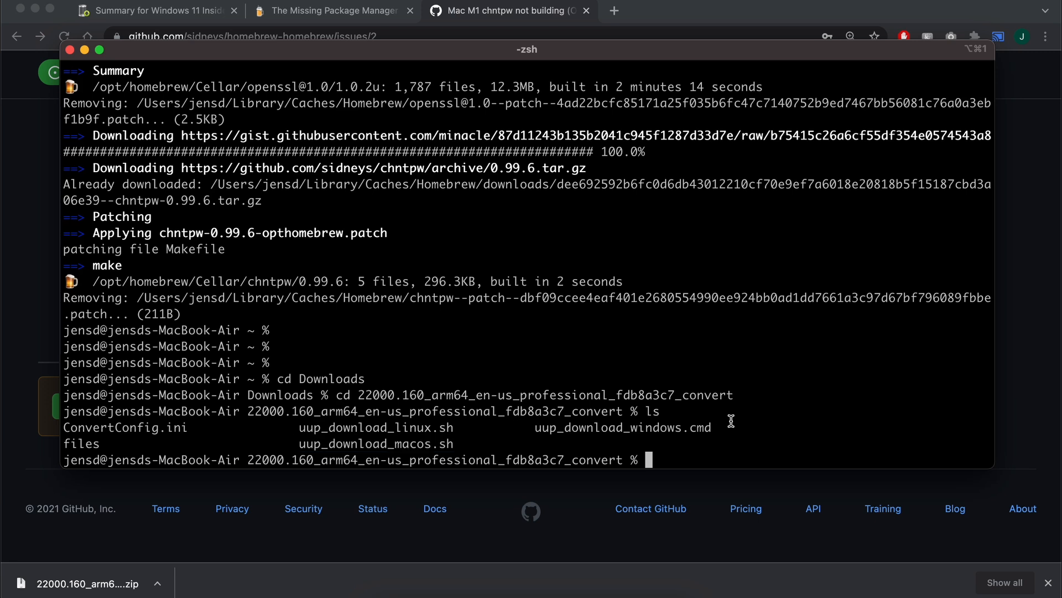
type("bash uup_download_")
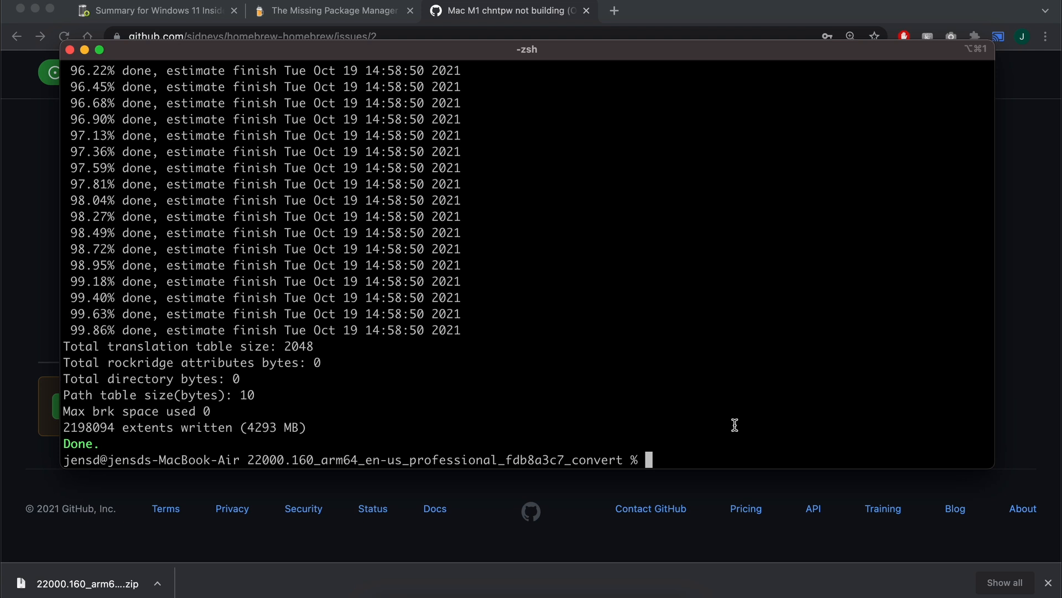
type("ls")
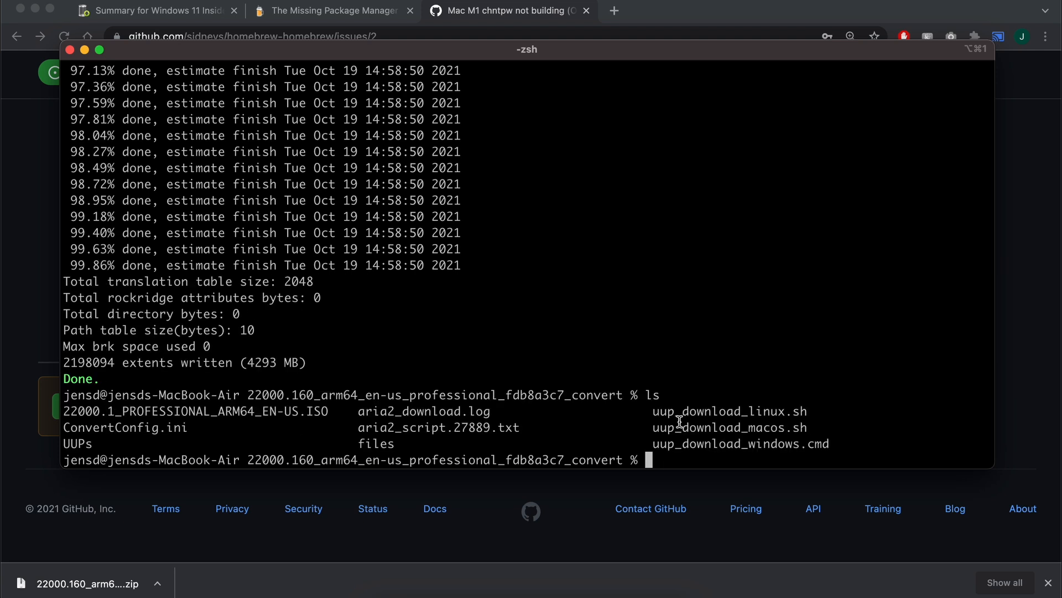
Step: Move 22000.1_PROFESSIONAL_ARM64_EN-US.ISO to Downloads and delete the convert folder and zip
double_click(195, 412)
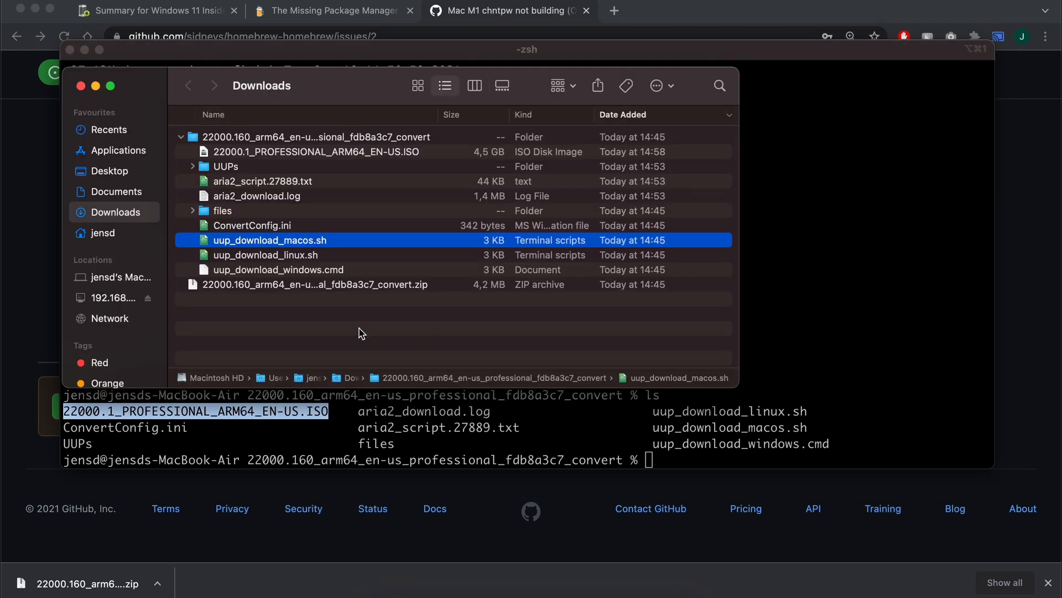
left_click(315, 151)
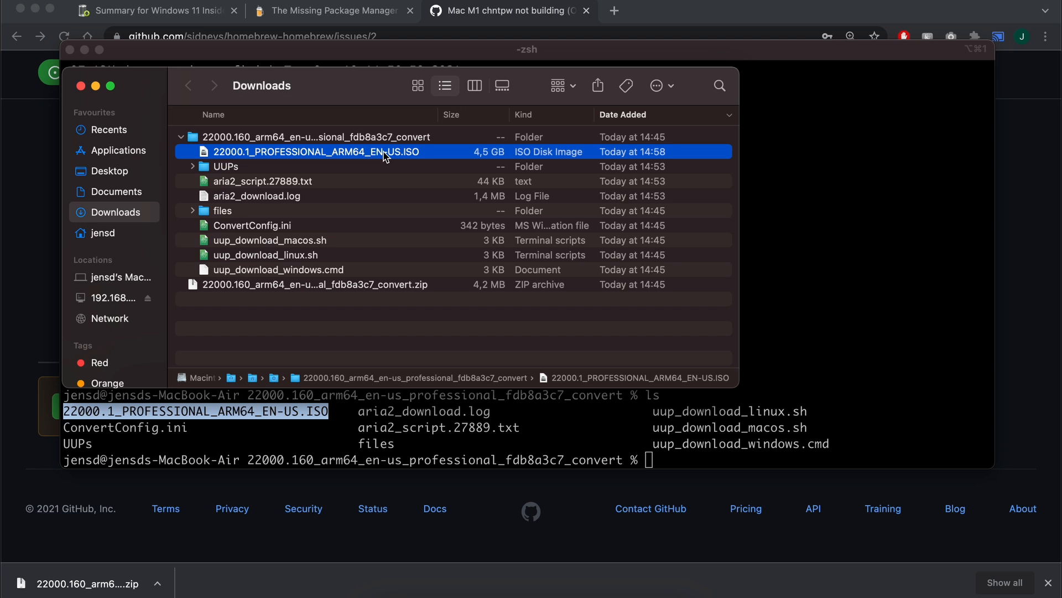
mouse_move(372, 157)
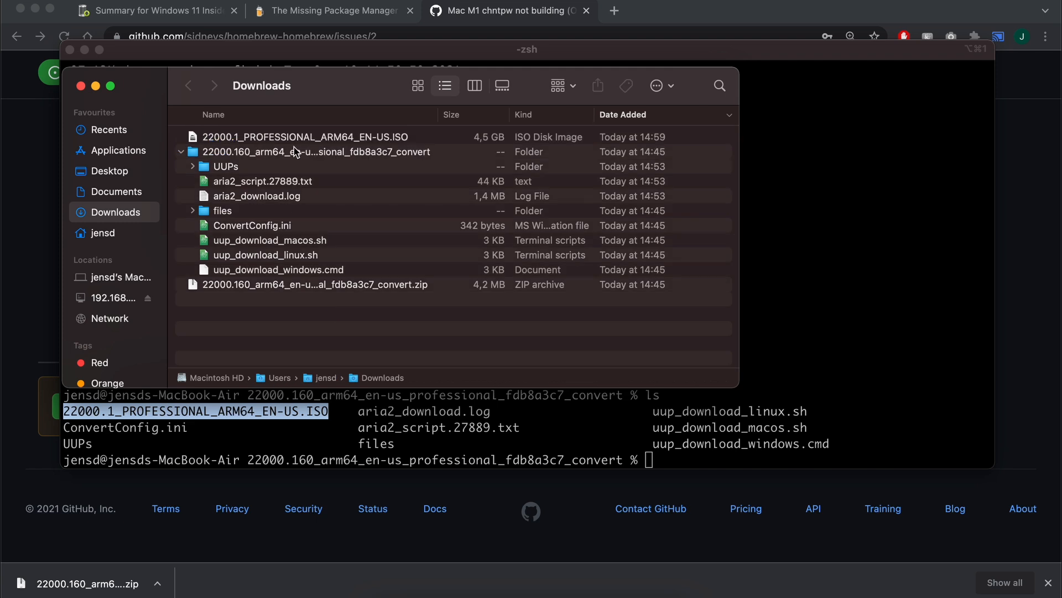
left_click(316, 152)
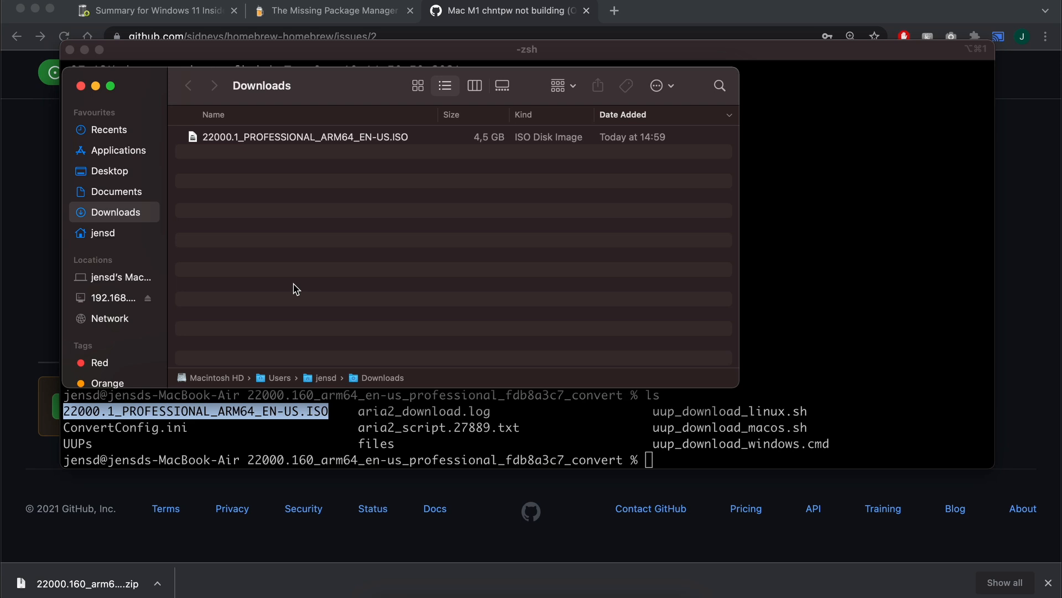
mouse_move(464, 66)
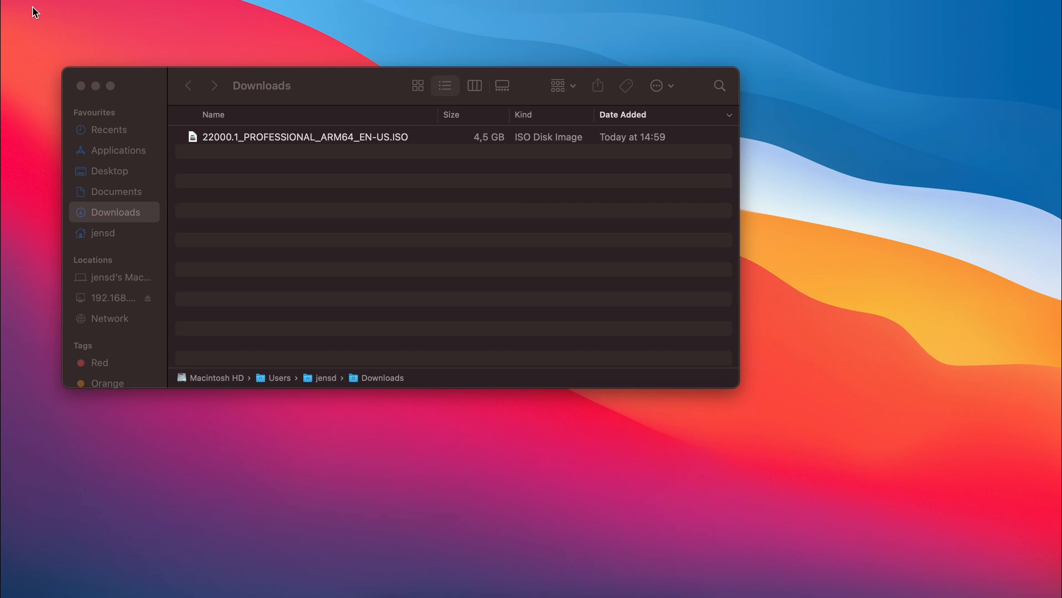
mouse_move(67, 68)
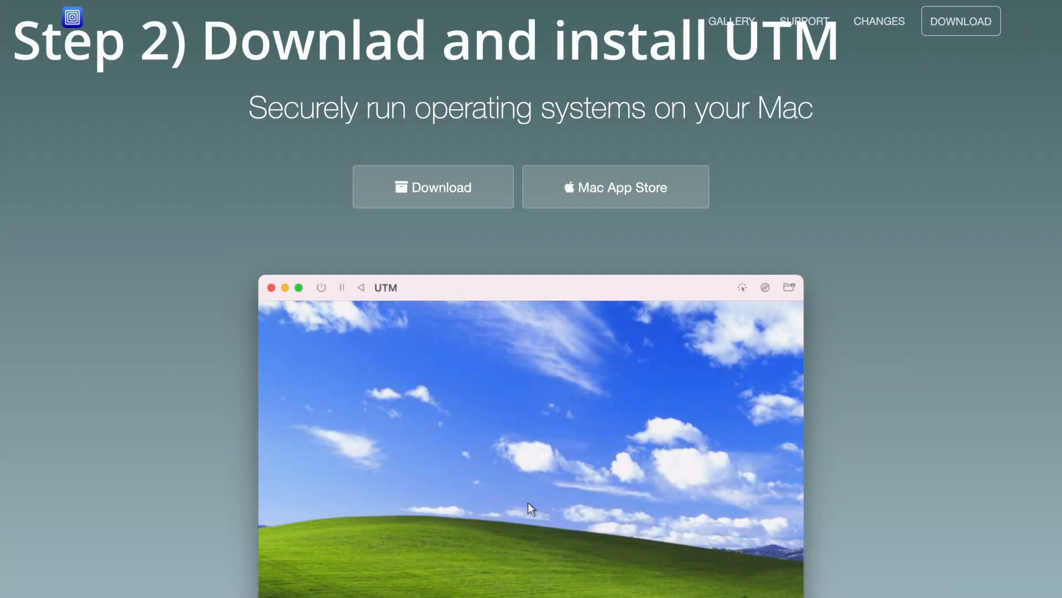
Step: Download UTM.dmg from the UTM website's Download button
scroll("down", 3)
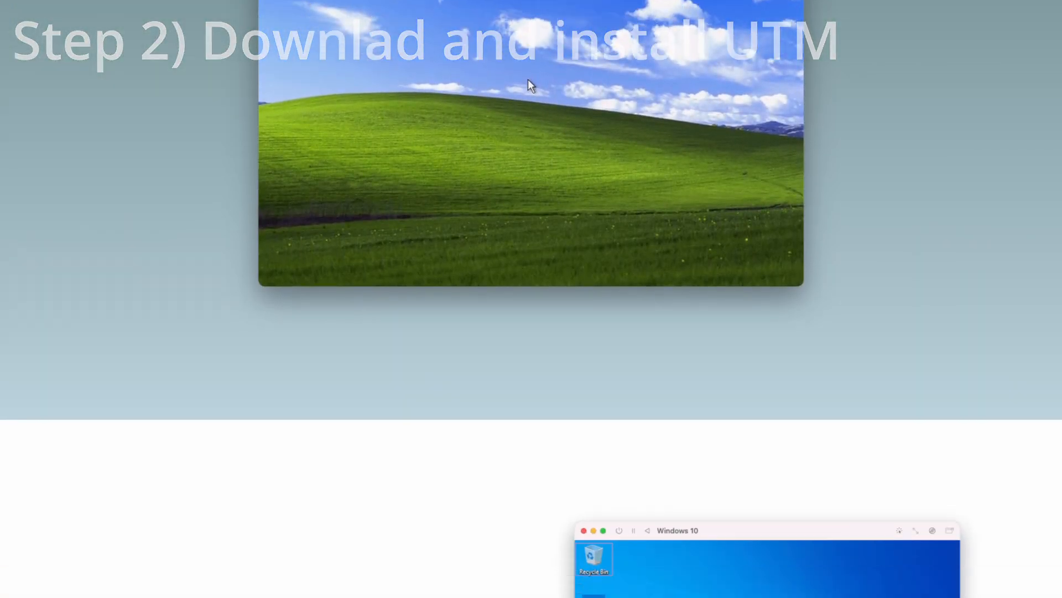
scroll("down", 3)
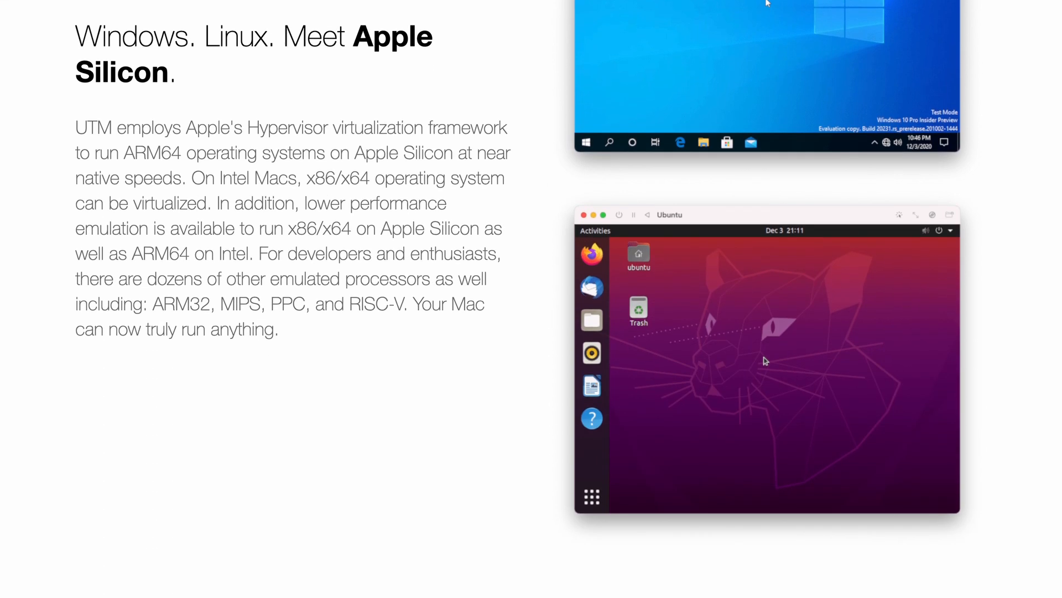
scroll("down", 3)
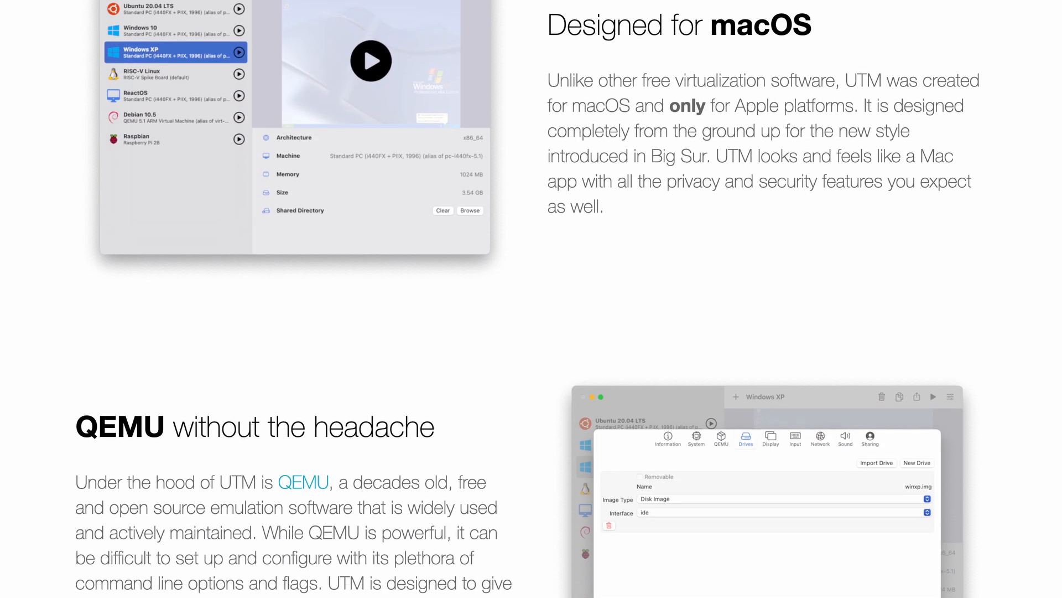
scroll("down", 3)
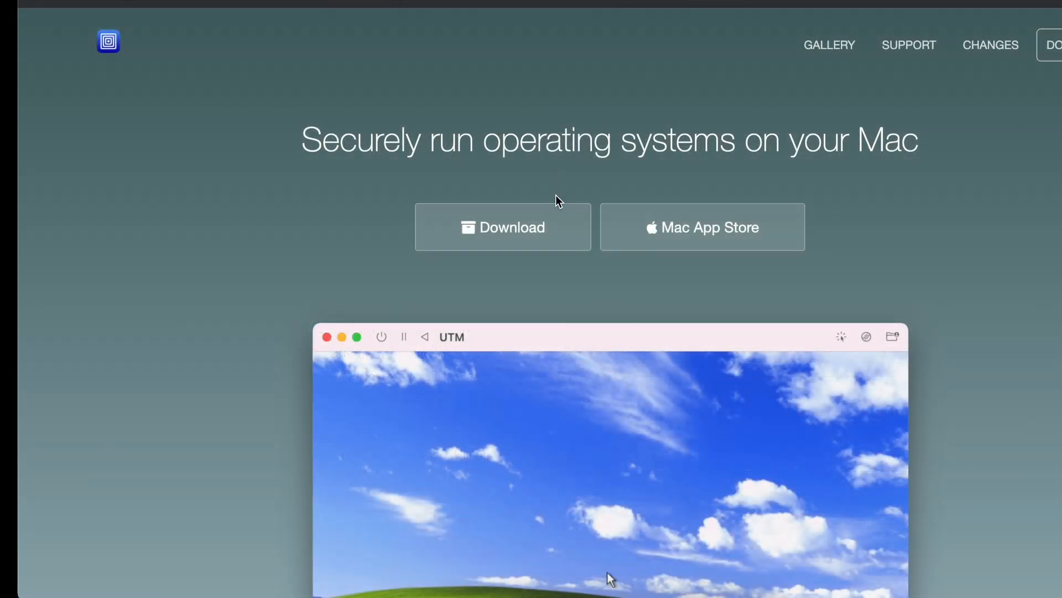
left_click(502, 227)
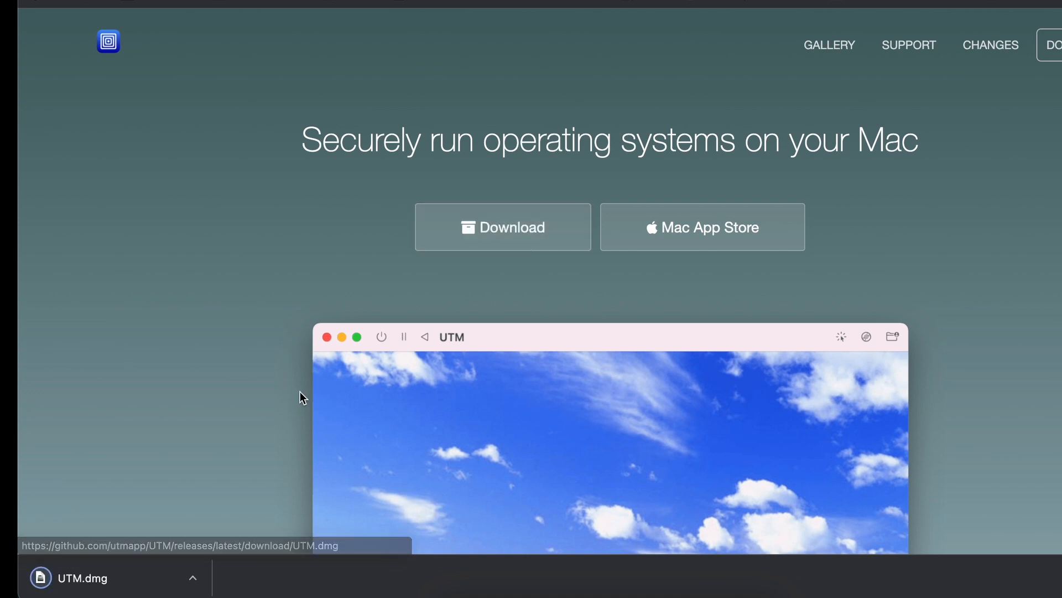
Step: Copy UTM.app from the disk image to Applications and launch it to the welcome screen
left_click(80, 577)
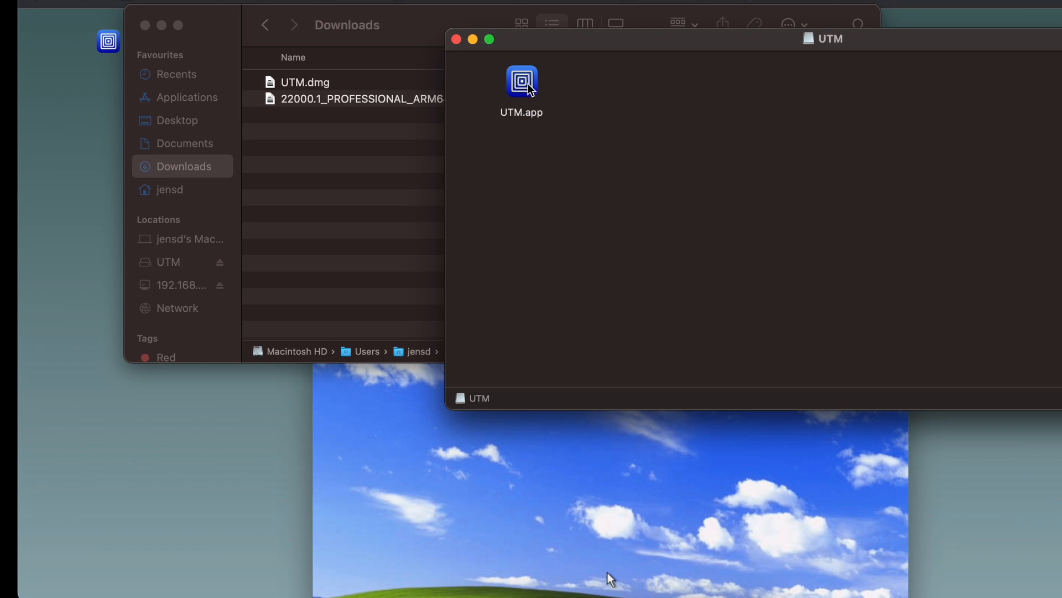
left_click(521, 80)
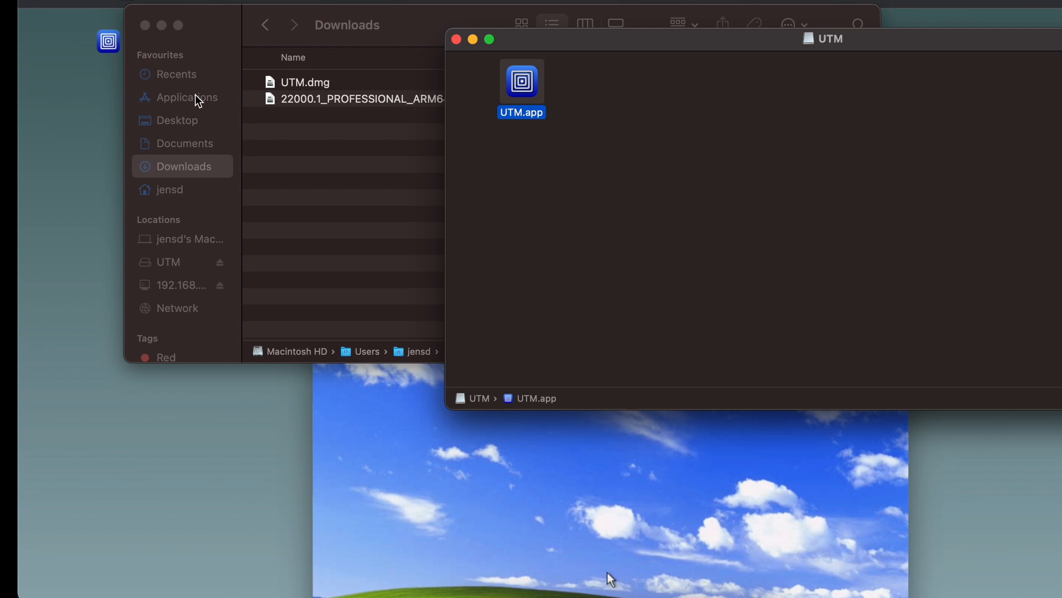
left_click(188, 97)
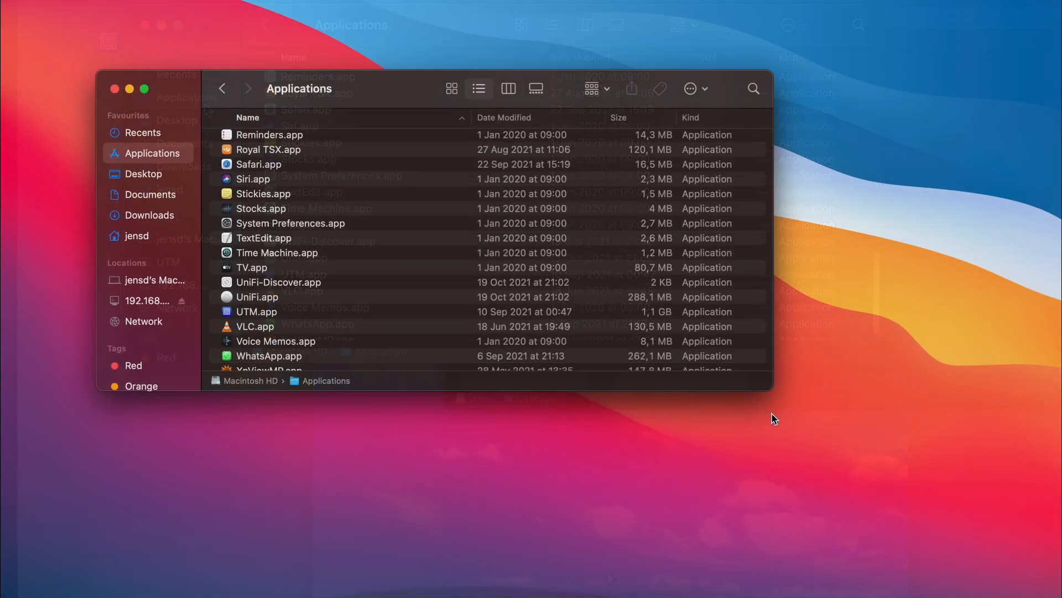
double_click(256, 311)
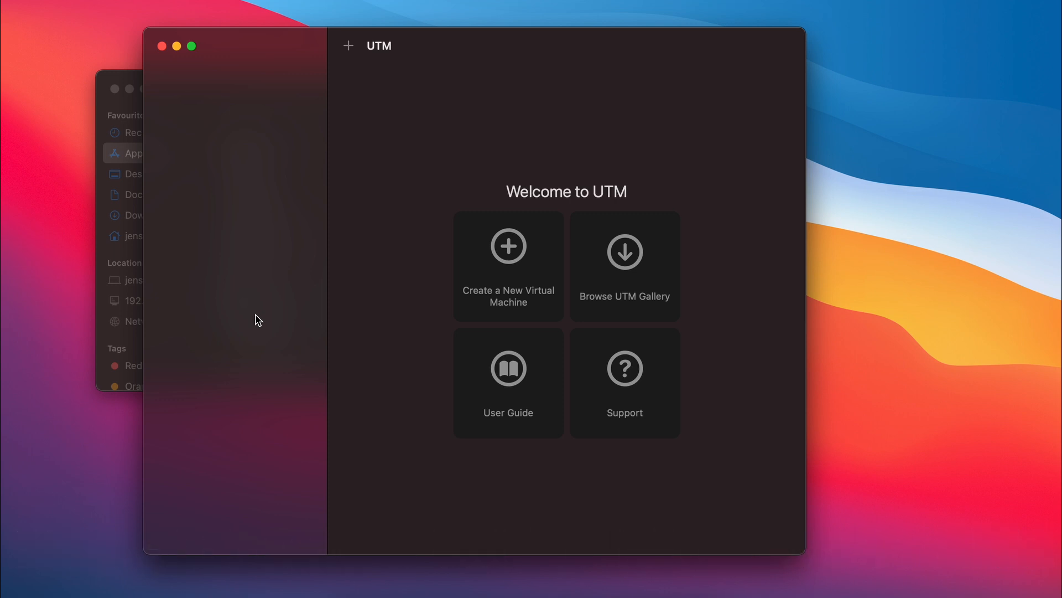
mouse_move(508, 246)
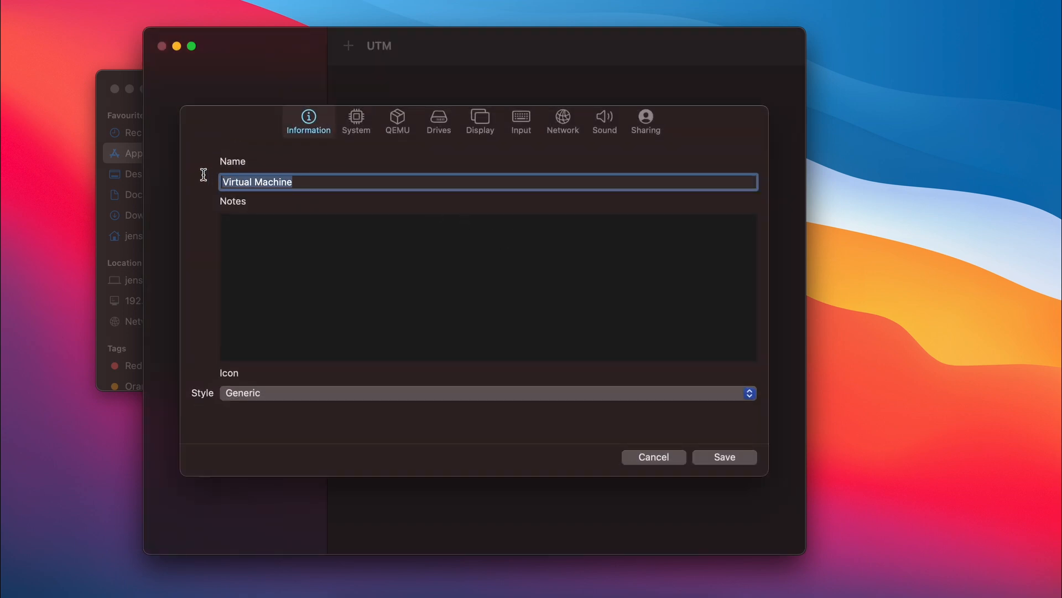
Step: Name the new VM Win11 ARM with an Operating System icon style and go to its System settings
type("Win11")
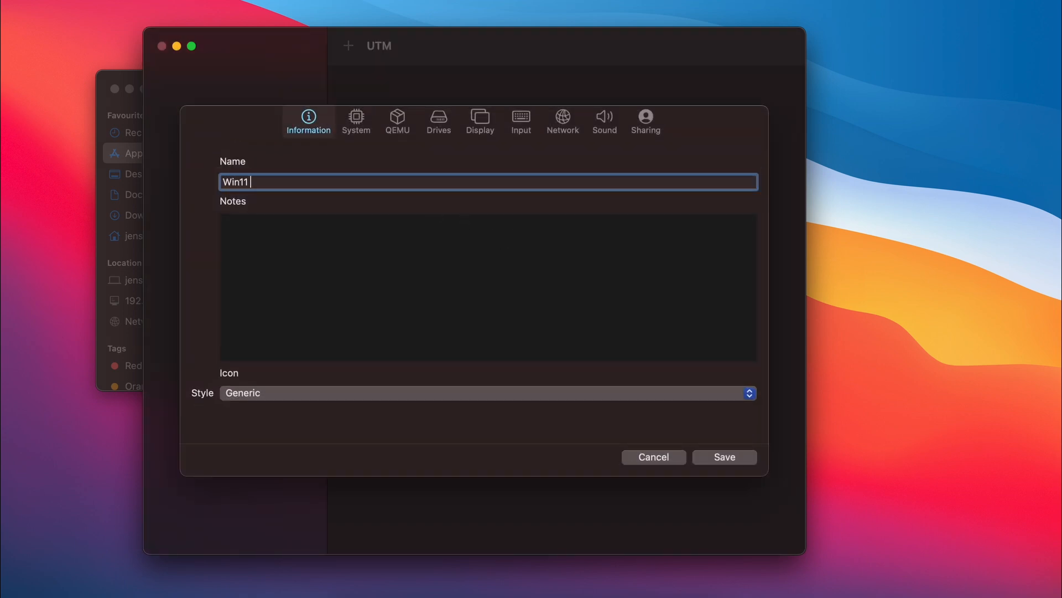
left_click(486, 393)
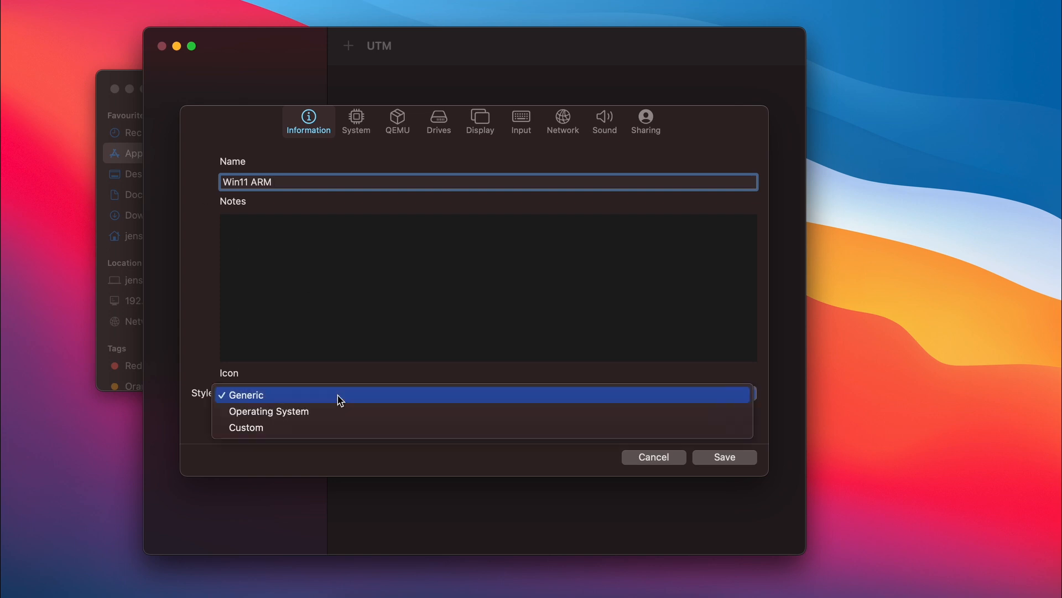
left_click(268, 412)
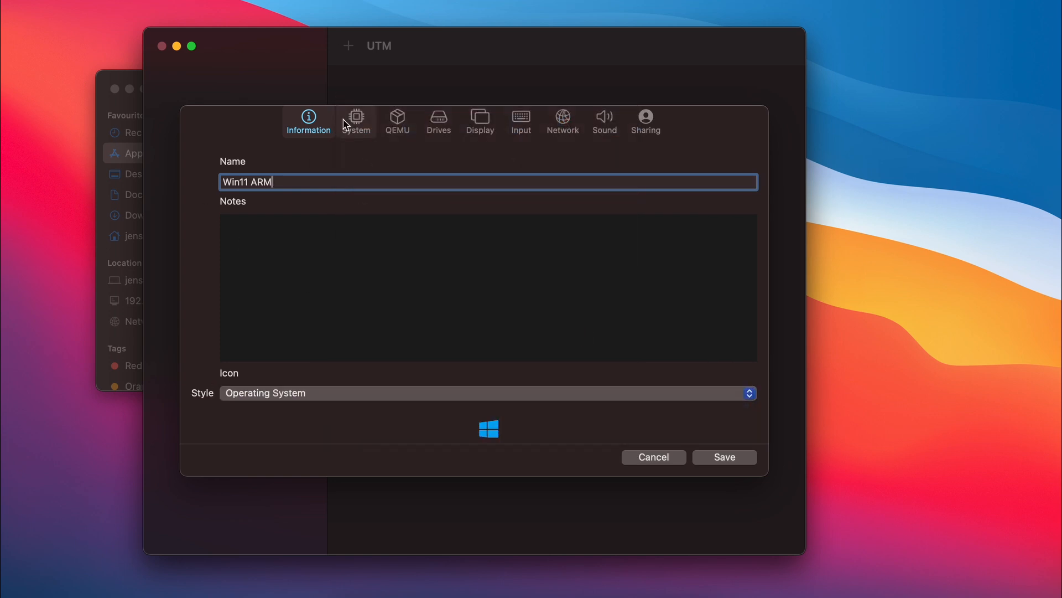
left_click(356, 121)
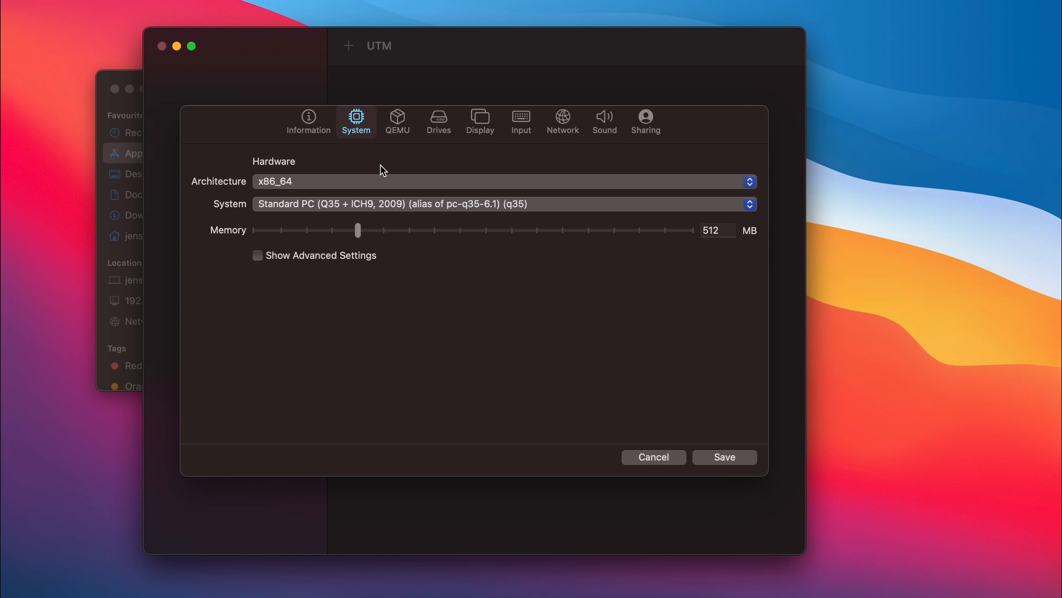
Step: Choose the ARM64 architecture and raise the VM memory to 6144 MB
left_click(503, 181)
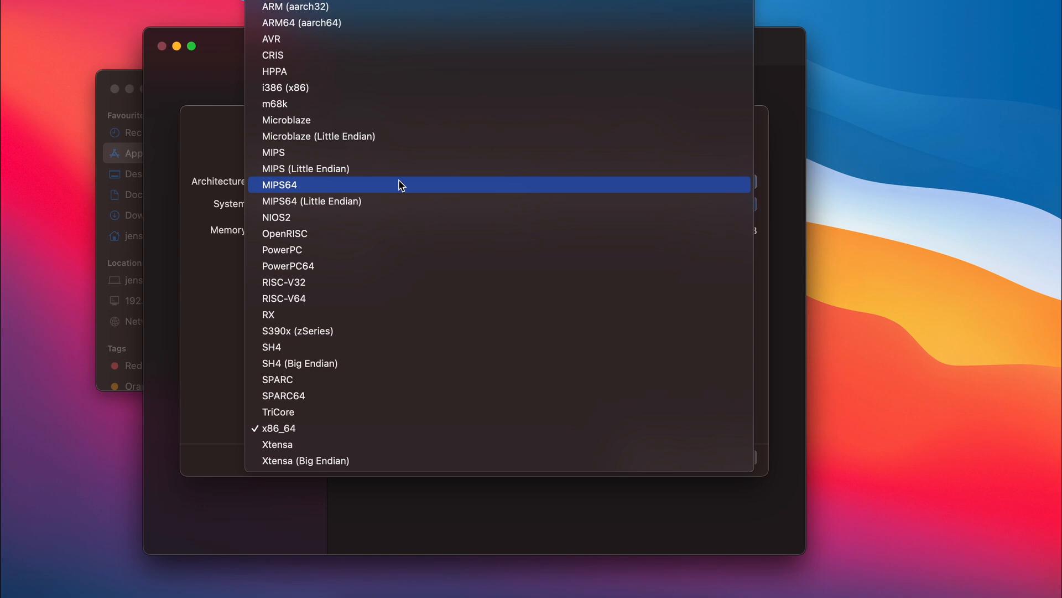
mouse_move(403, 71)
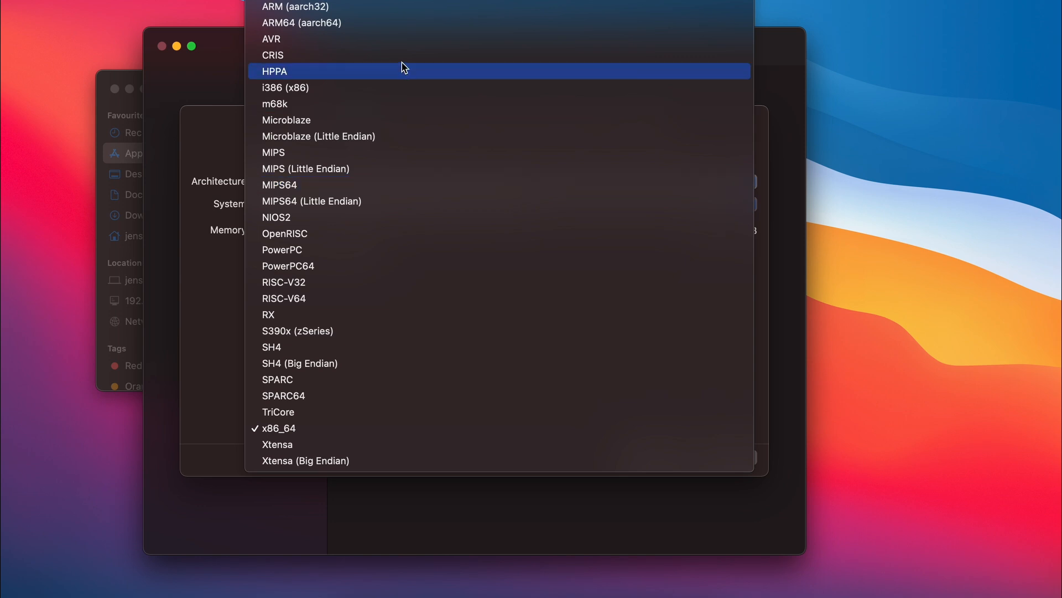
left_click(301, 22)
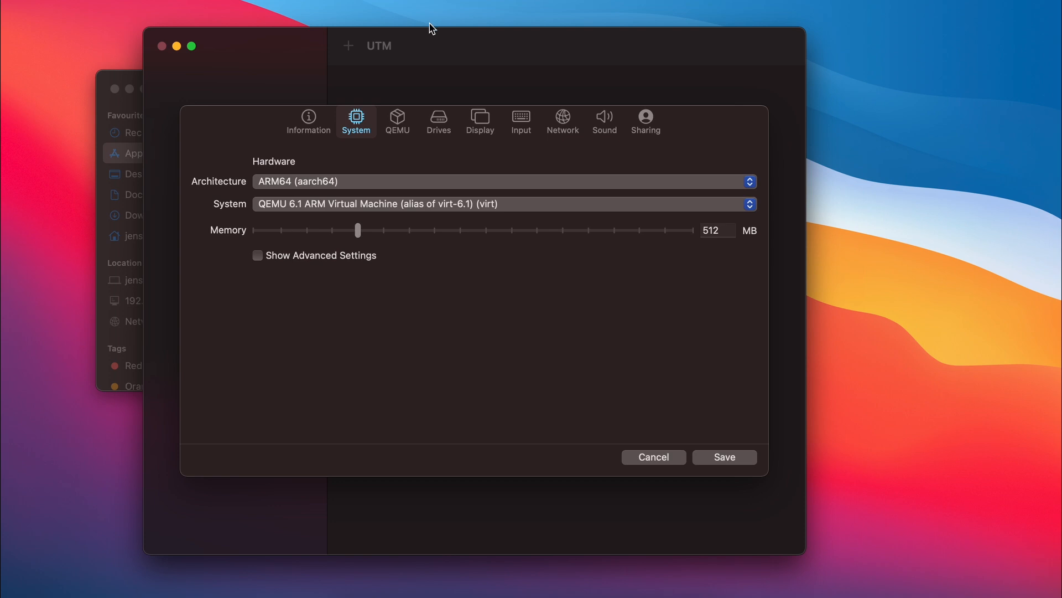
left_click_drag(358, 230, 484, 230)
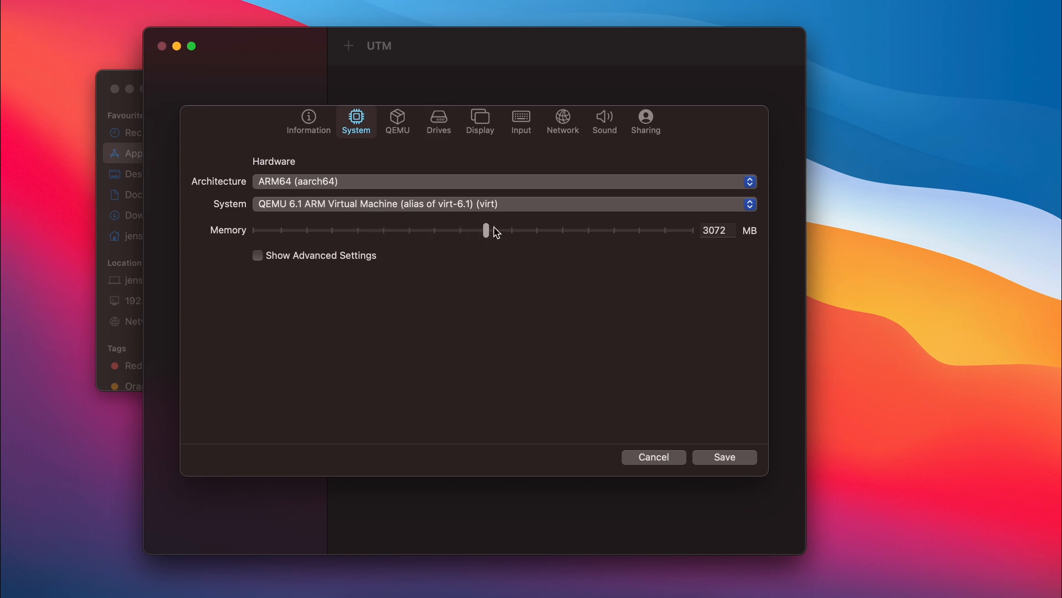
left_click_drag(485, 231, 538, 231)
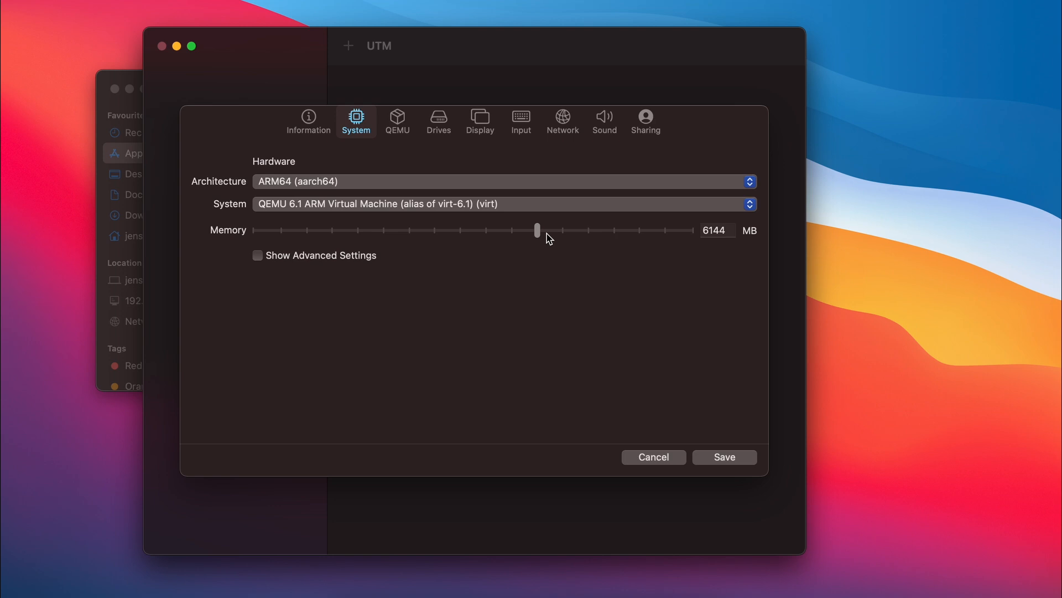
mouse_move(362, 255)
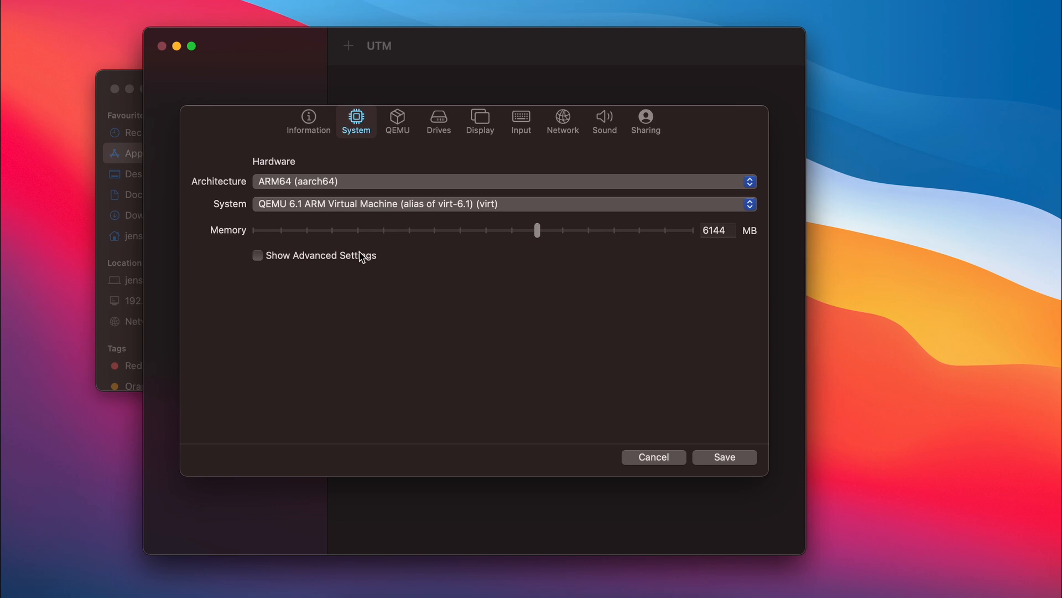
Step: Reveal advanced settings, set 4 CPU cores and force multicore on
left_click(258, 255)
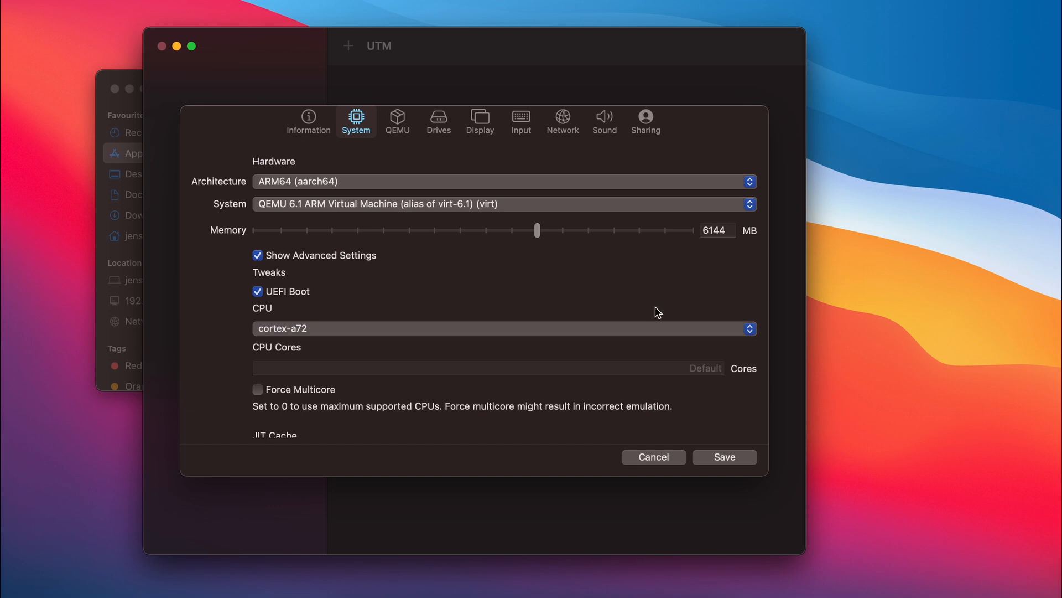
type("4")
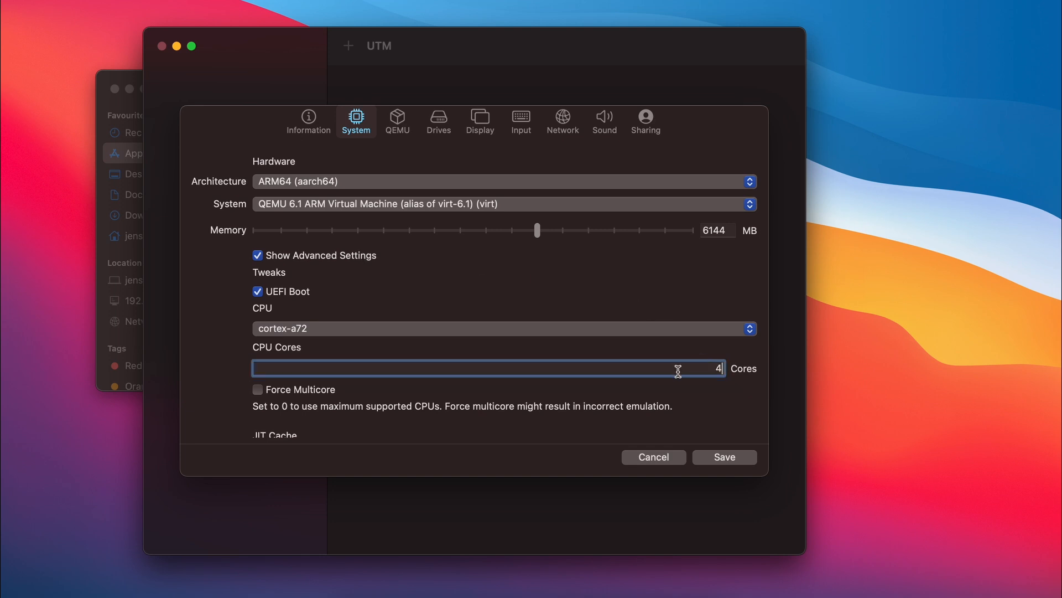
left_click(258, 389)
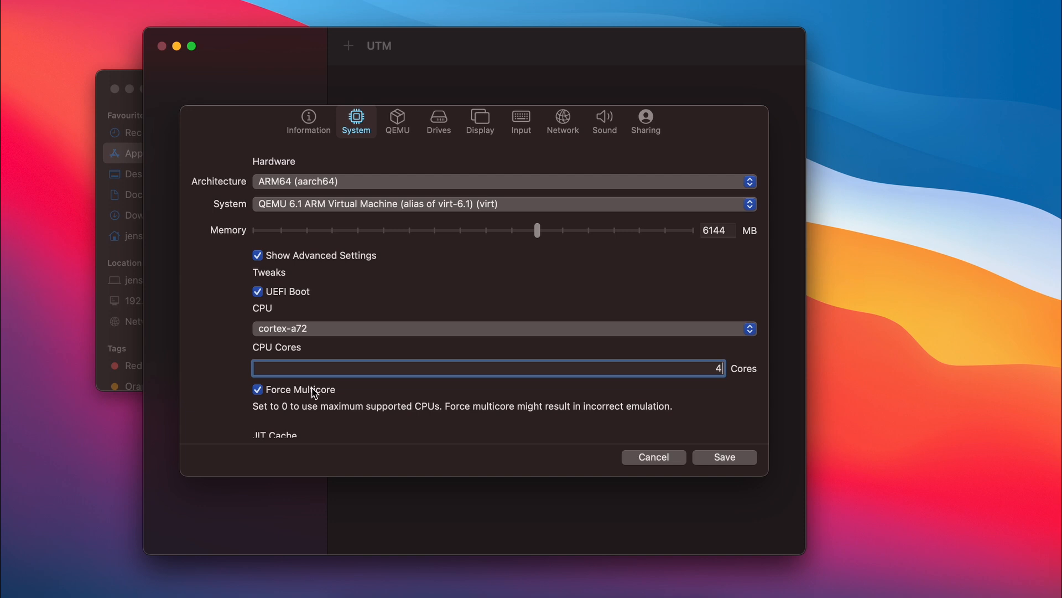
mouse_move(438, 121)
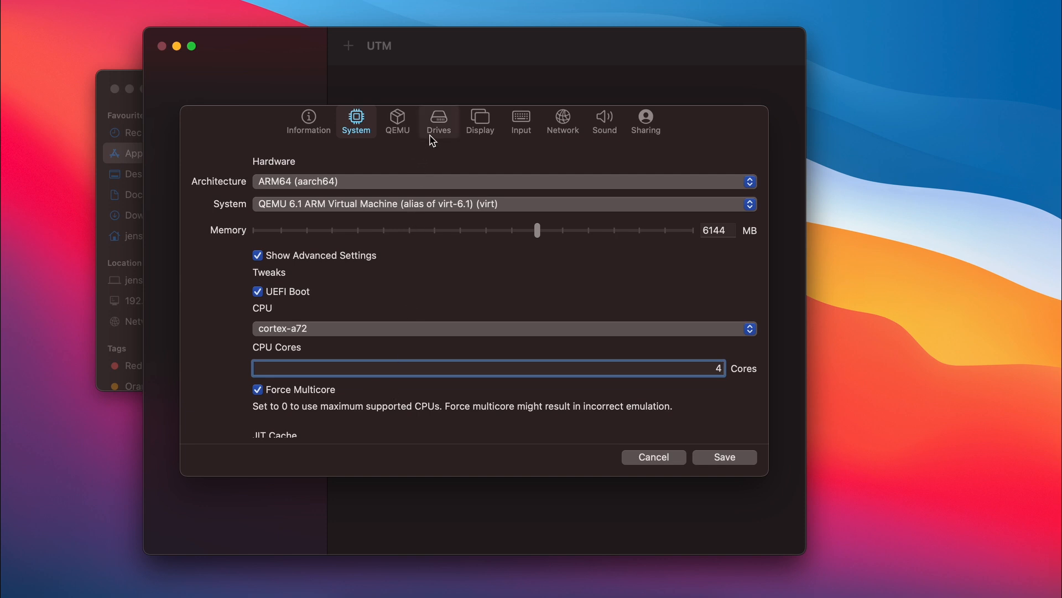
Step: Add a new 60 GB NVMe disk image on the Drives page
left_click(397, 122)
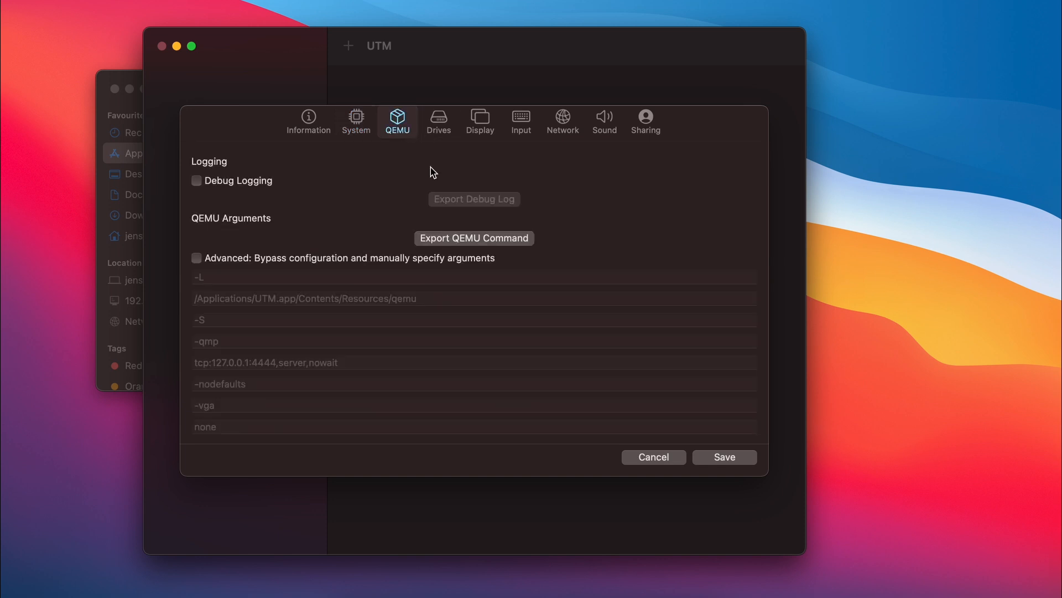
left_click(438, 122)
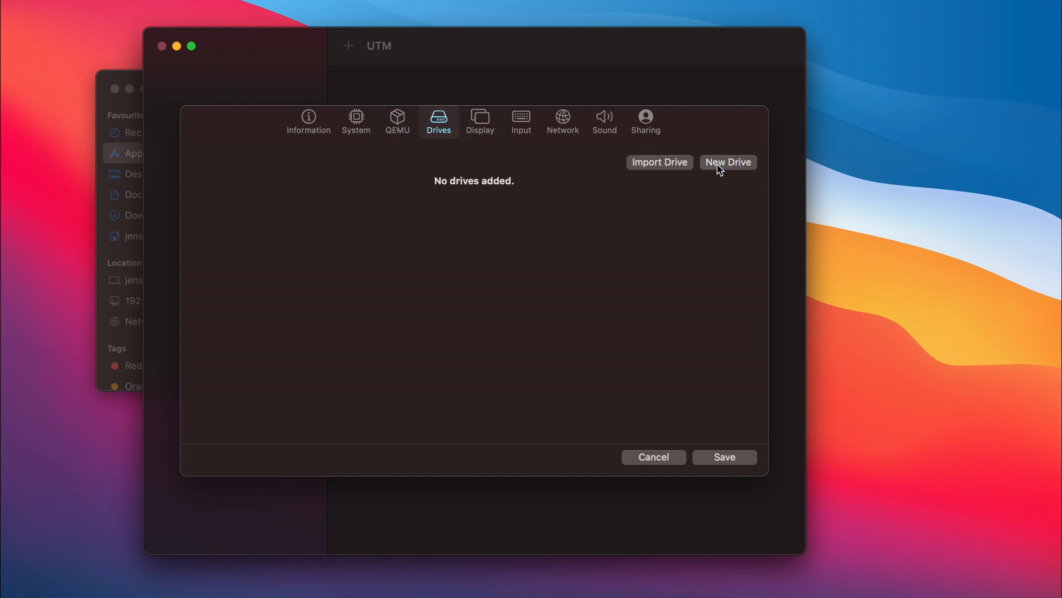
left_click(729, 161)
type("60")
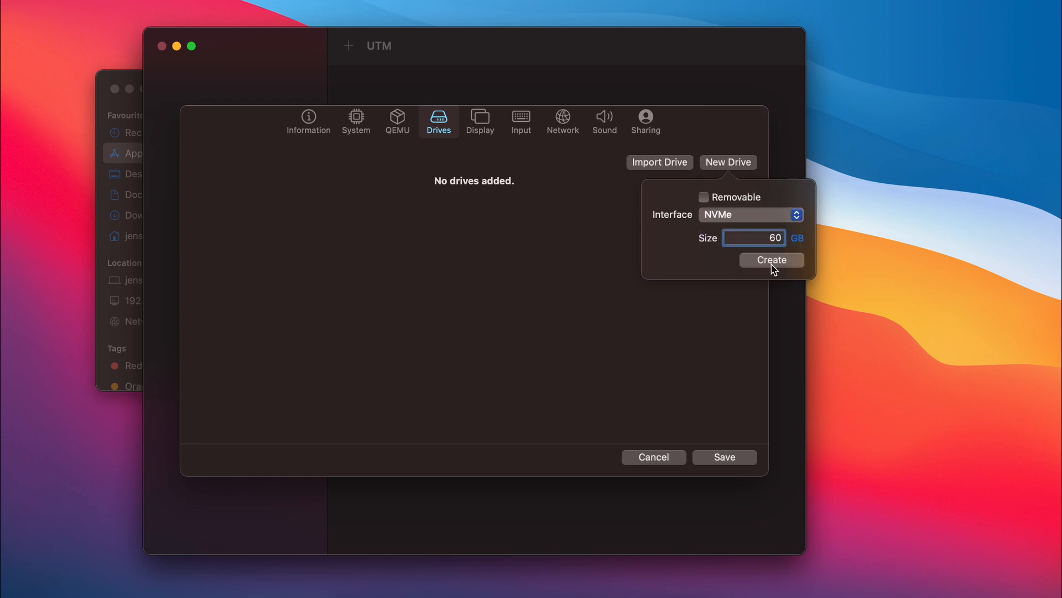
left_click(771, 259)
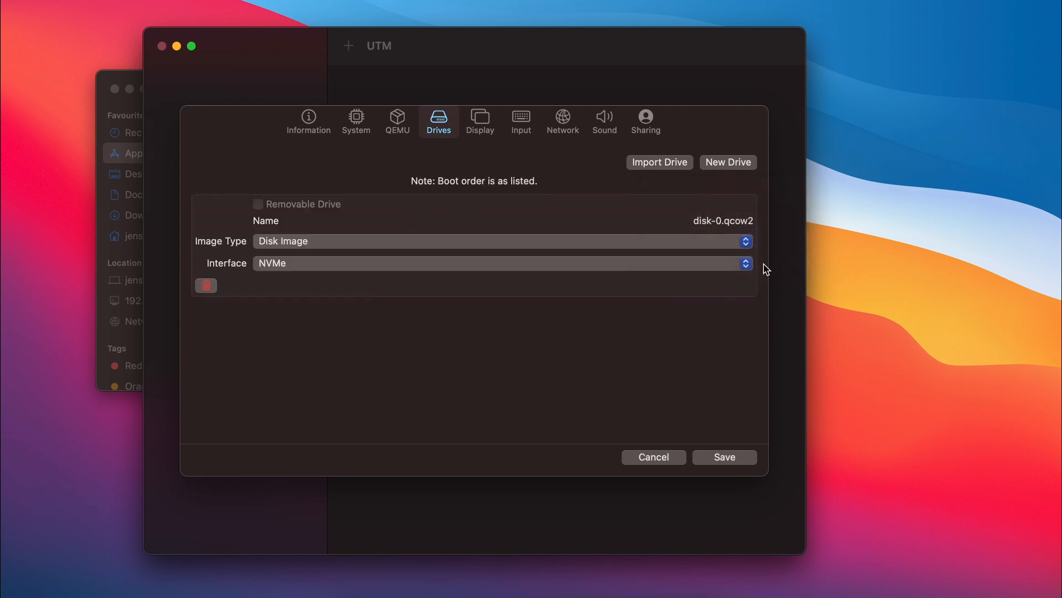
mouse_move(737, 256)
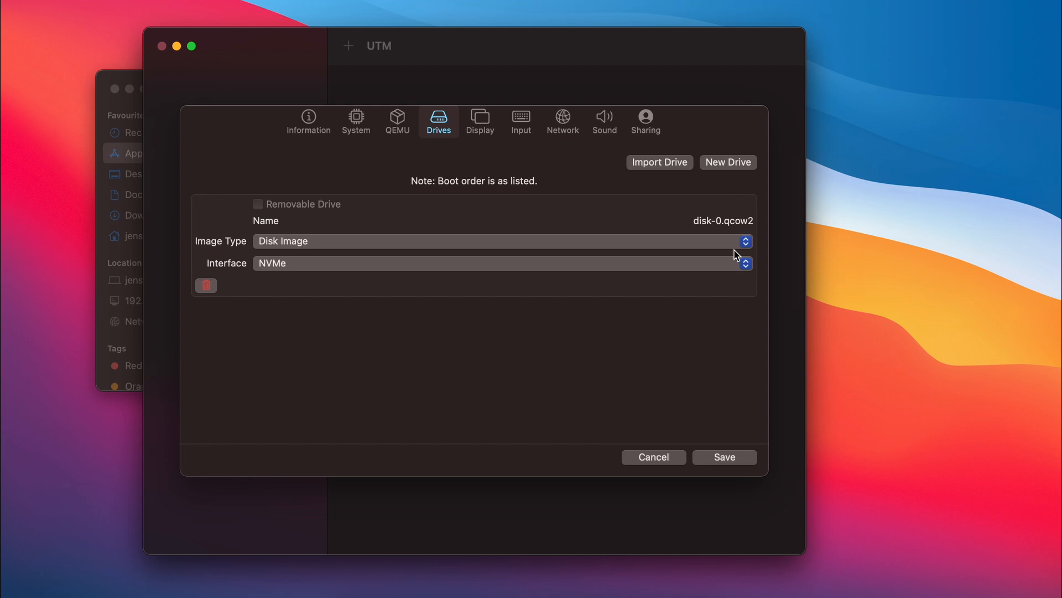
Step: Add a second drive marked removable with no interface assigned
left_click(728, 162)
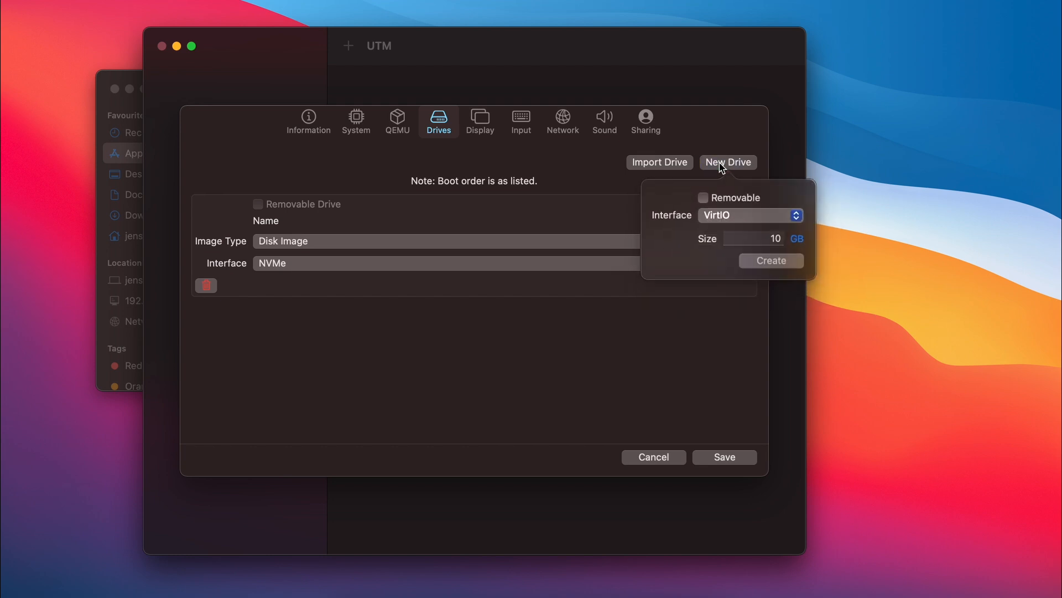
left_click(704, 197)
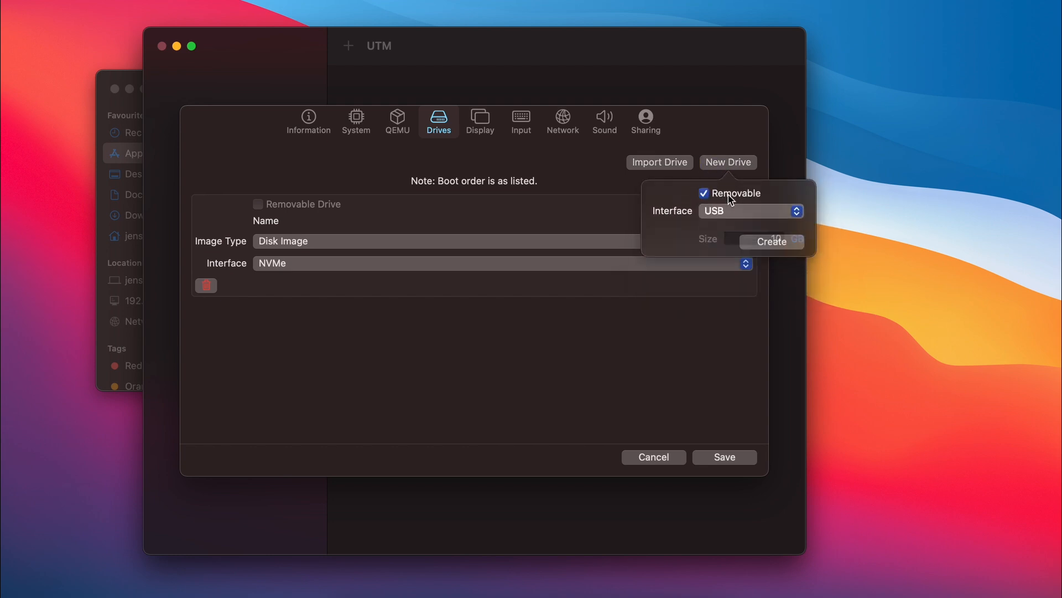
left_click(750, 210)
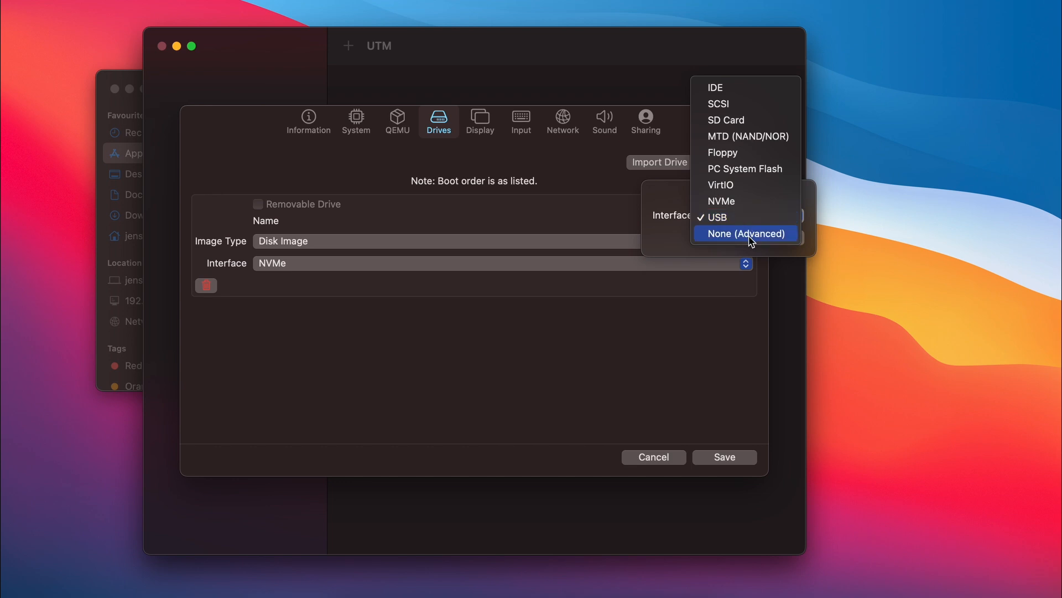
left_click(745, 234)
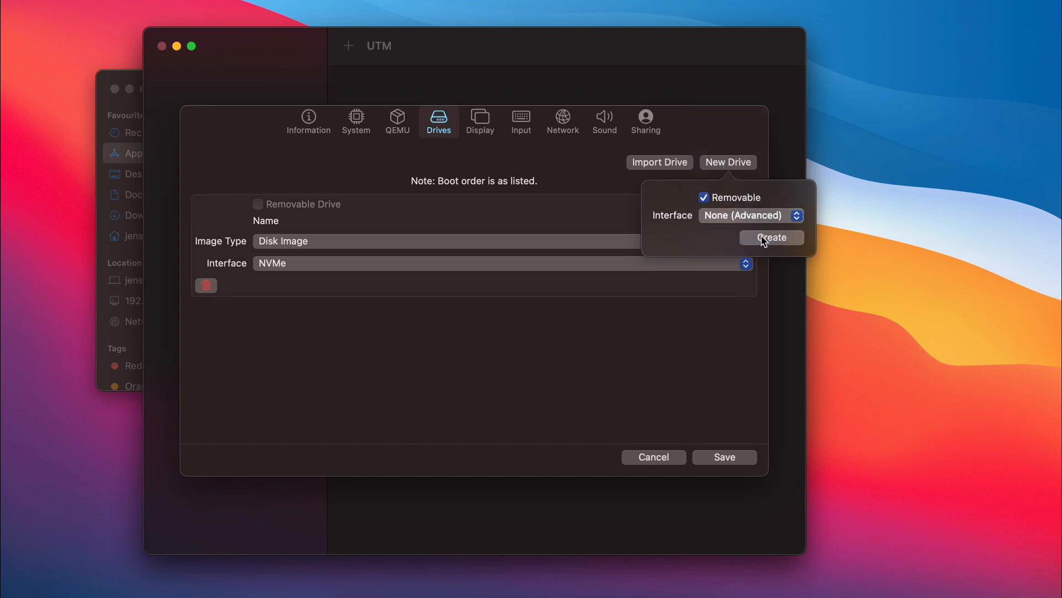
left_click(771, 238)
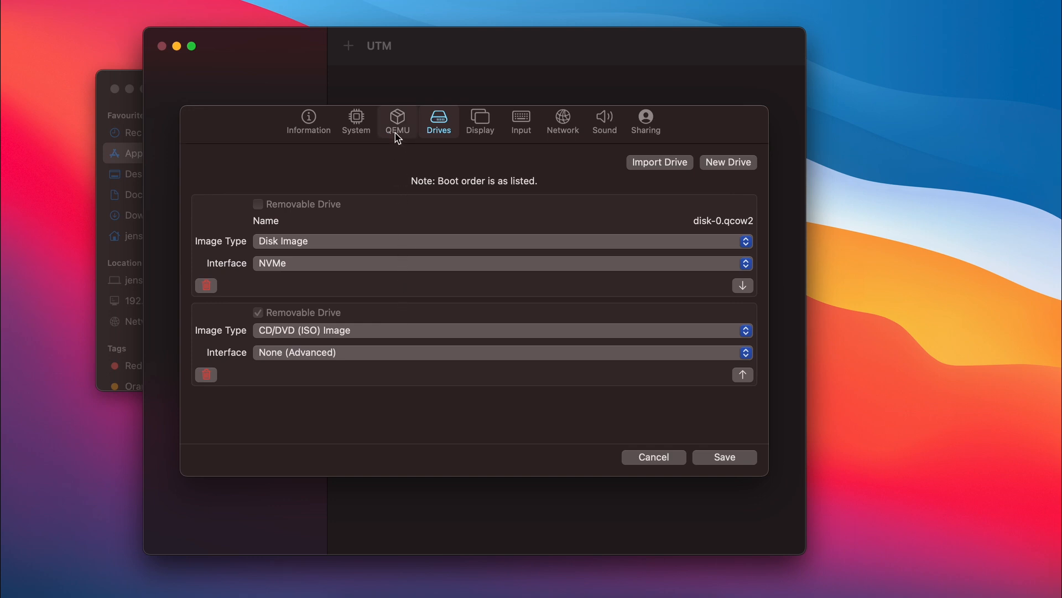
Step: Add QEMU arguments '-device' and 'usb-storage,drive=drive1,removable=true,bootindex=1,bus=usb-bus.0', then save the configuration
left_click(397, 121)
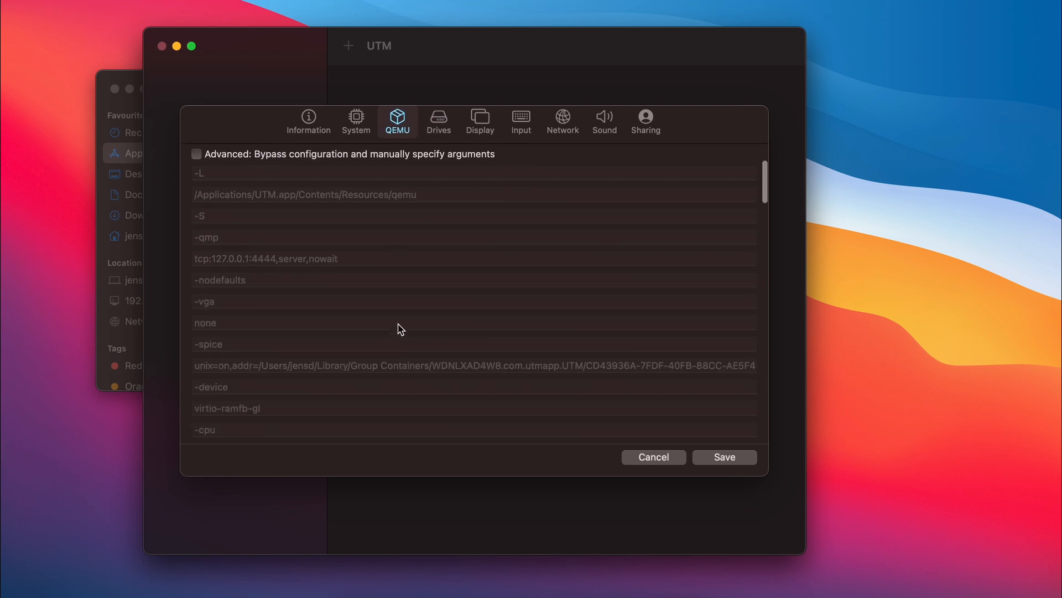
scroll("down", 3)
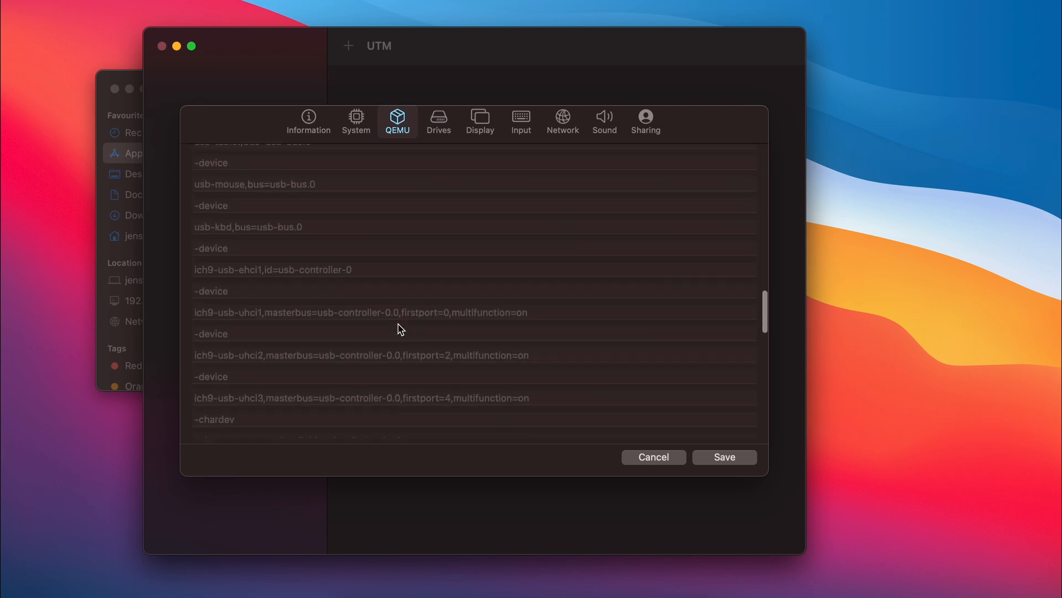
scroll("down", 3)
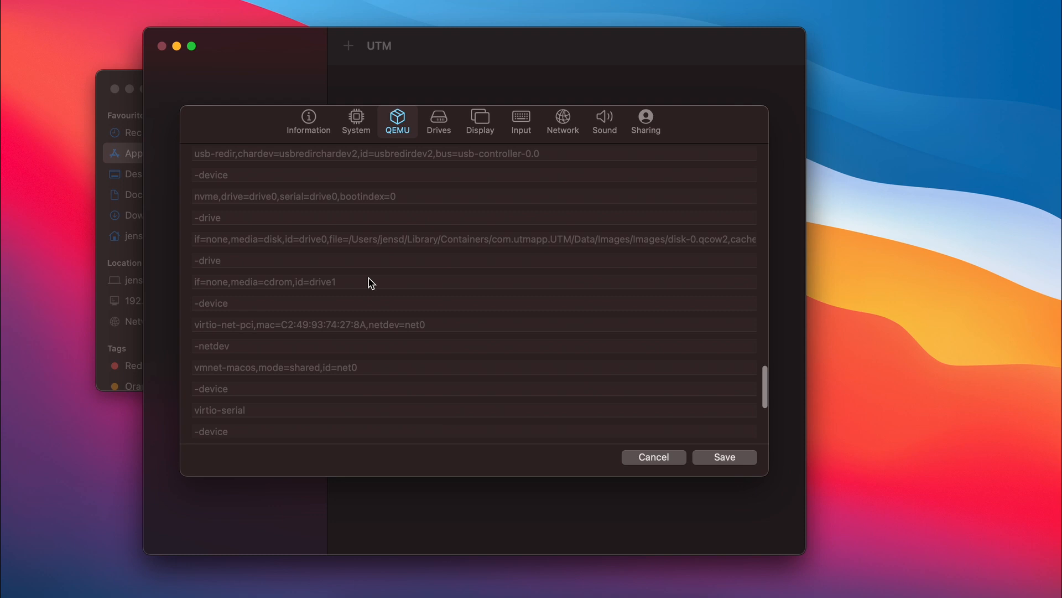
mouse_move(346, 297)
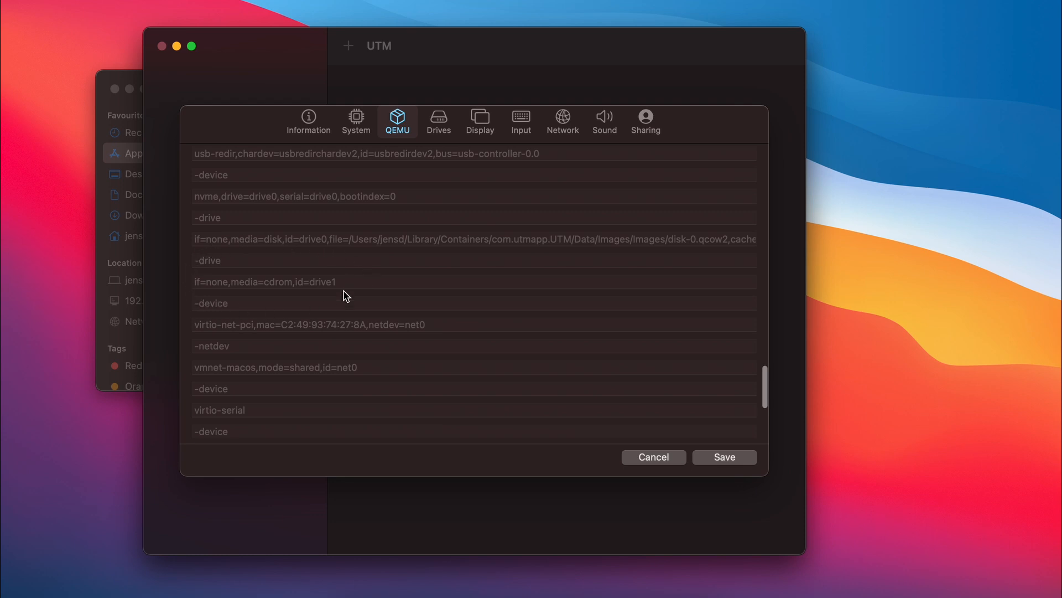
scroll("down", 3)
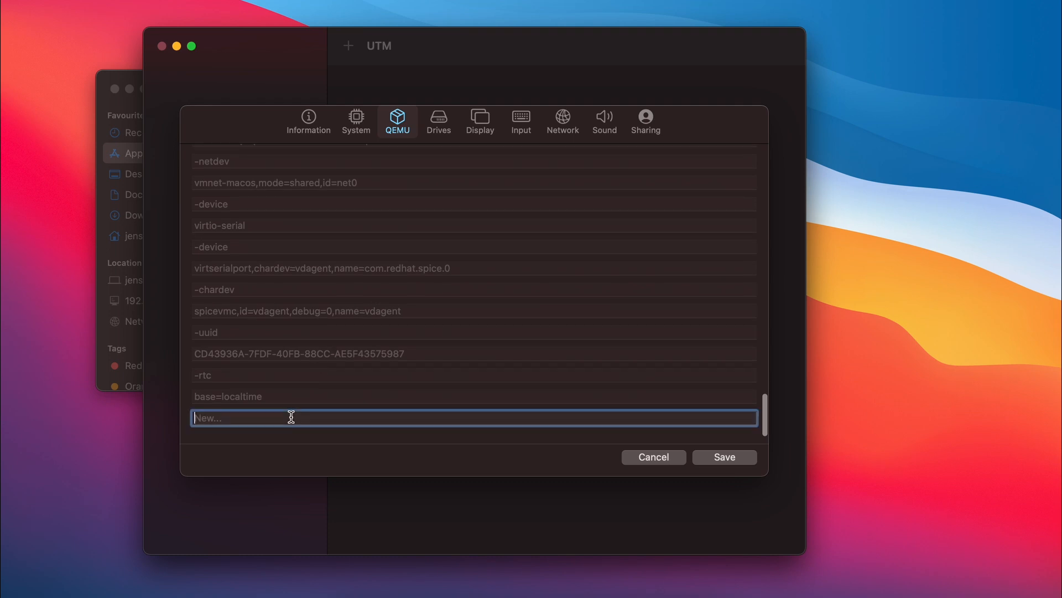
type("-device")
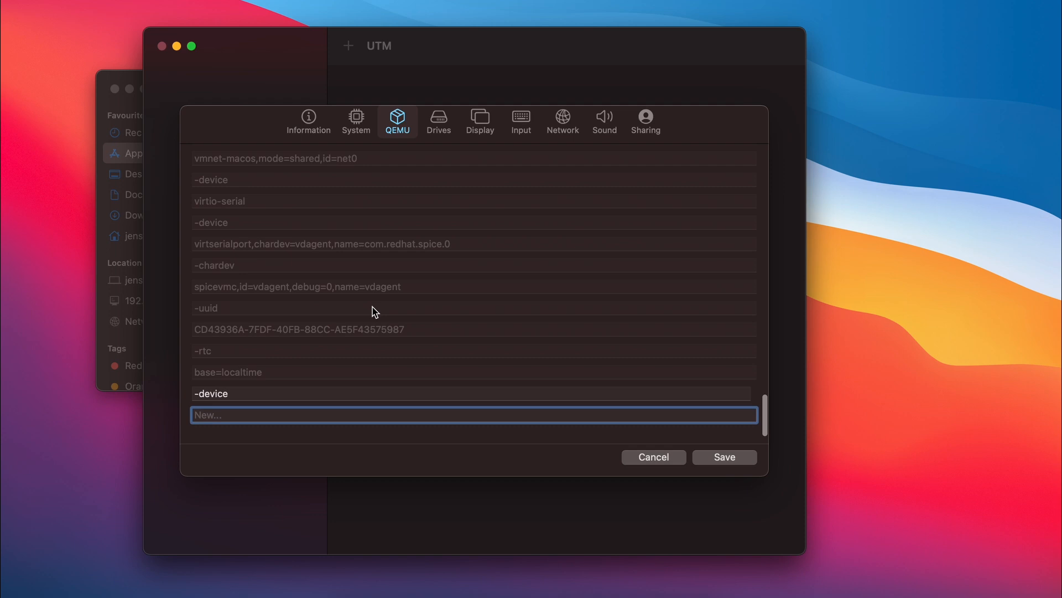
type("usb-storage,drive=drive1,removable=true,bootindex=1,bus=usb-bus.0")
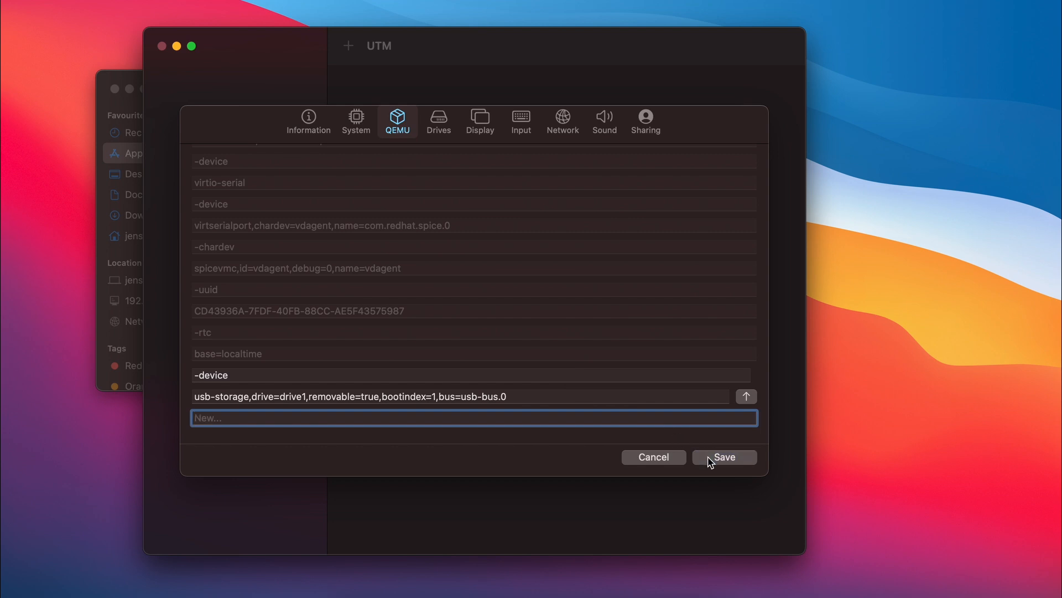
left_click(724, 455)
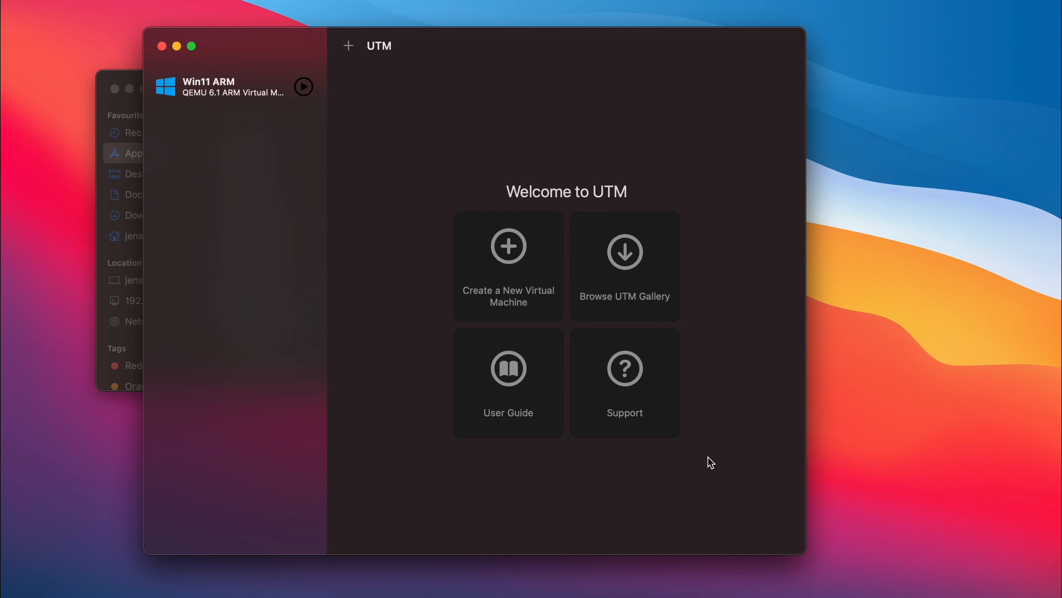
Step: Mount 22000.1_PROFESSIONAL_ARM64_EN-US.ISO from Downloads as the Win11 ARM CD/DVD
left_click(233, 86)
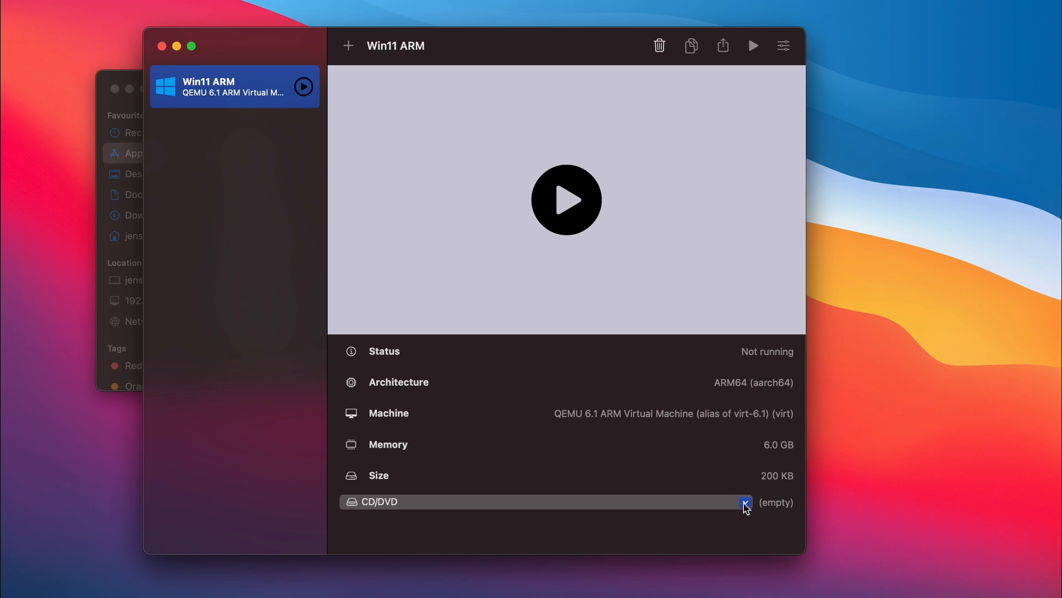
mouse_move(466, 207)
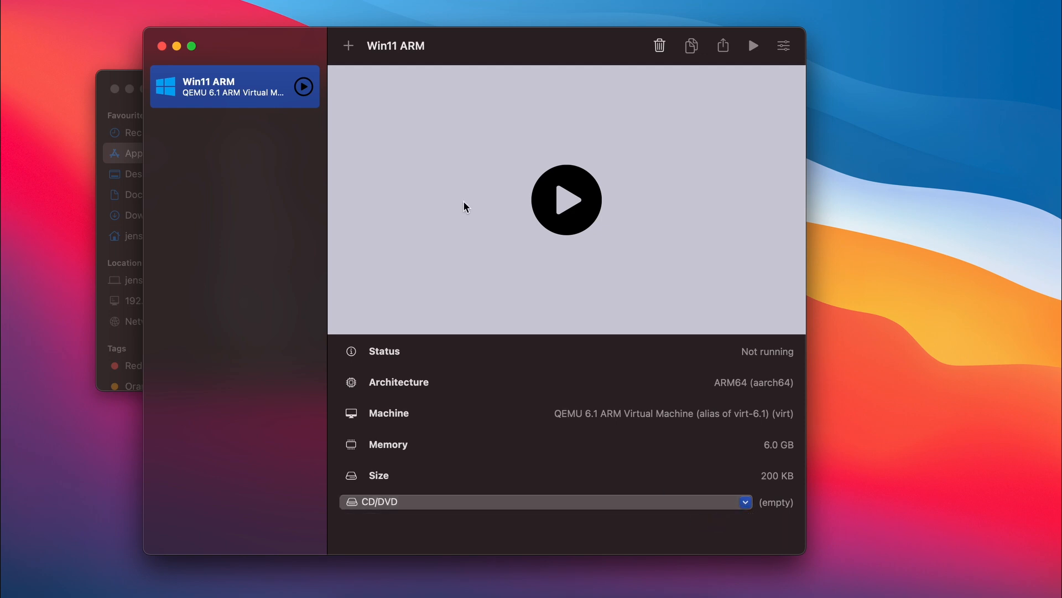
left_click(745, 502)
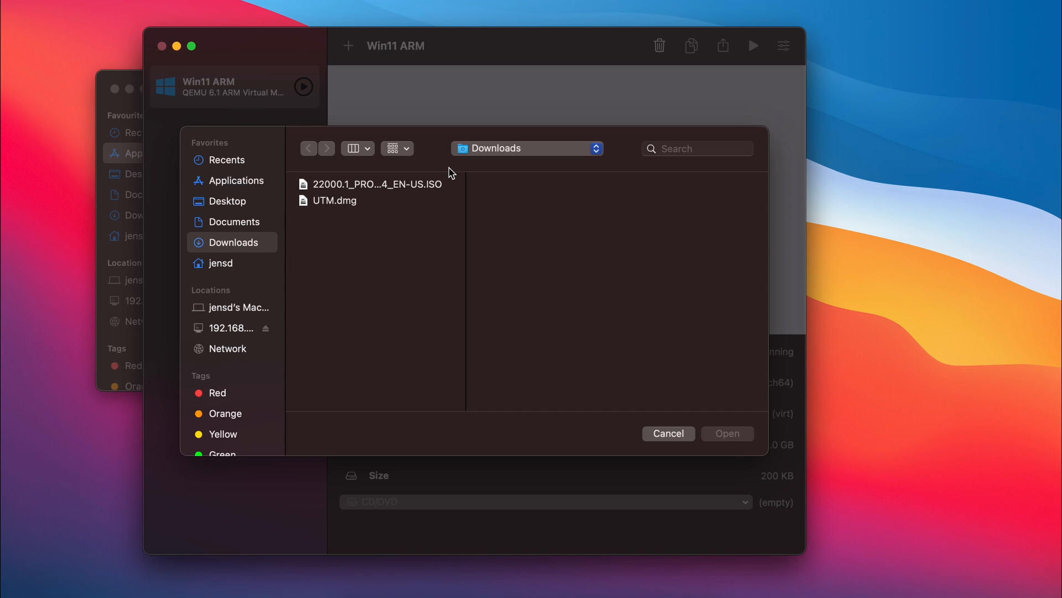
left_click(377, 184)
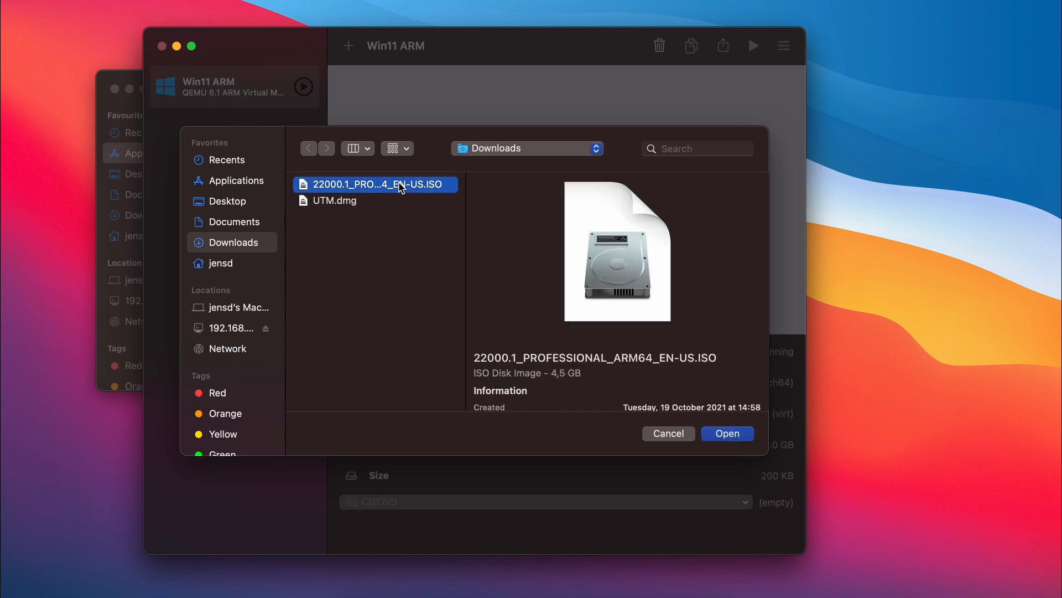
left_click(727, 432)
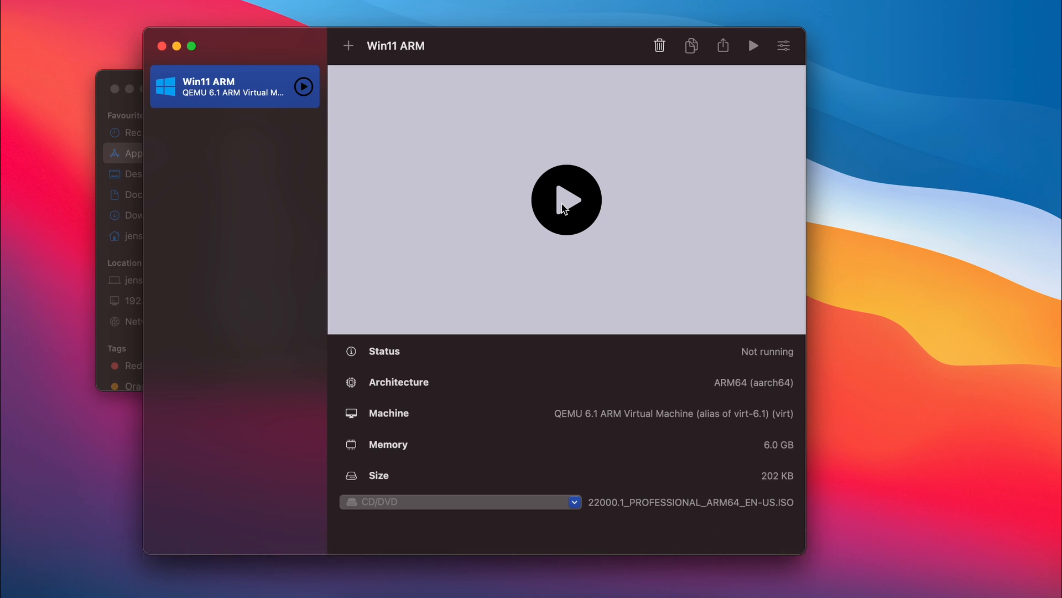
Step: Start the VM, continue past language and region, and bring up a command prompt over Windows Setup
left_click(567, 199)
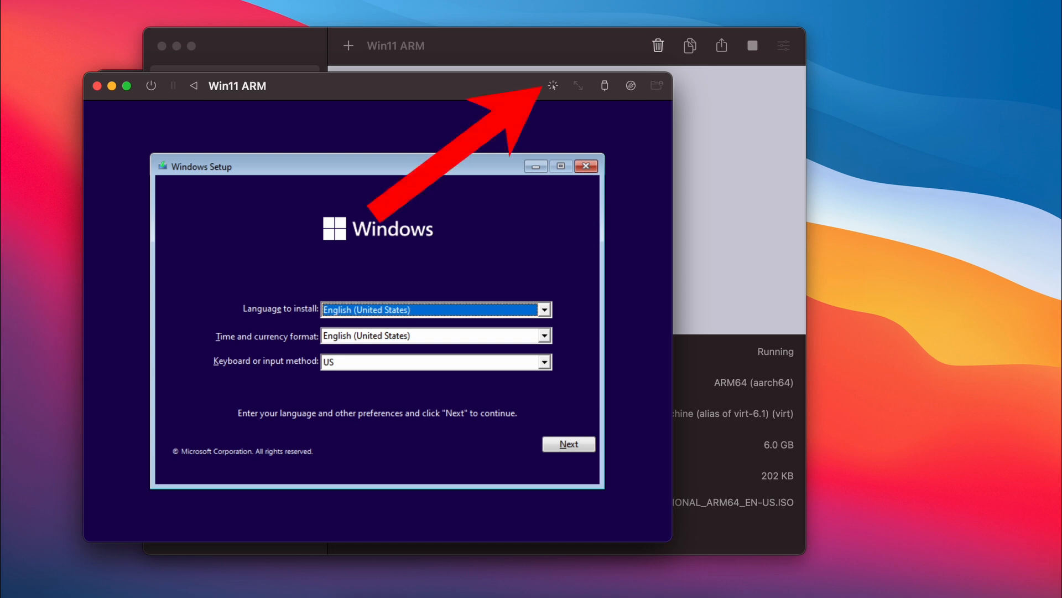
left_click(434, 336)
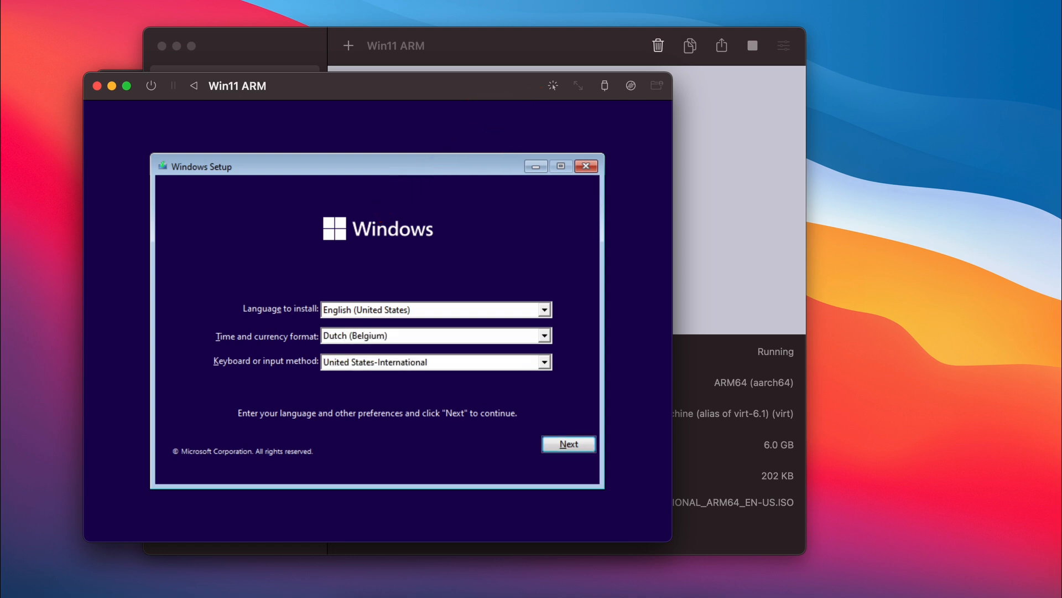
left_click(568, 443)
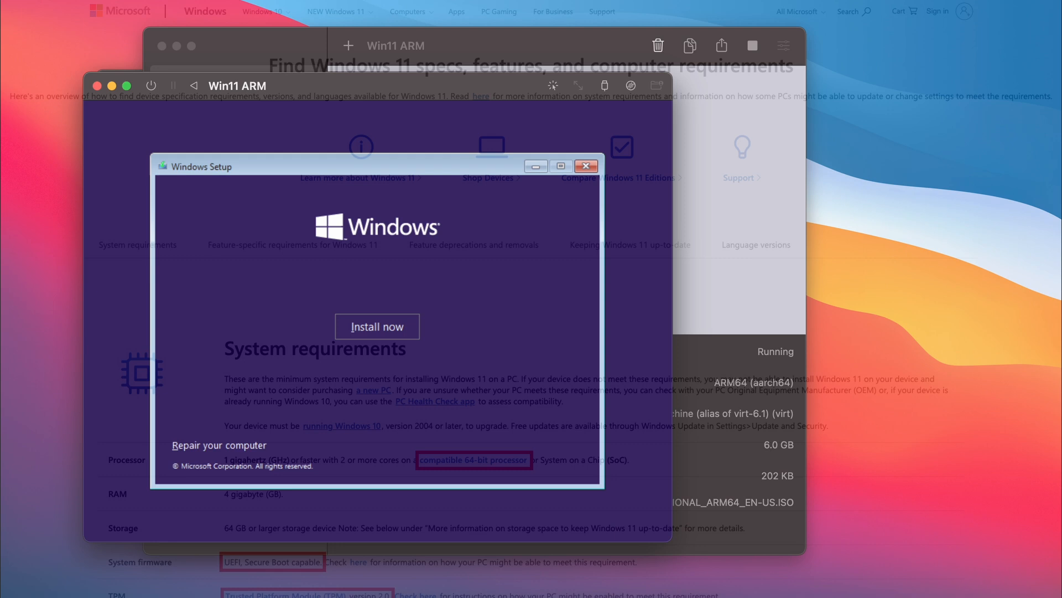
left_click(586, 166)
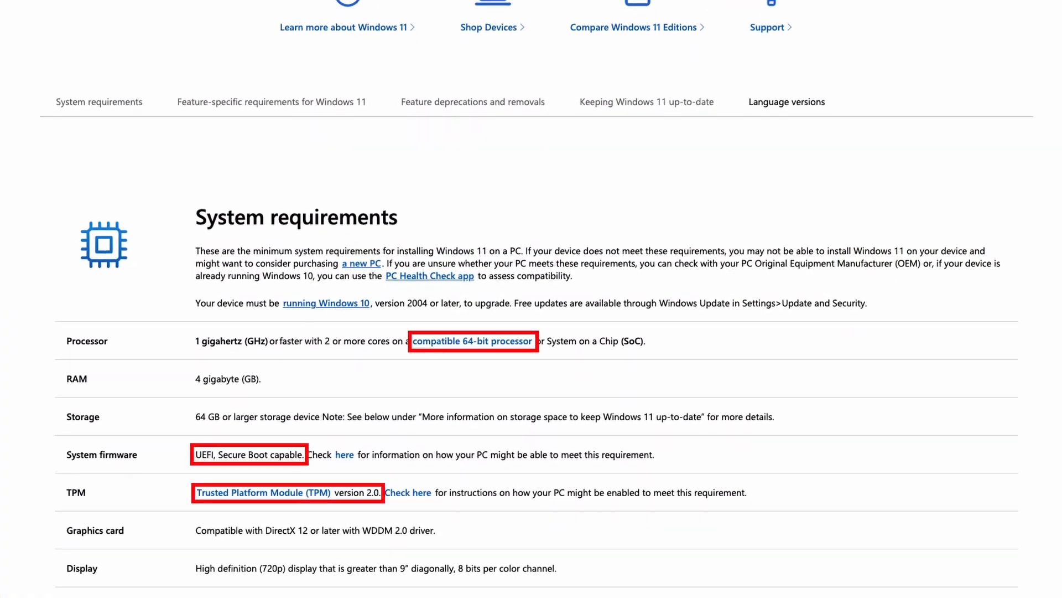
scroll("down", 3)
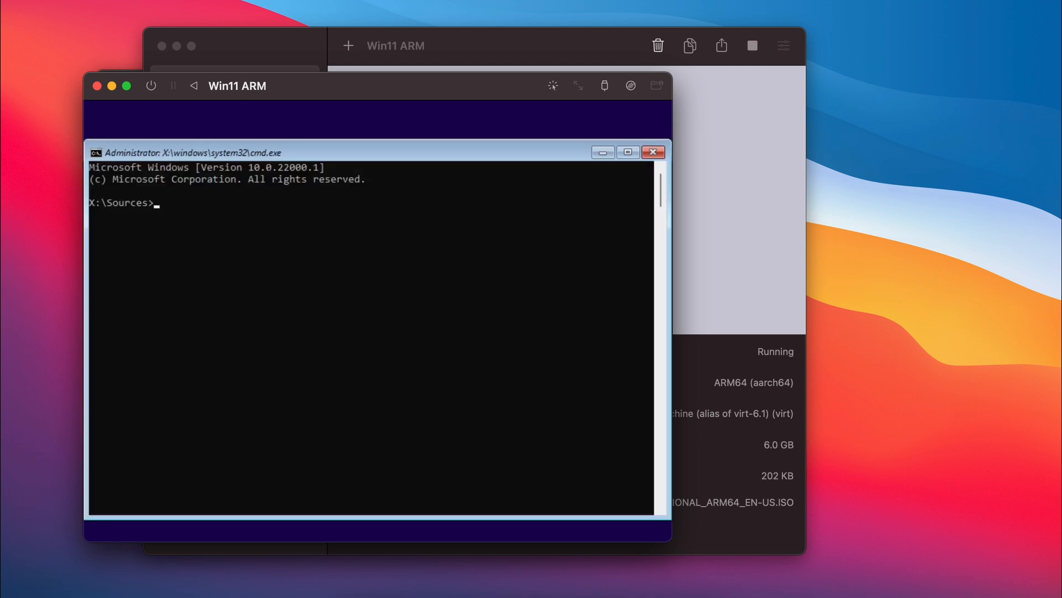
Step: Run regedit and create a LabConfig key under HKLM\SYSTEM\Setup
type("regedit")
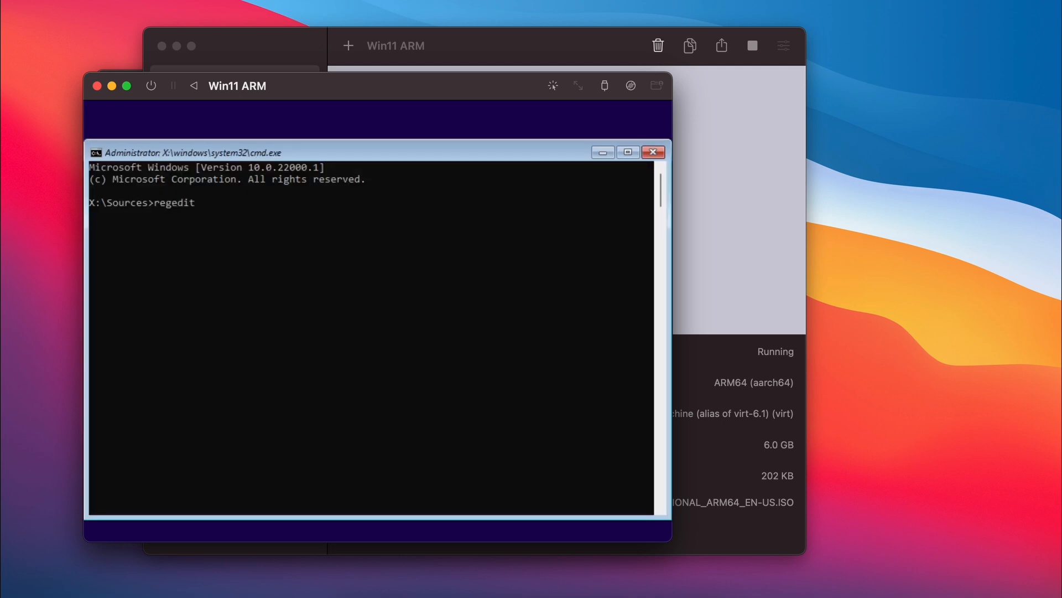
key("Enter")
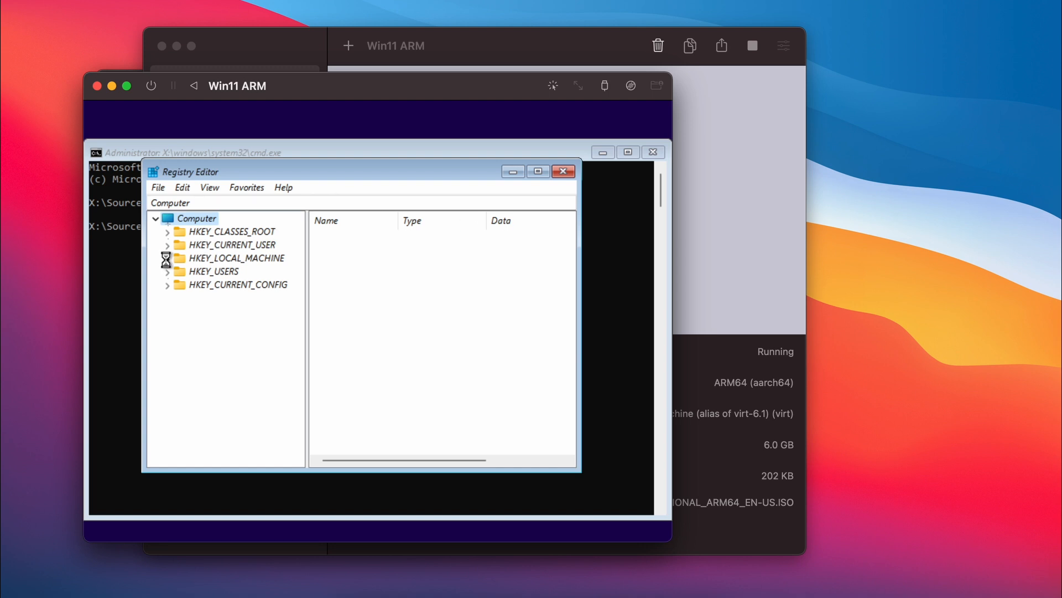
left_click(167, 258)
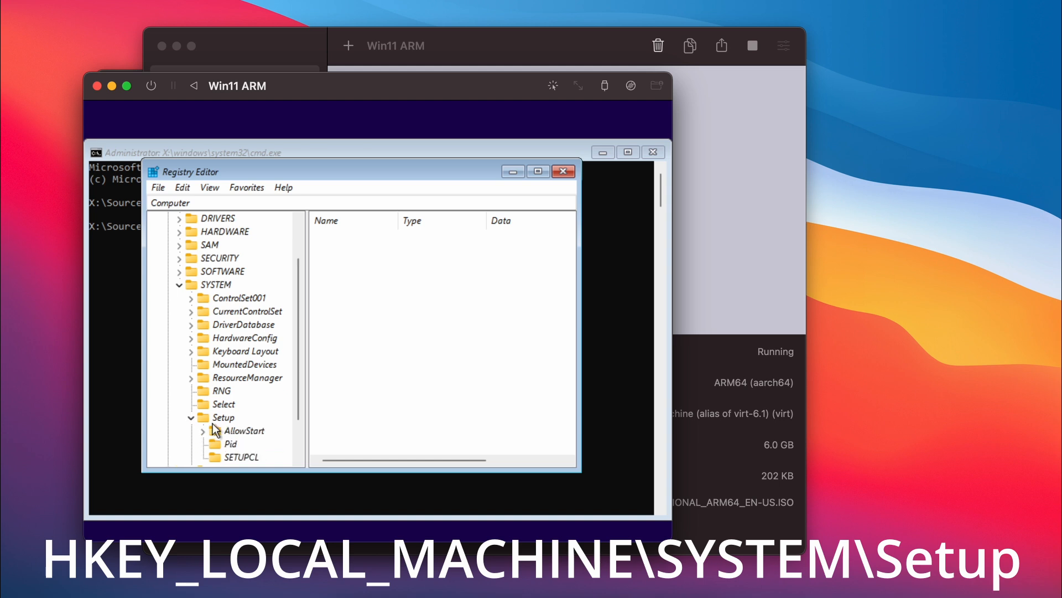
right_click(222, 417)
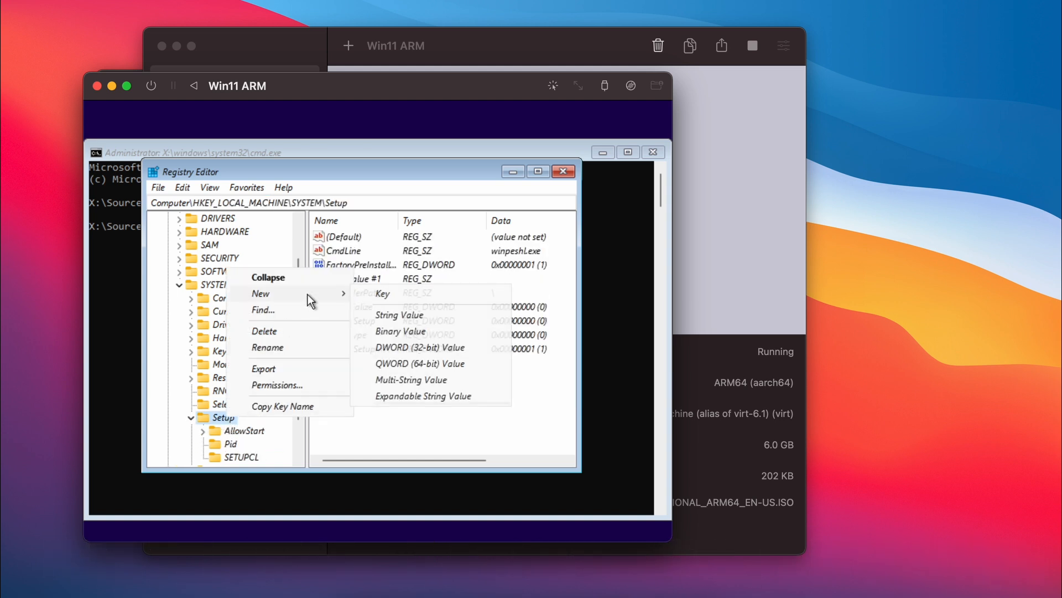
left_click(382, 292)
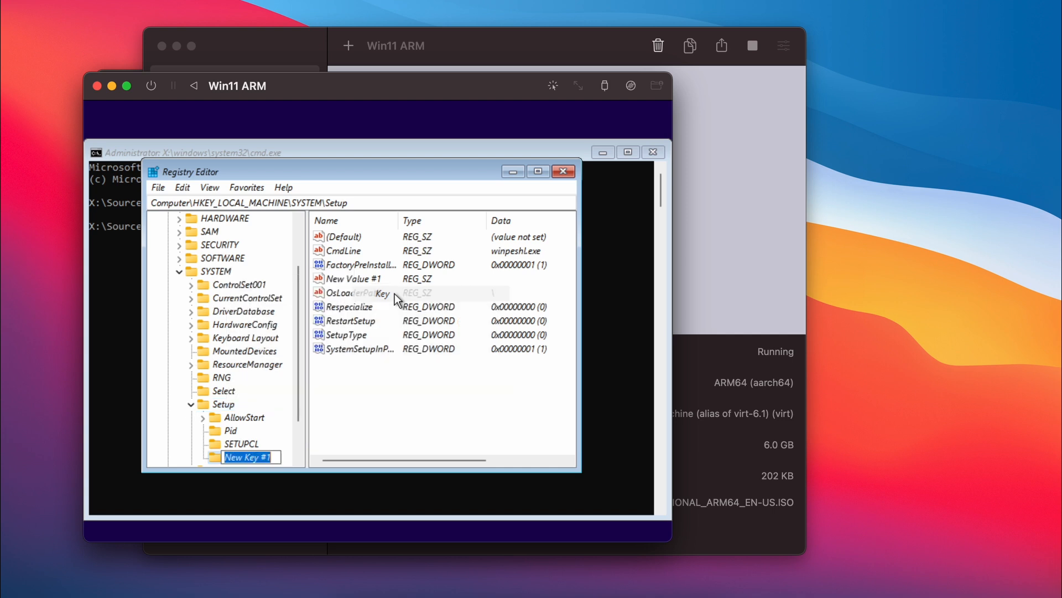
type("LabConfig")
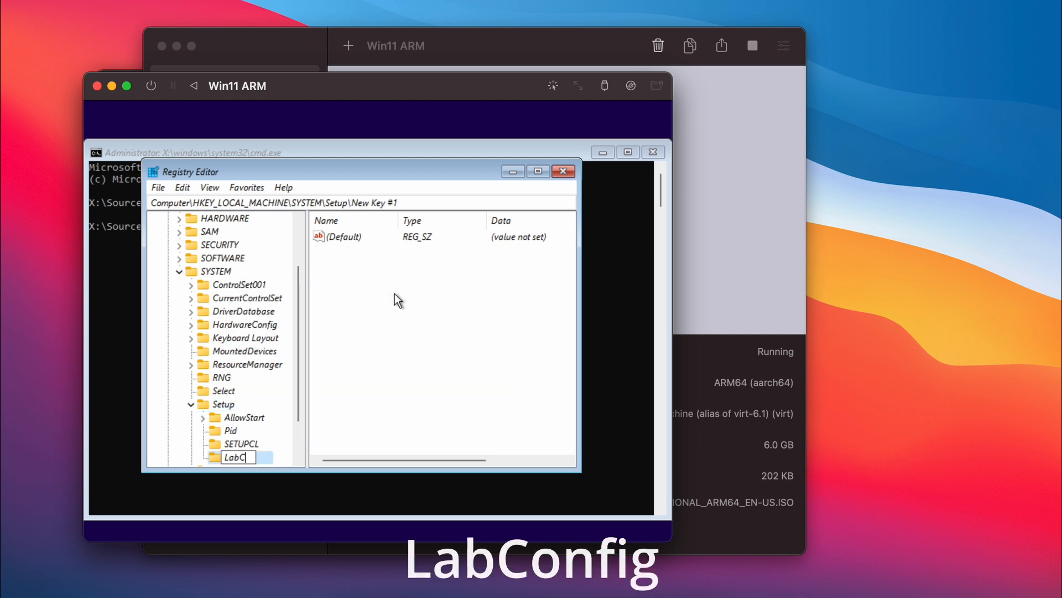
type("onfig")
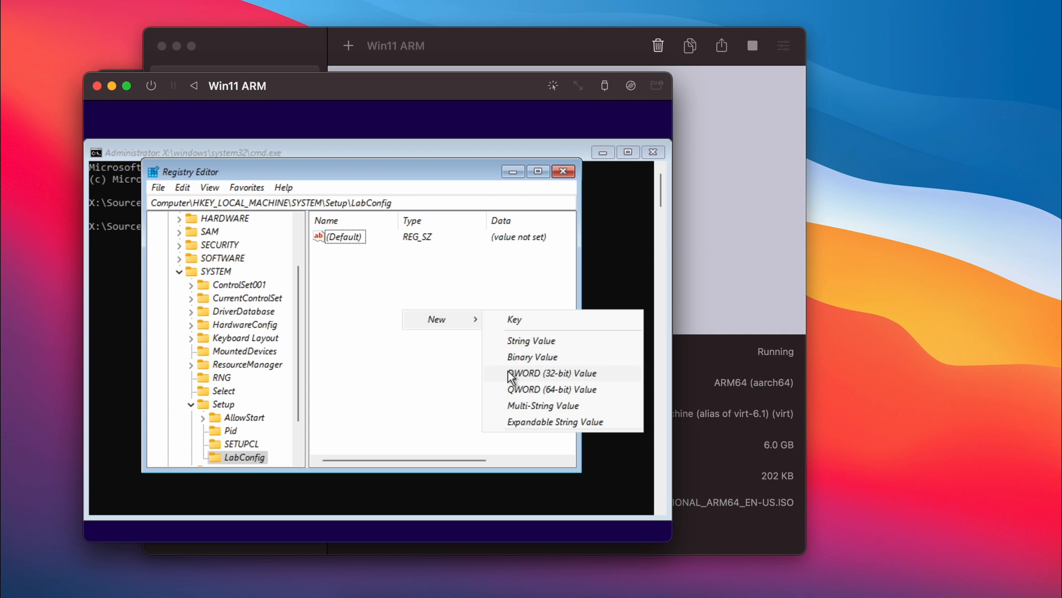
Step: Add a DWORD BypassTPMCheck set to 1 inside LabConfig
left_click(552, 373)
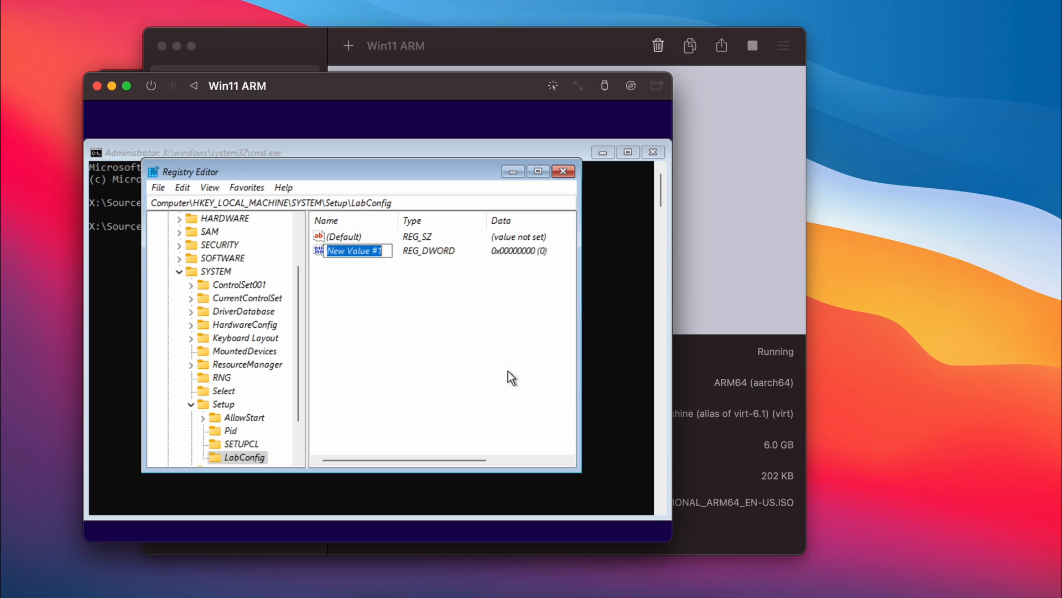
type("BypassTPMCheck")
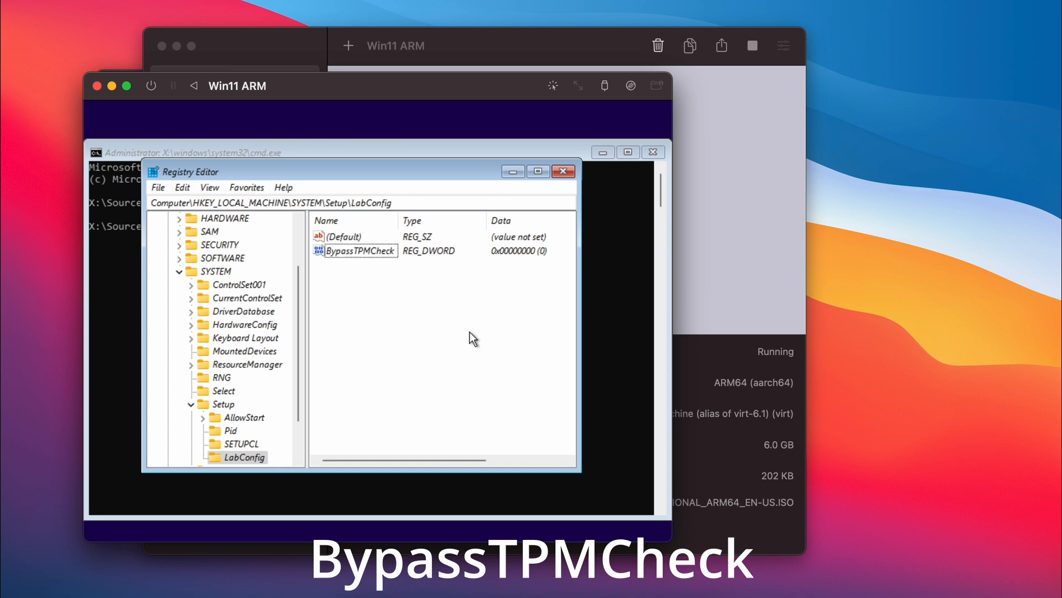
right_click(473, 338)
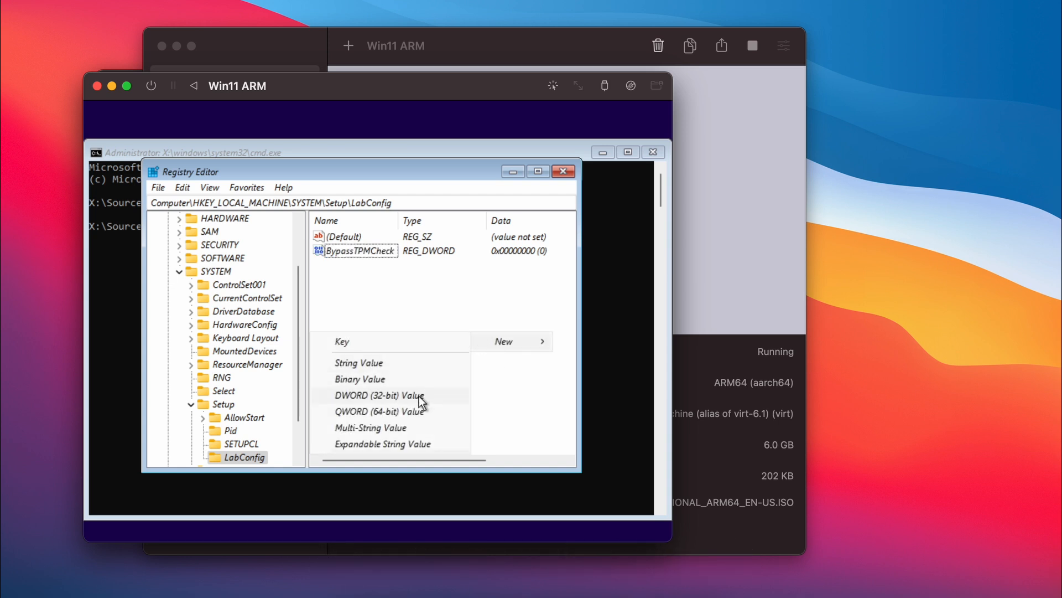
left_click(378, 395)
type("1")
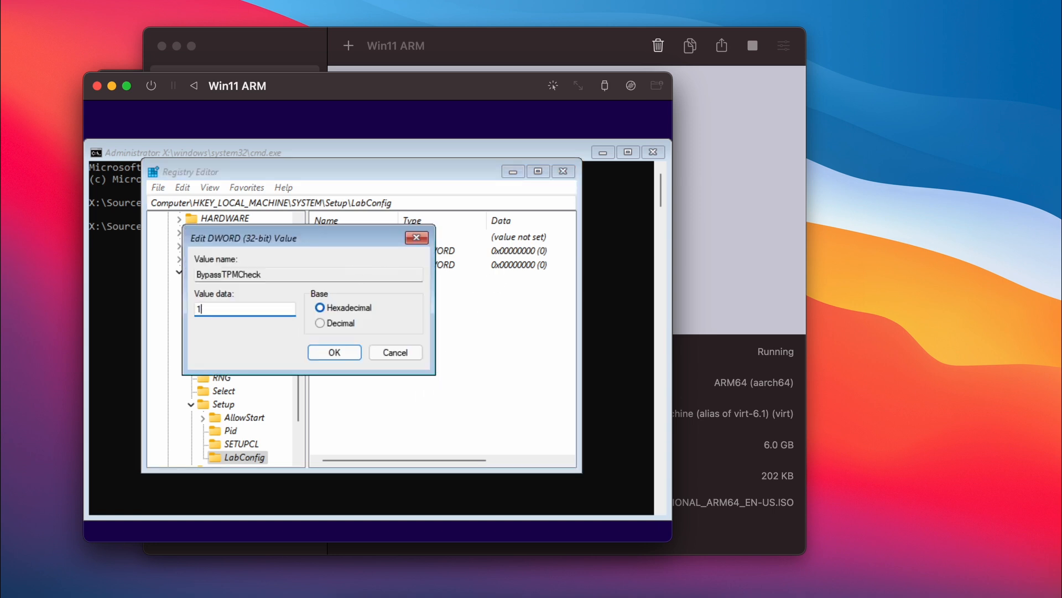
left_click(333, 352)
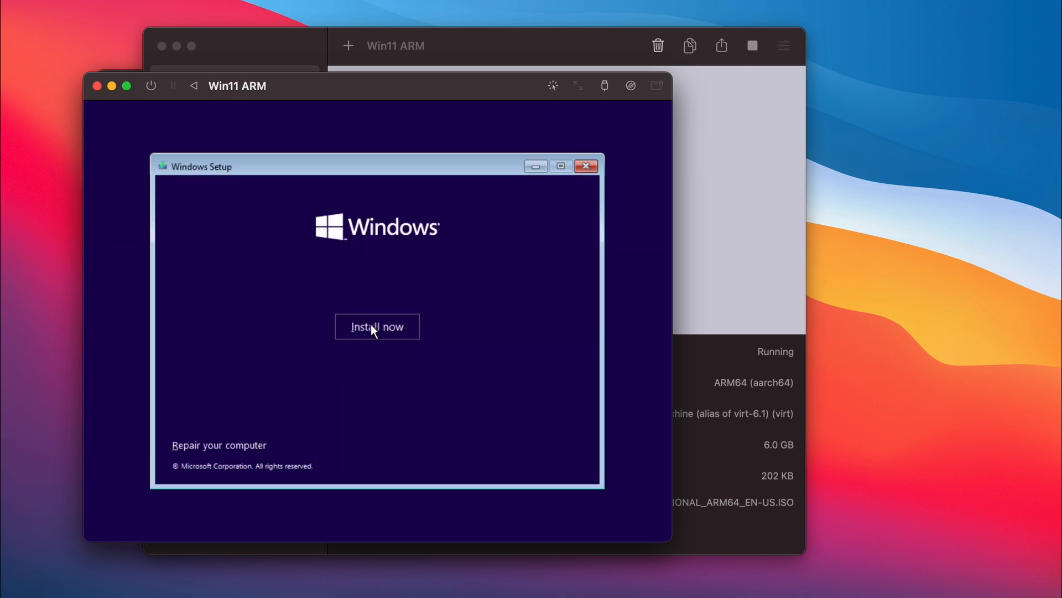
Step: Start the install without a product key and accept the licence terms
left_click(376, 327)
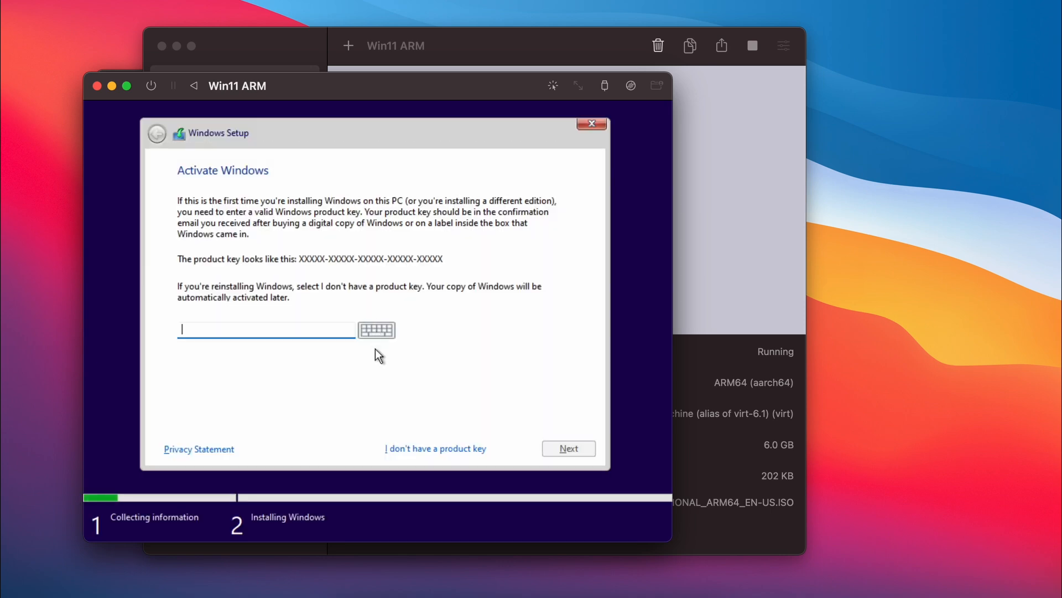
left_click(436, 448)
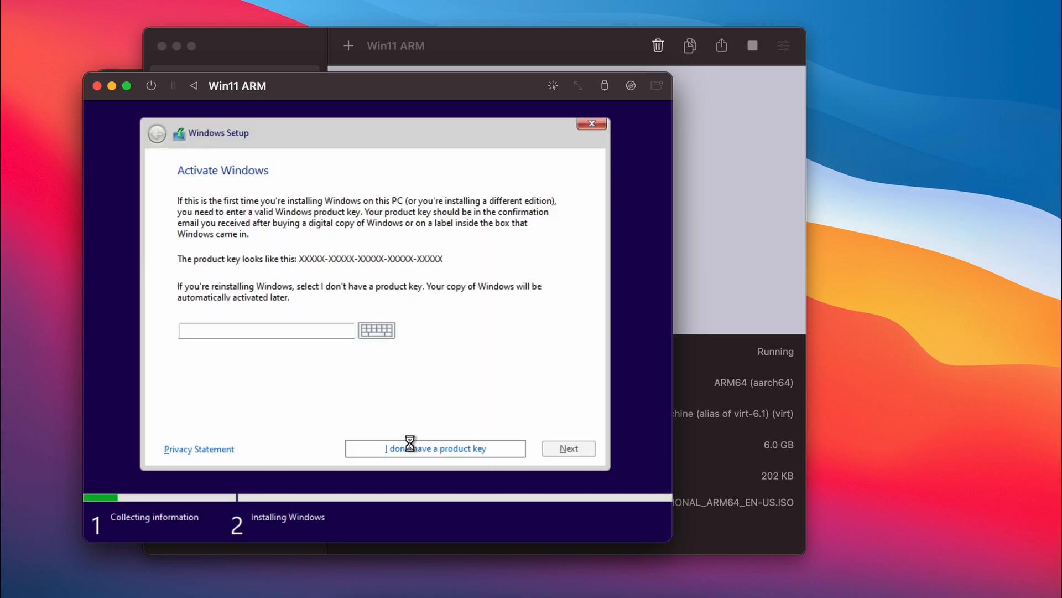
left_click(434, 448)
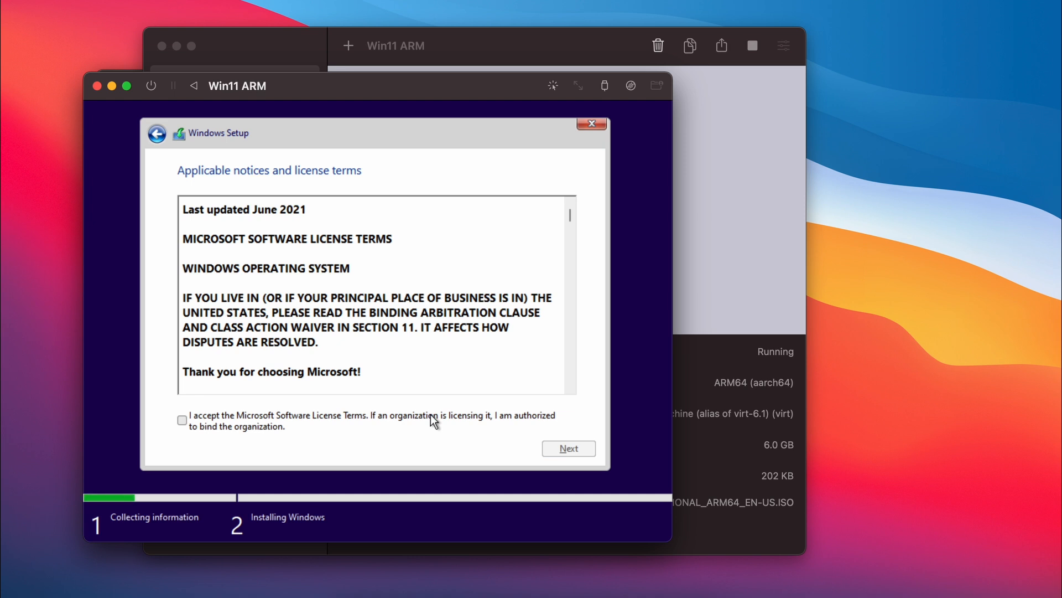
left_click(568, 448)
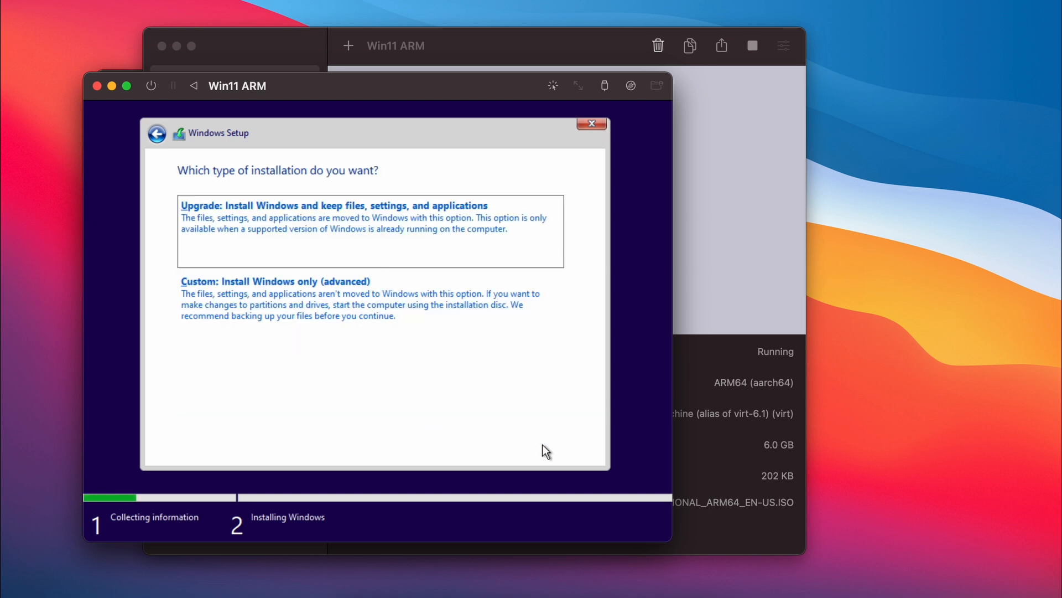
Step: Choose a custom install onto the 60 GB unallocated drive and restart when asked
left_click(369, 313)
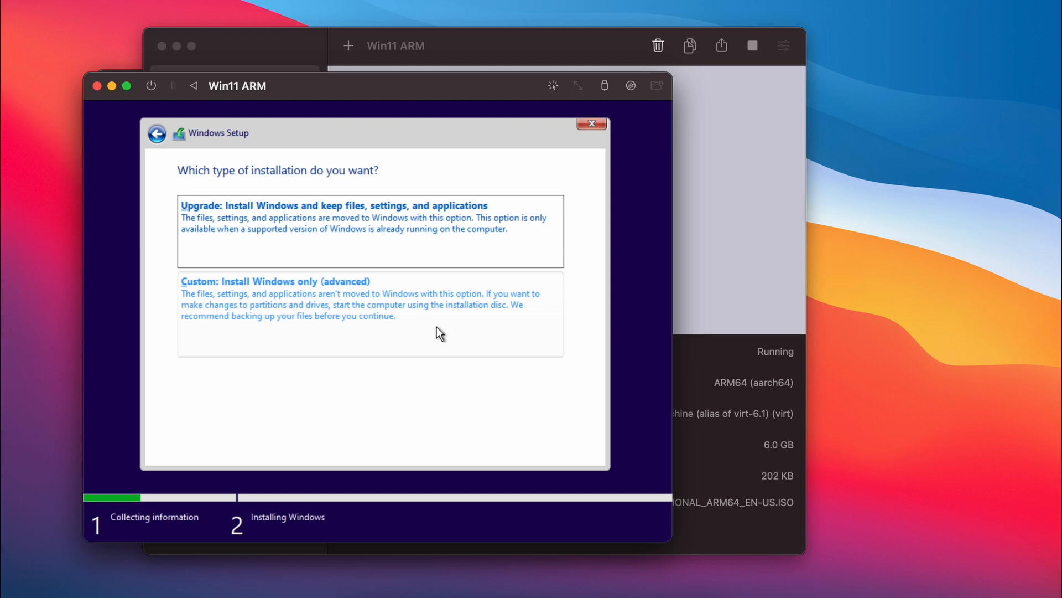
left_click(273, 281)
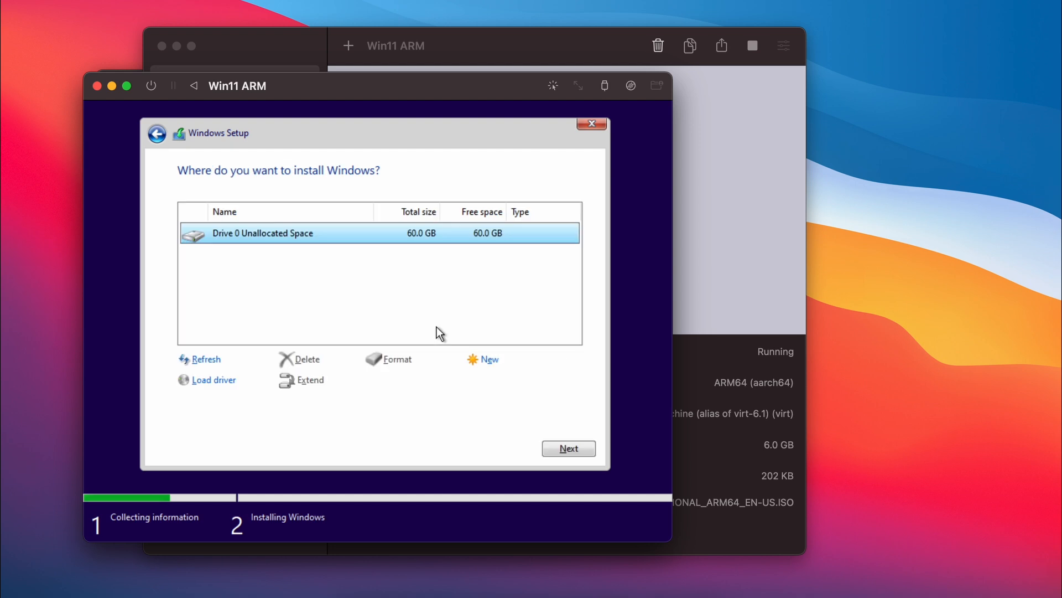
left_click(567, 448)
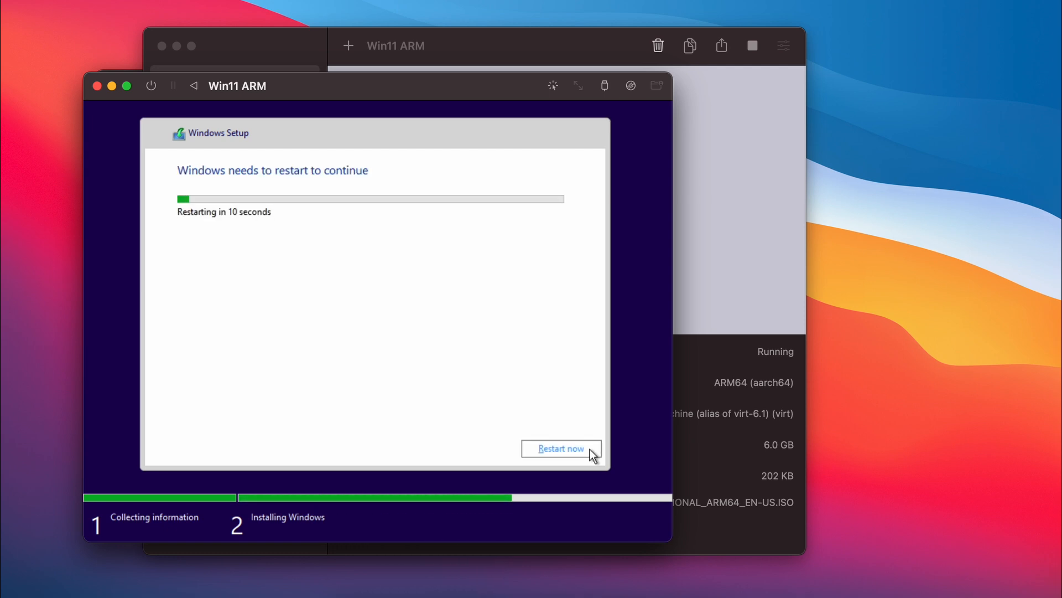
left_click(560, 448)
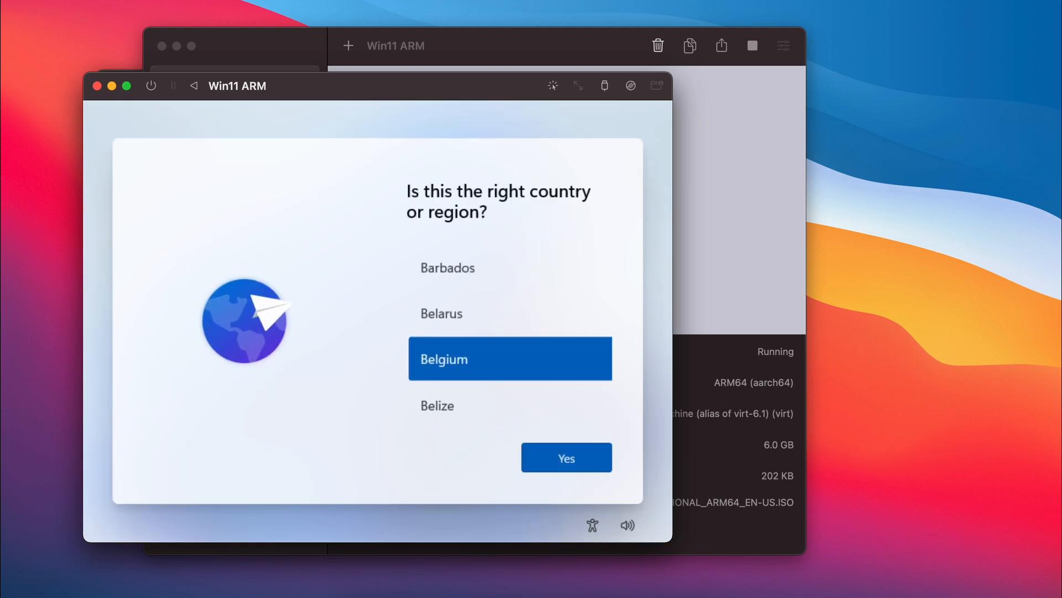
Step: Confirm Belgium, skip the second keyboard layout and password, and accept the location and advertising ID pages
left_click(566, 457)
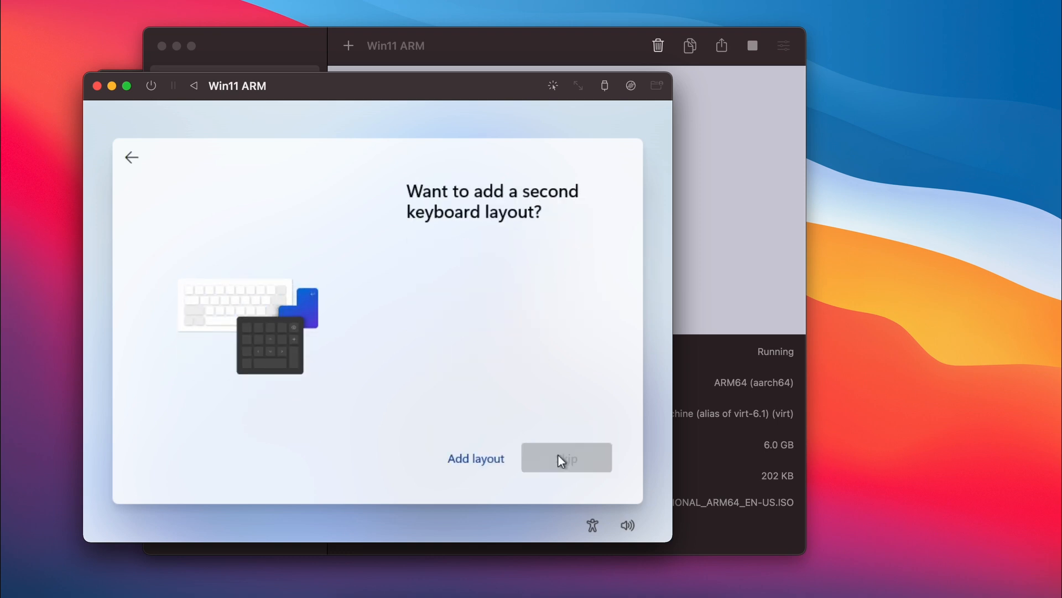
left_click(566, 457)
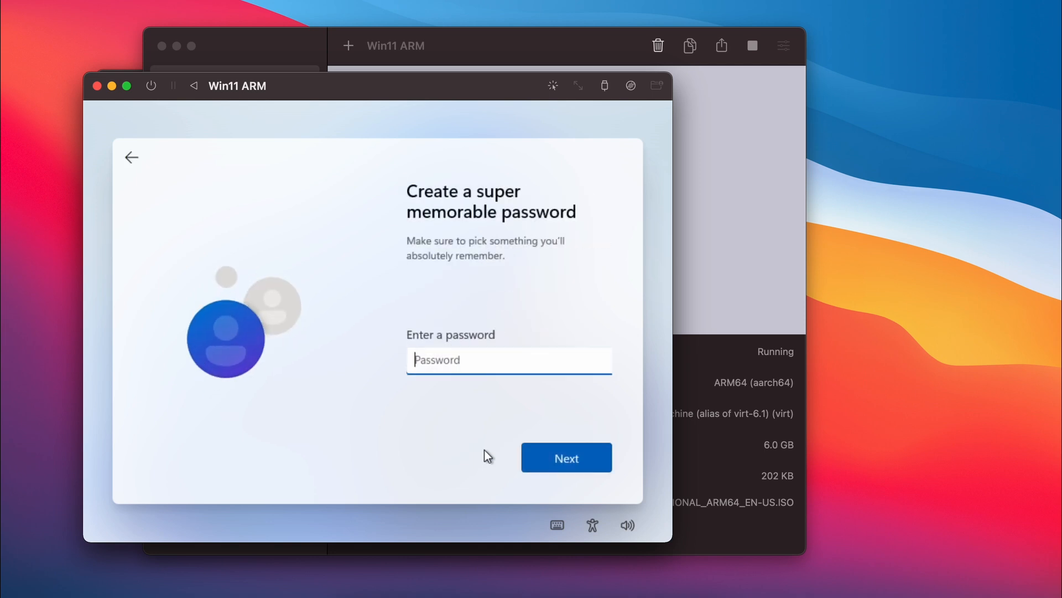
left_click(565, 457)
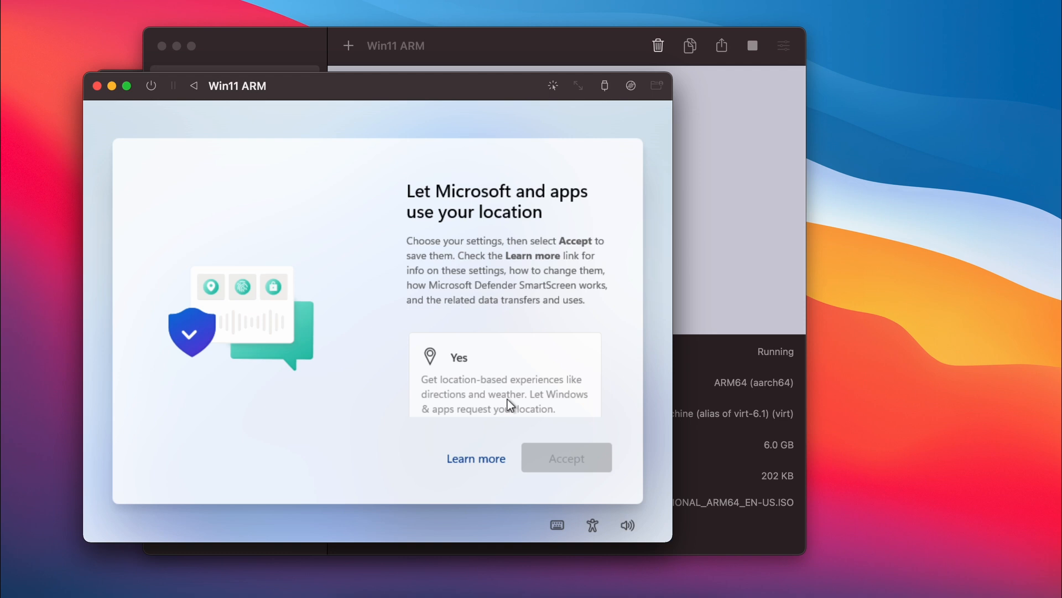
left_click(565, 457)
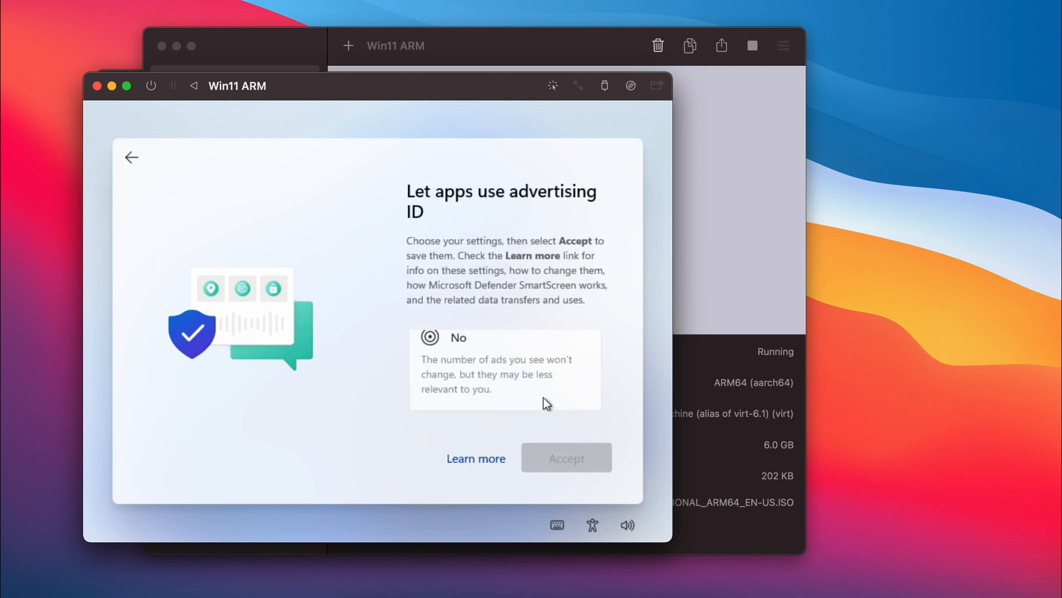
left_click(565, 457)
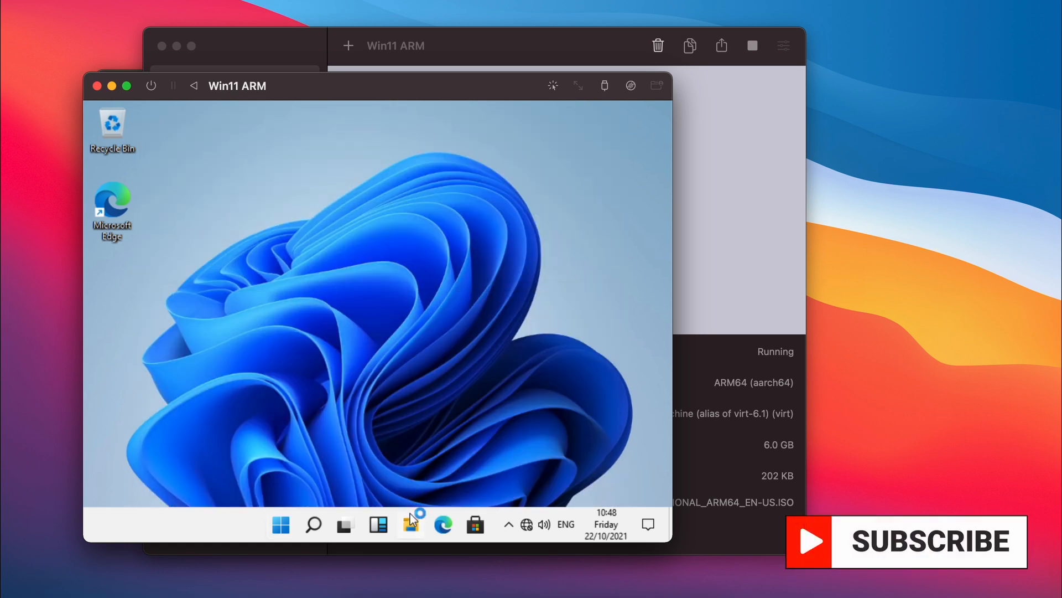
left_click(409, 523)
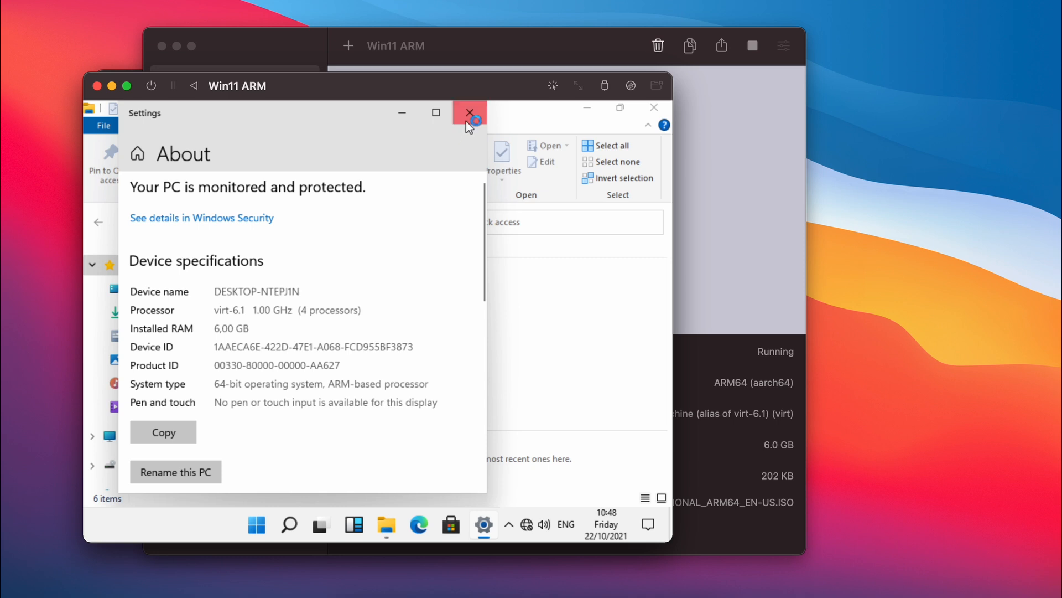
left_click(469, 113)
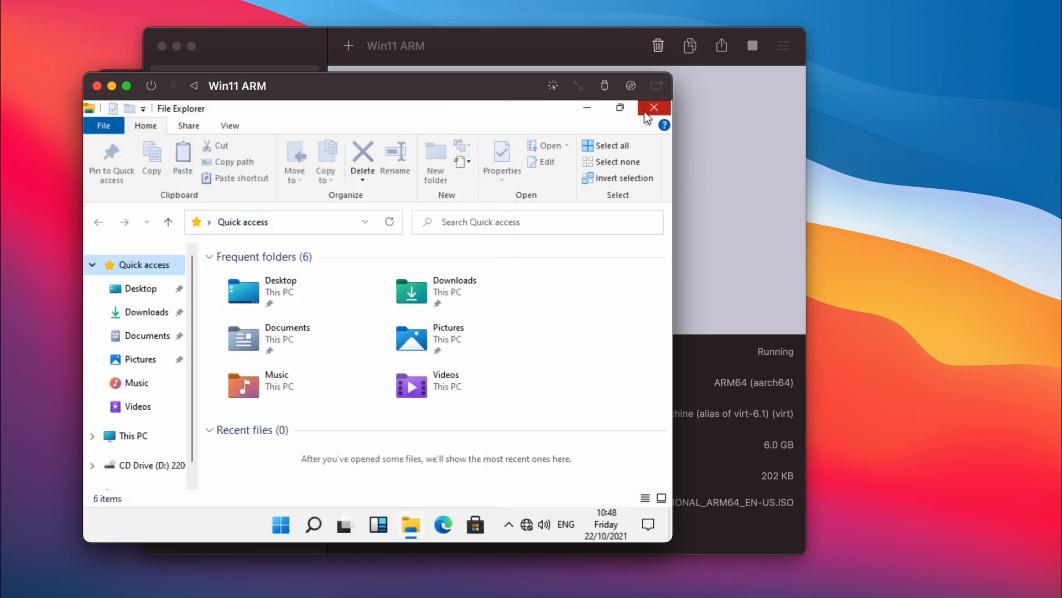
left_click(653, 107)
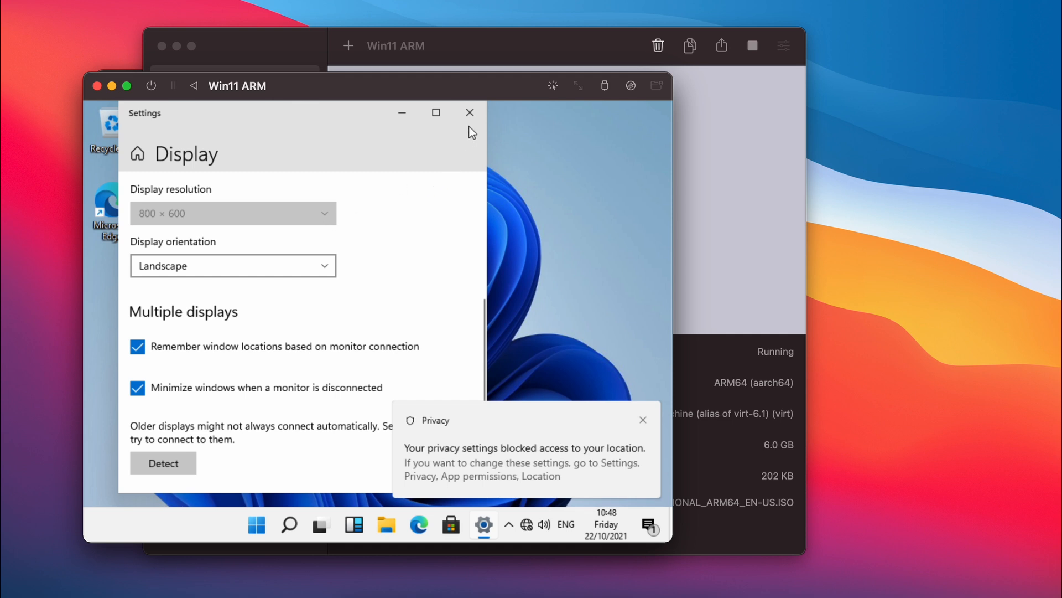
left_click(470, 113)
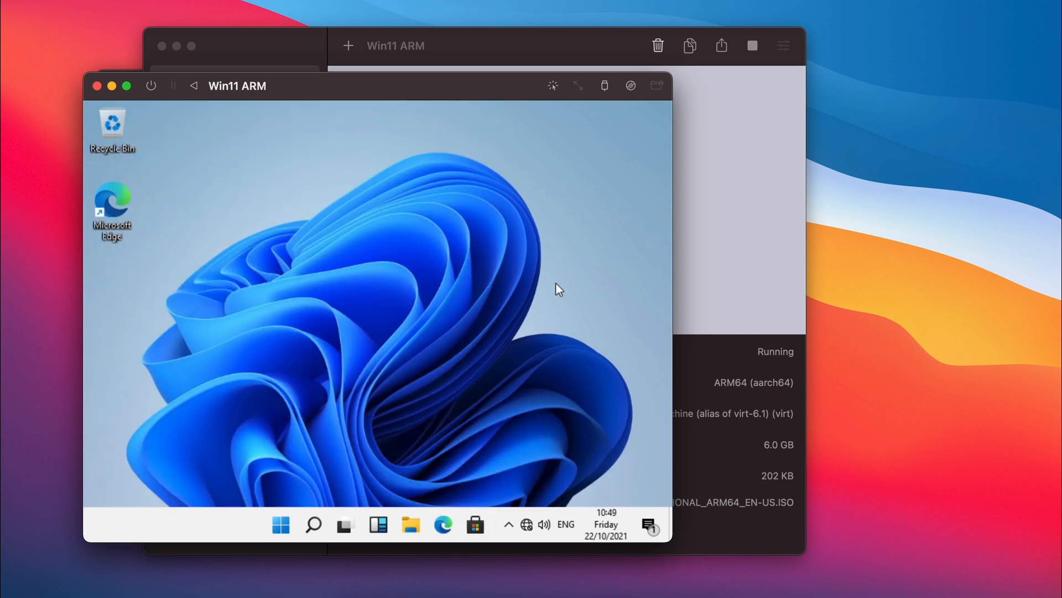
mouse_move(527, 523)
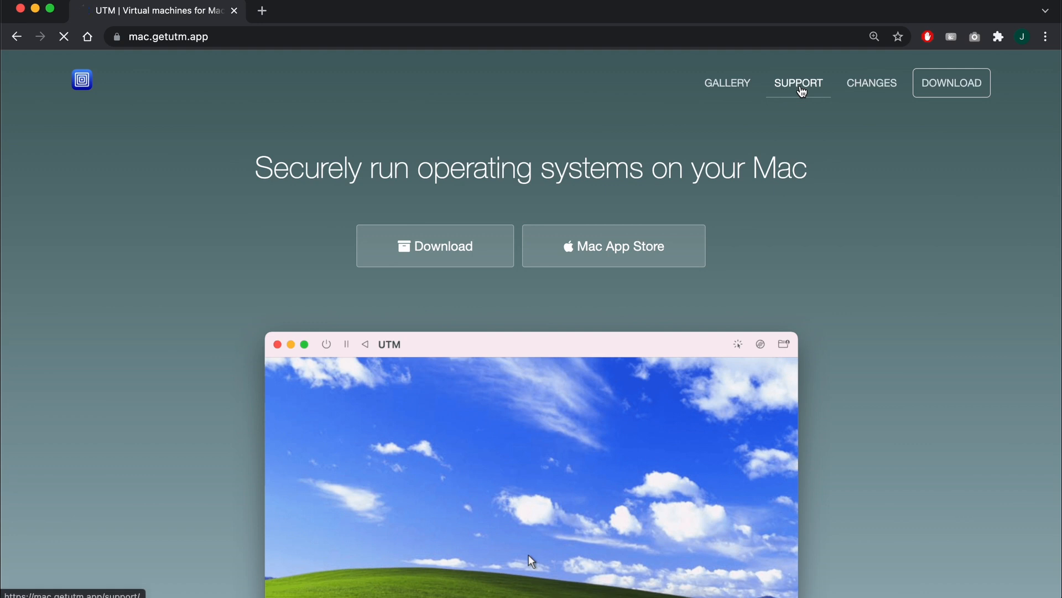
Step: Download the SPICE Guest Tools and QEMU Drivers for Windows from the UTM support page
left_click(798, 83)
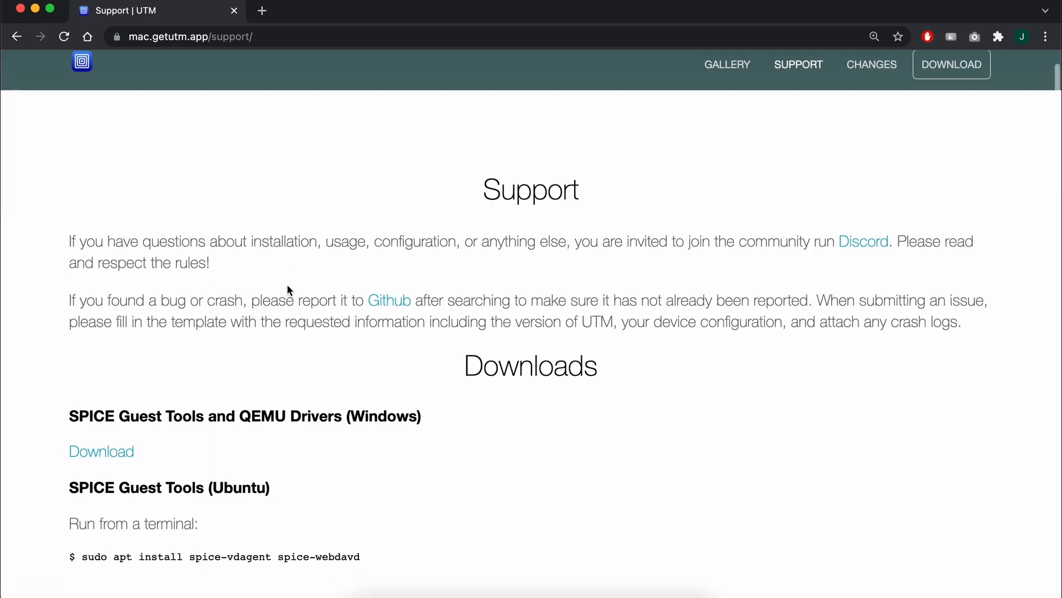
scroll("down", 3)
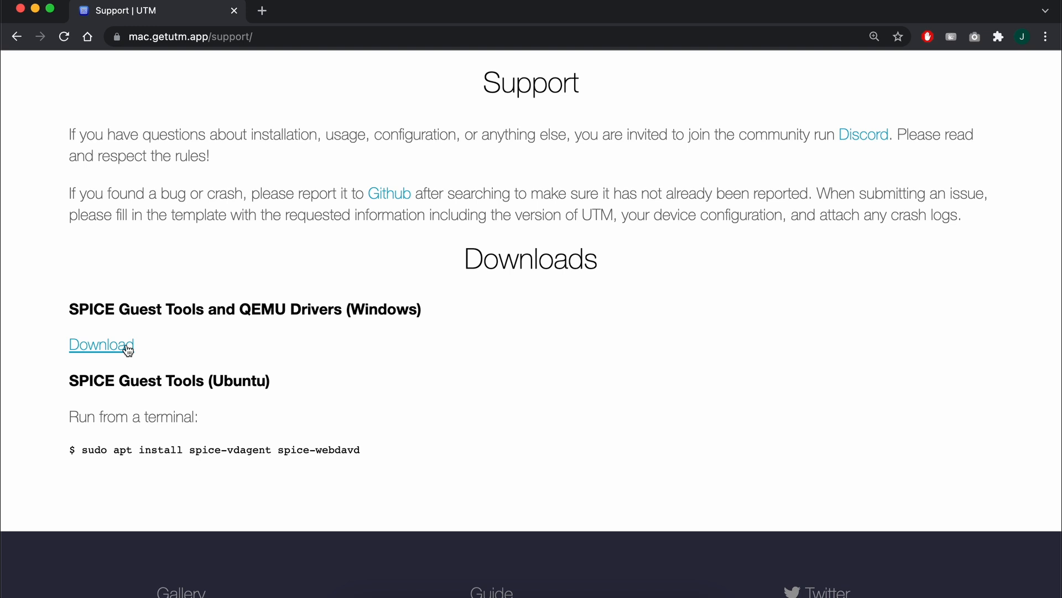
left_click(101, 345)
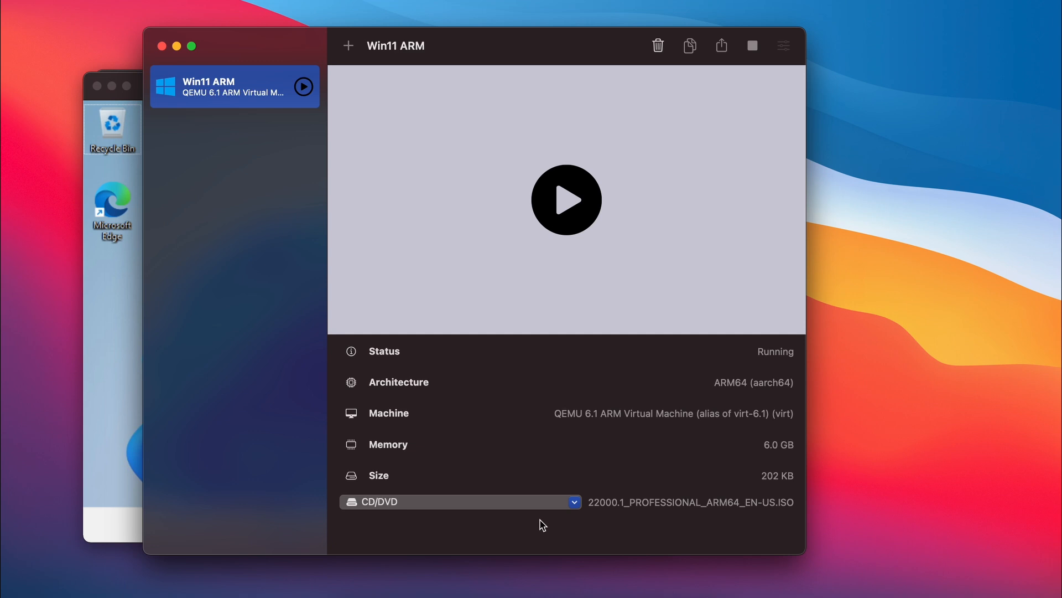
Step: Mount spice-guest-tools-0.164.iso as the VM's CD/DVD image
left_click(575, 503)
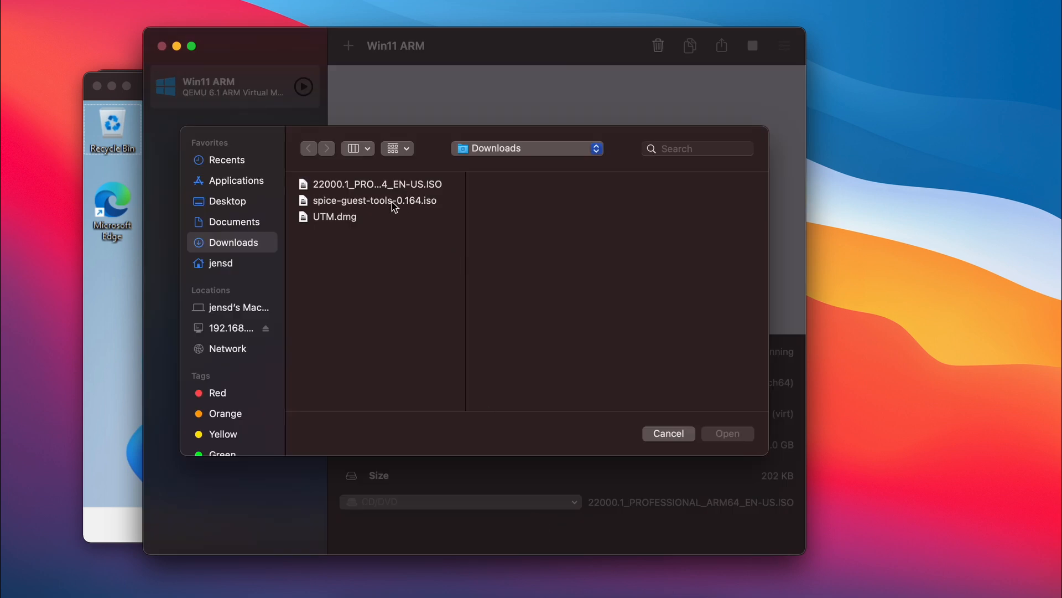
left_click(375, 200)
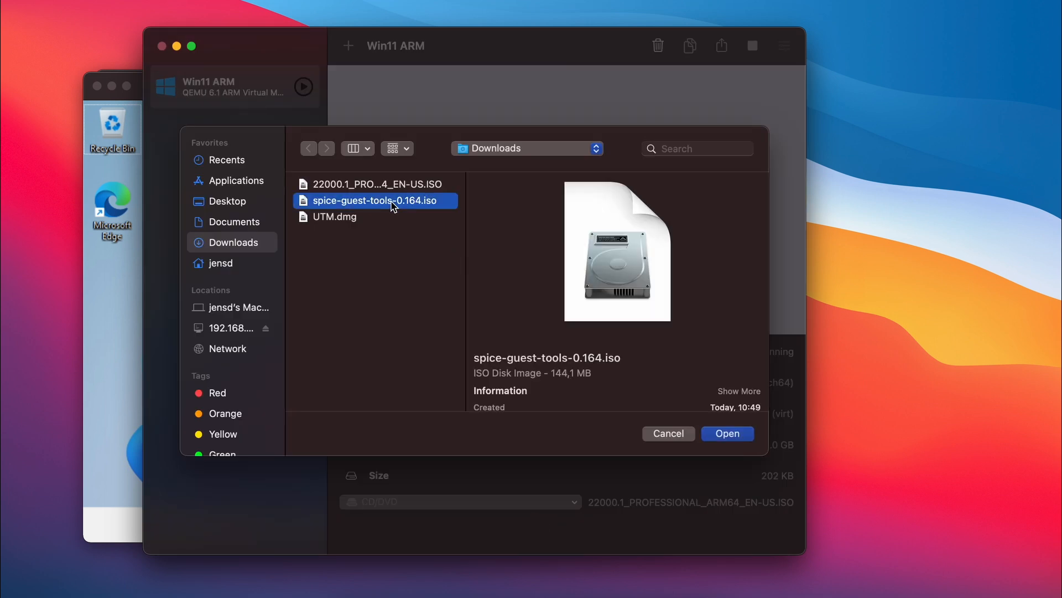
left_click(727, 433)
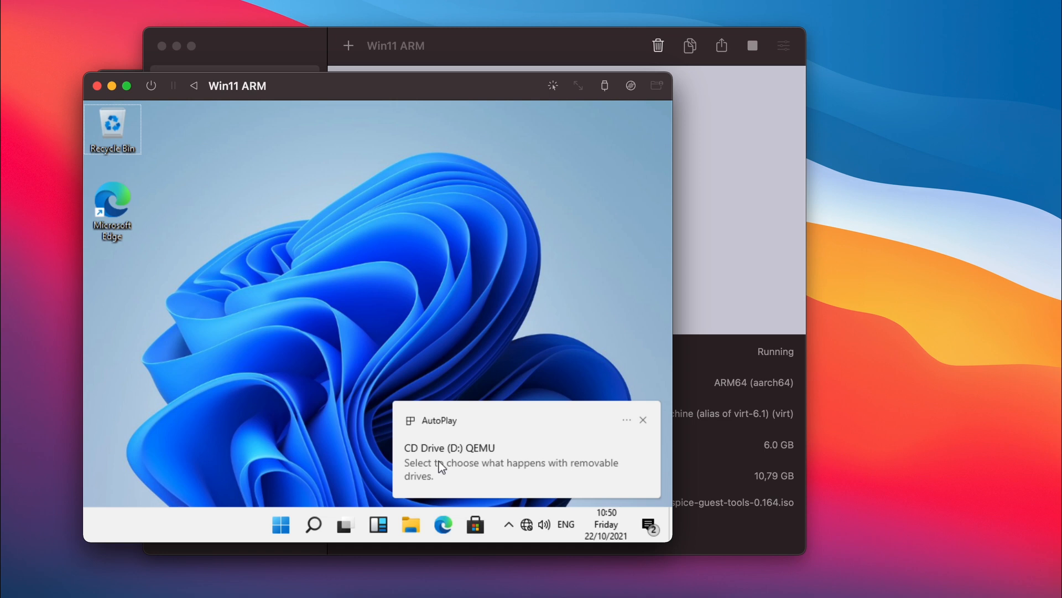
Step: Run the spice-guest-tools-0.164 installer from CD Drive (D:) QEMU and proceed with setup
left_click(411, 523)
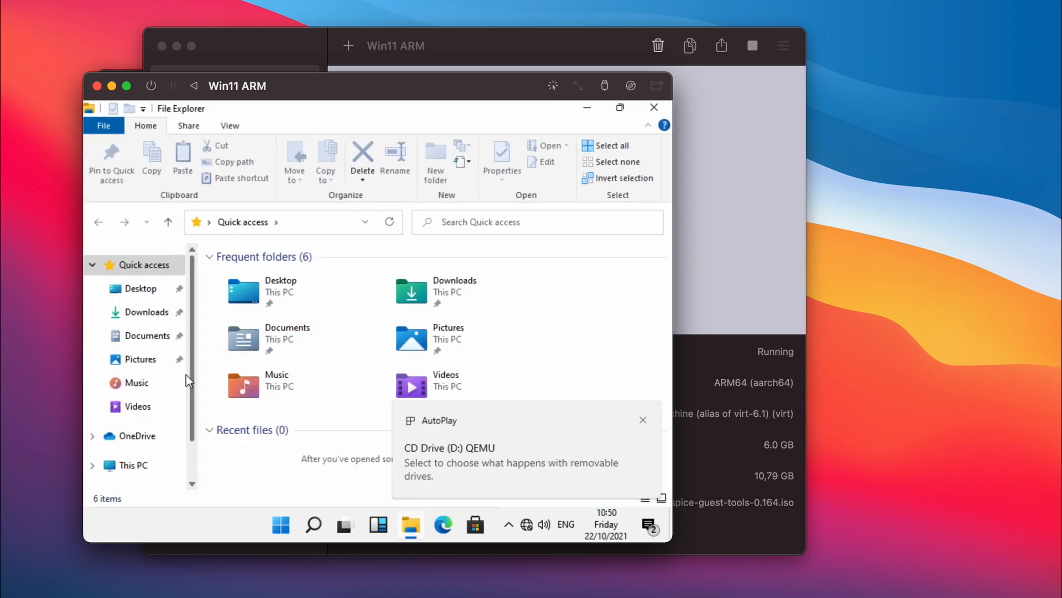
left_click(156, 438)
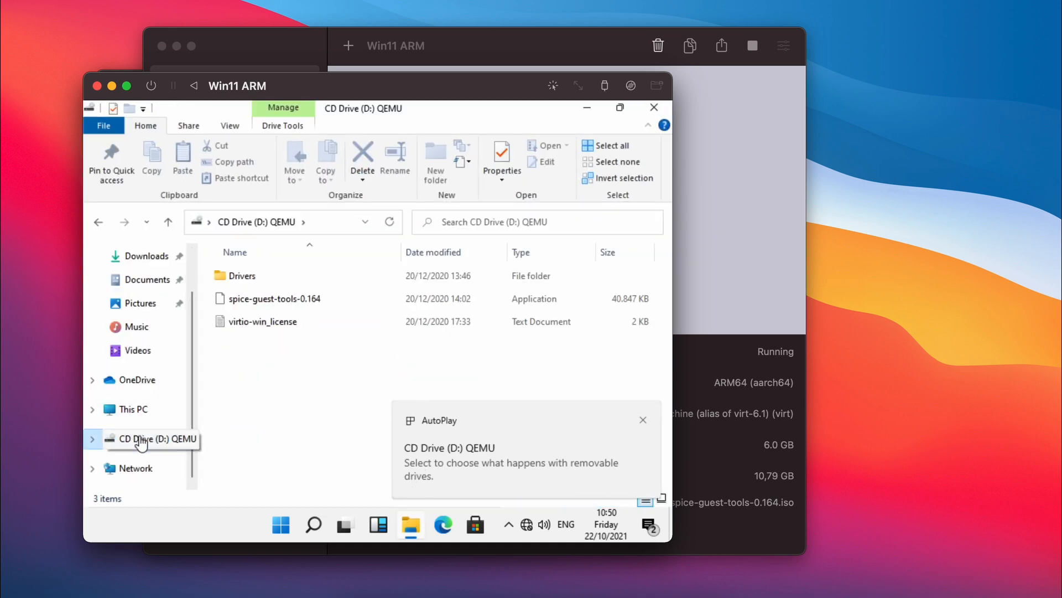
left_click(275, 297)
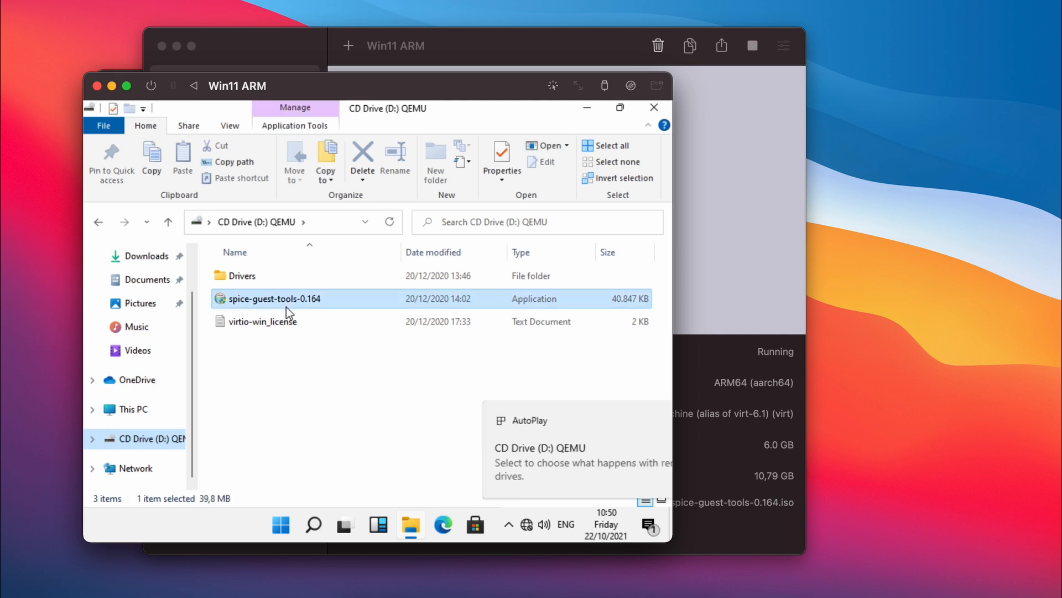
double_click(275, 297)
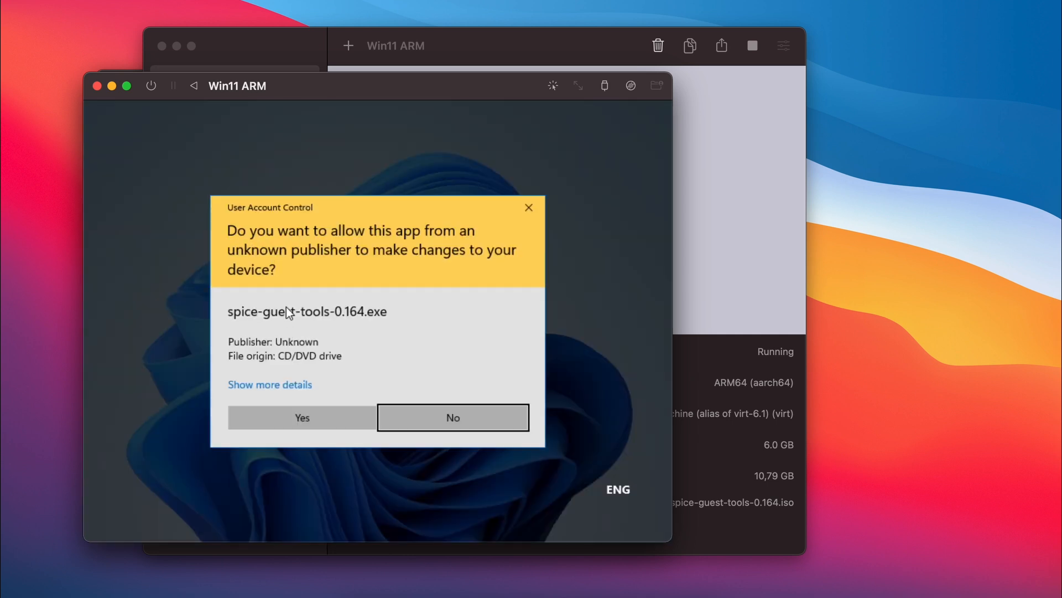
left_click(302, 417)
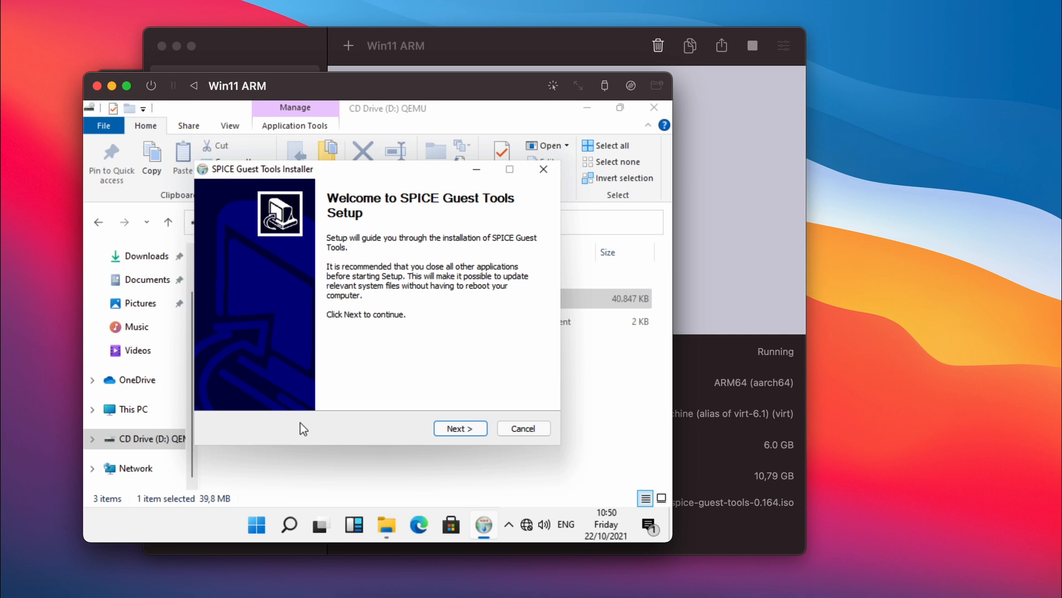
left_click(460, 427)
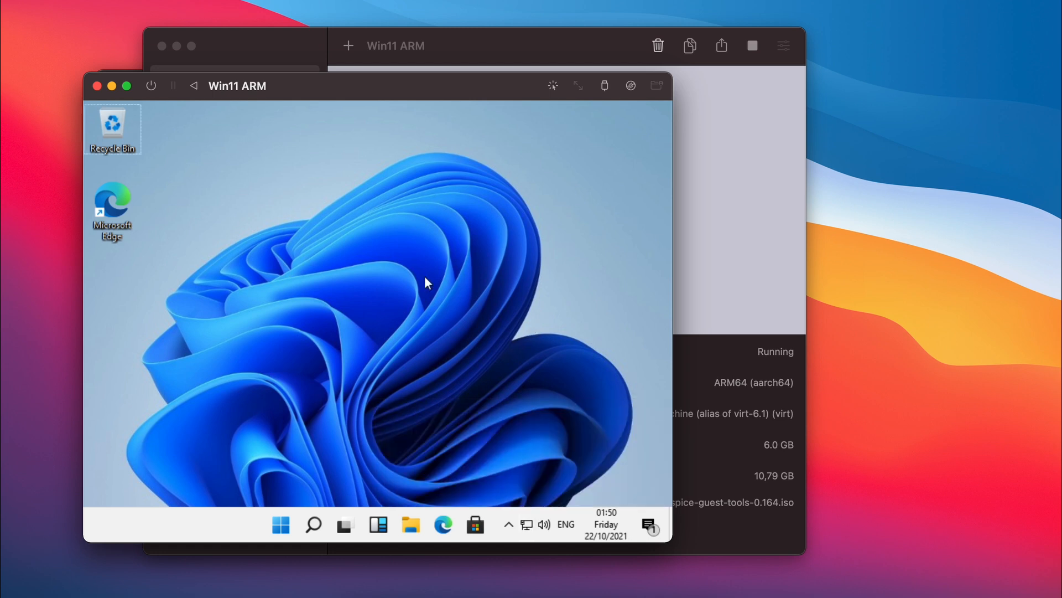
Step: Set Multiple displays to Show only on 1 in Display settings and keep the change
right_click(425, 284)
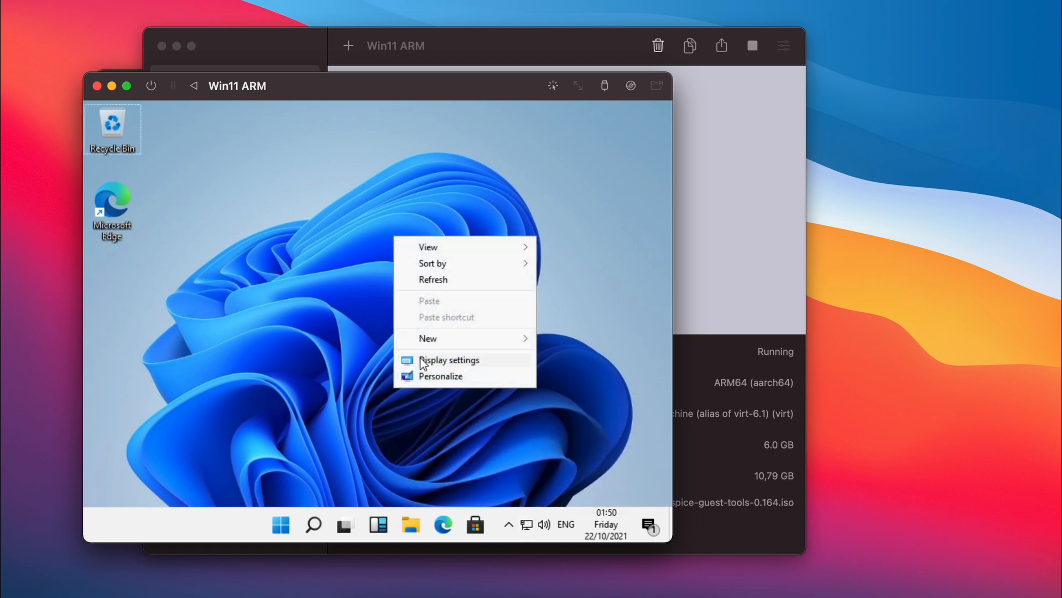
left_click(448, 360)
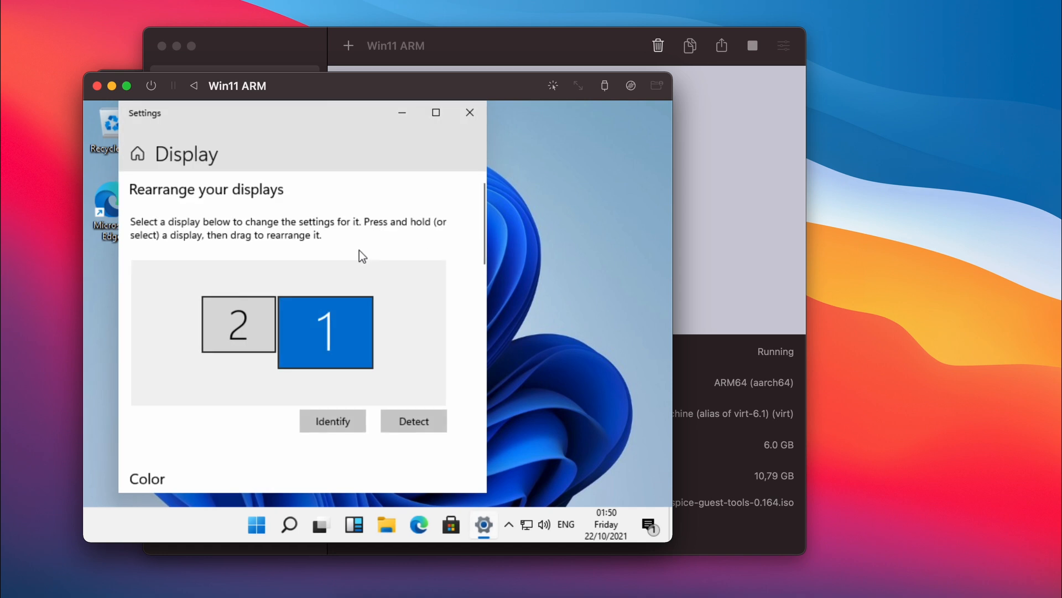
left_click(238, 325)
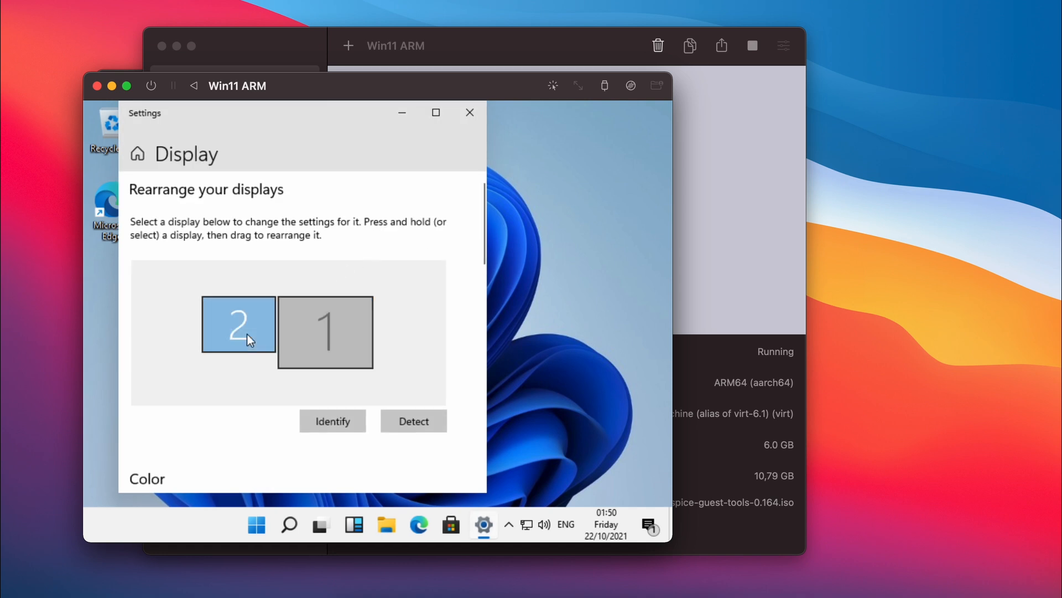
left_click(238, 324)
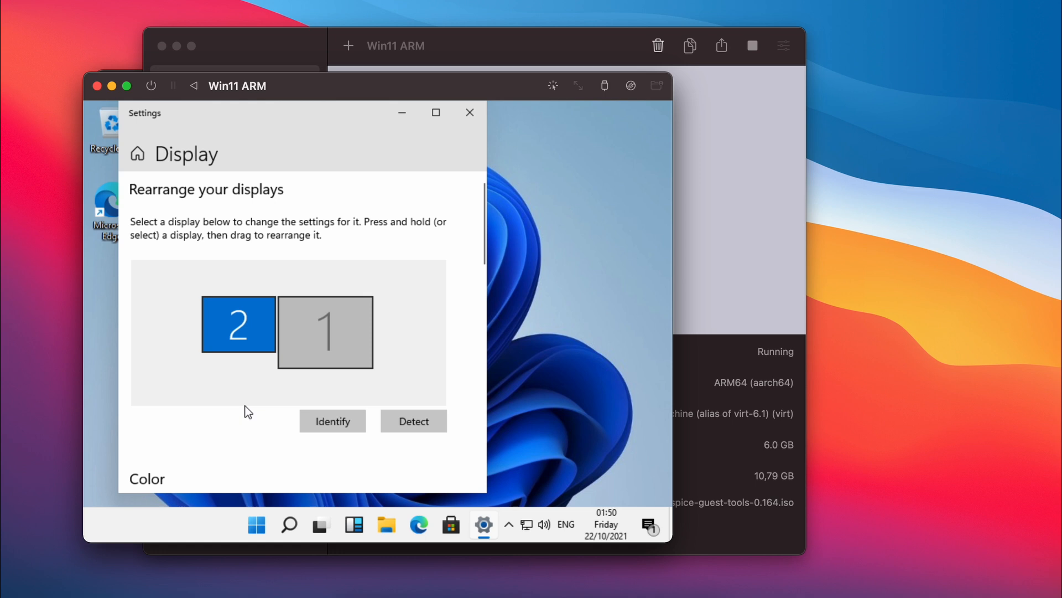
scroll("down", 3)
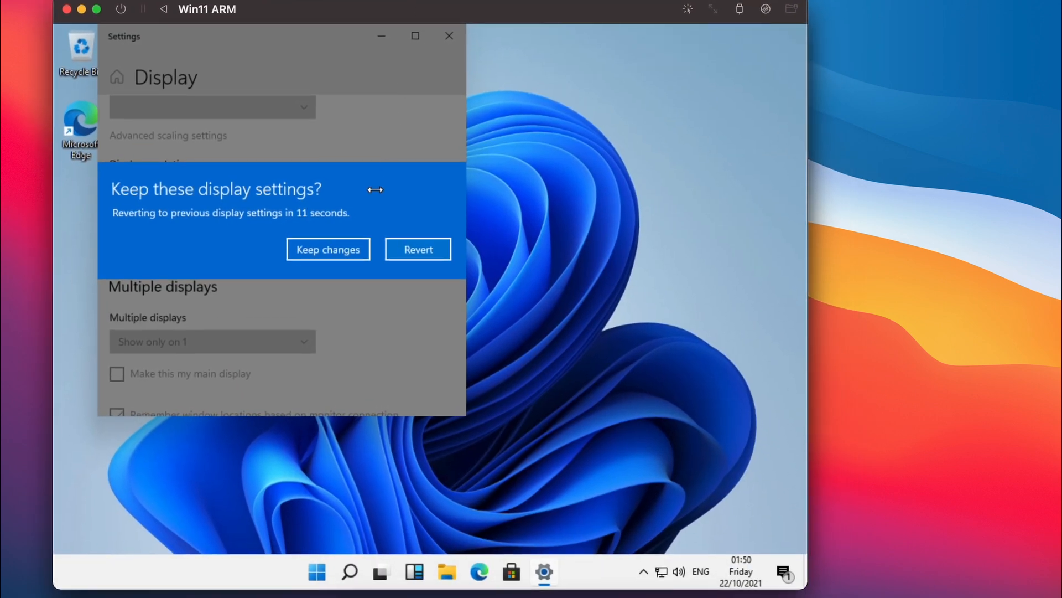
left_click(328, 249)
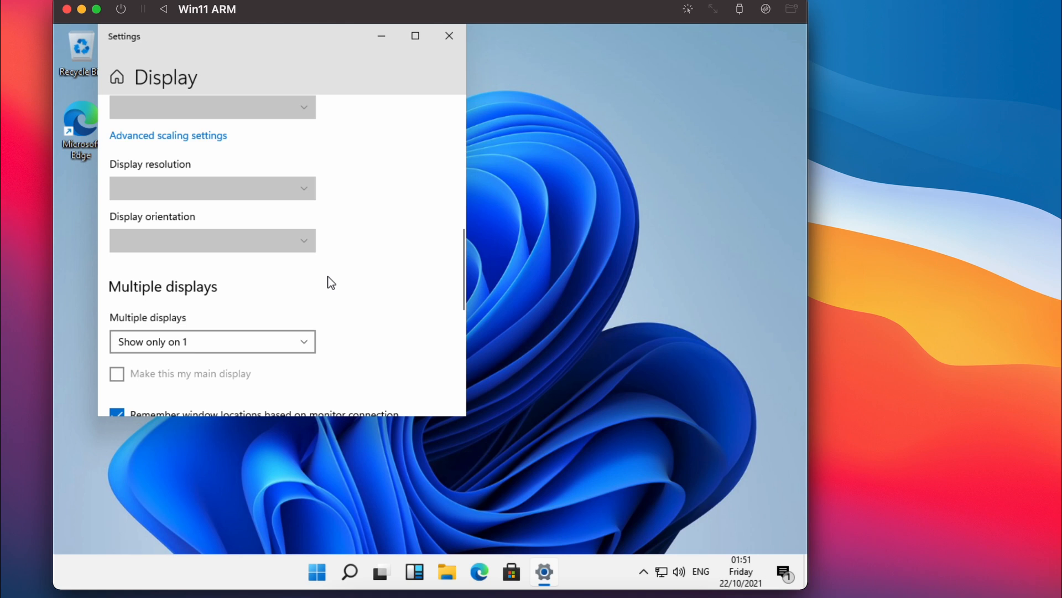
mouse_move(462, 10)
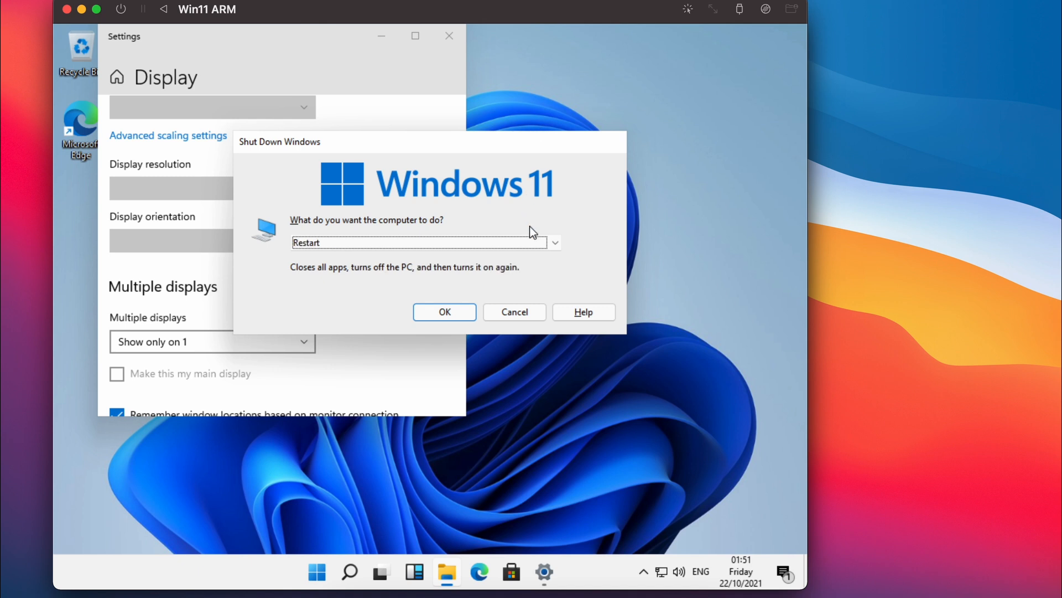
Step: Restart Windows, confirm the single 1024 × 768 display resolution, then close Settings
left_click(444, 312)
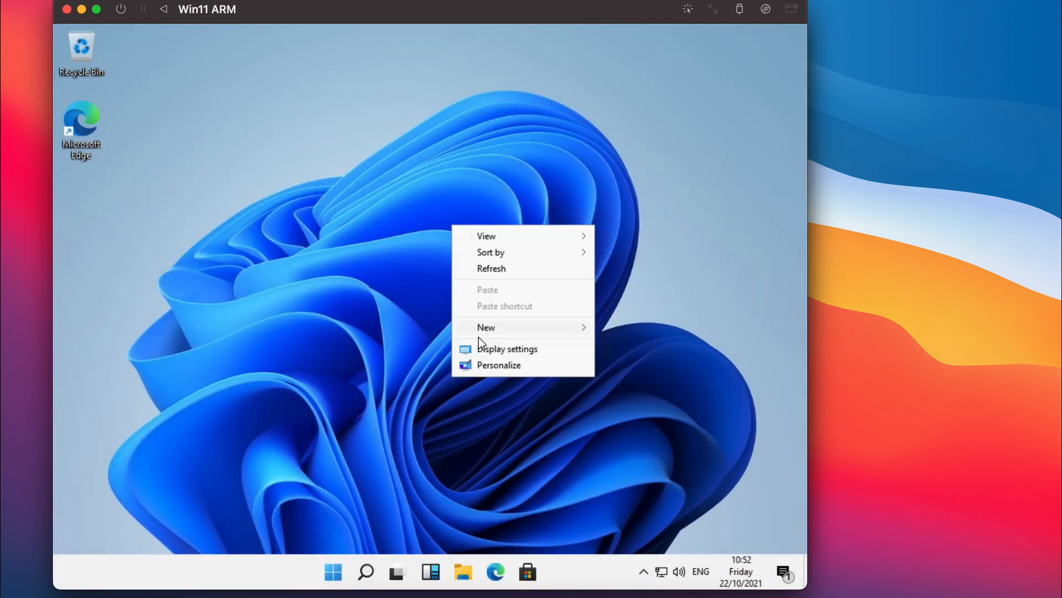
left_click(507, 349)
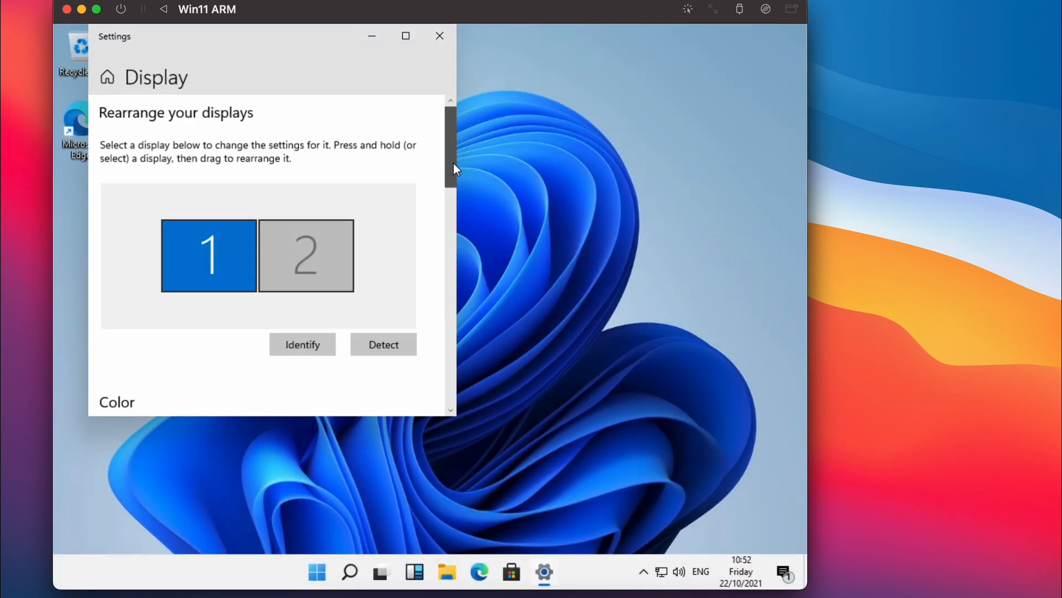
scroll("down", 3)
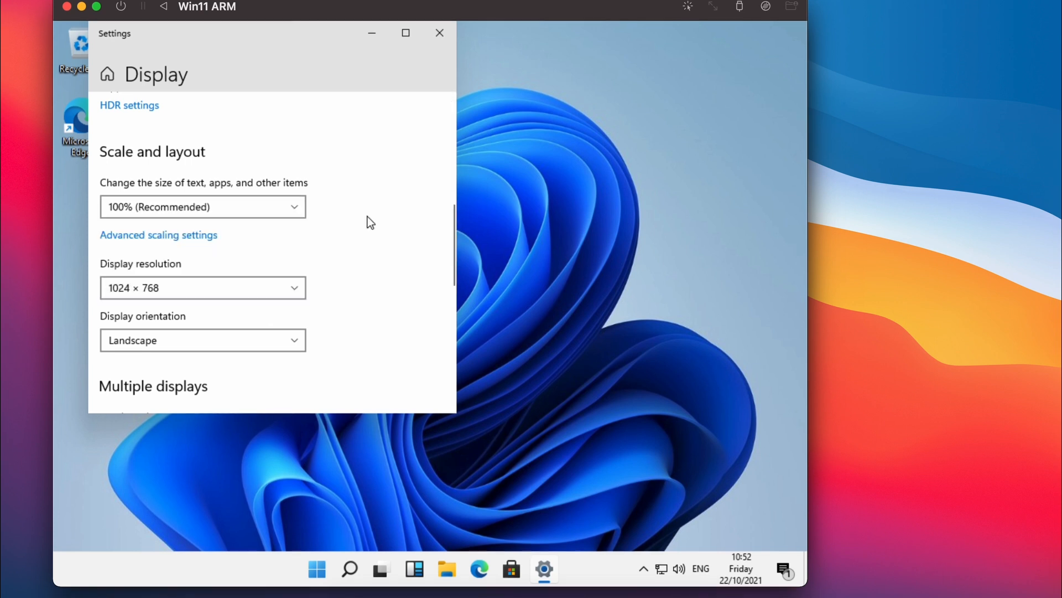
mouse_move(439, 33)
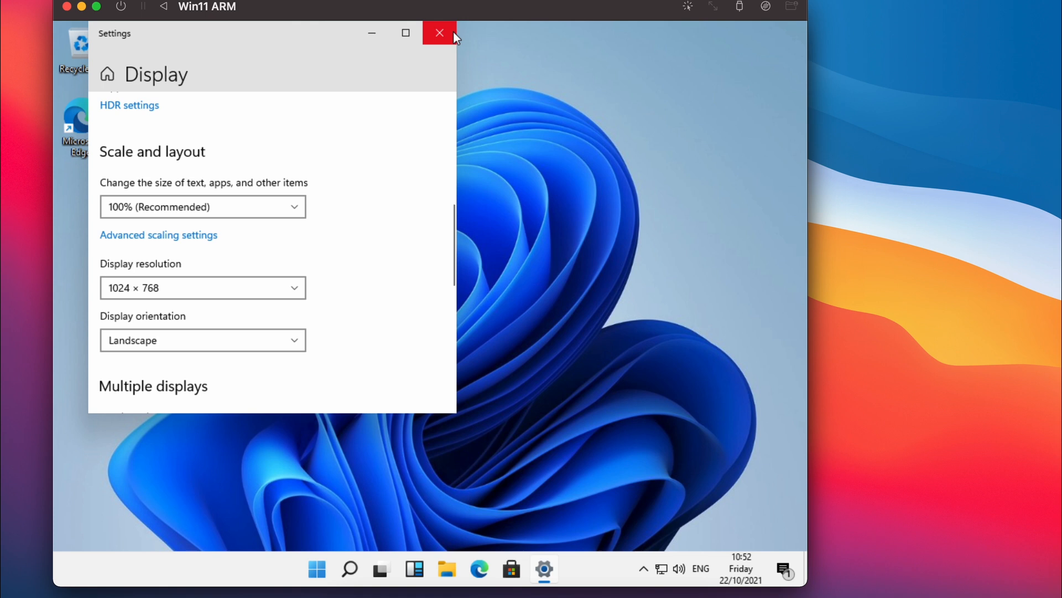
left_click(439, 32)
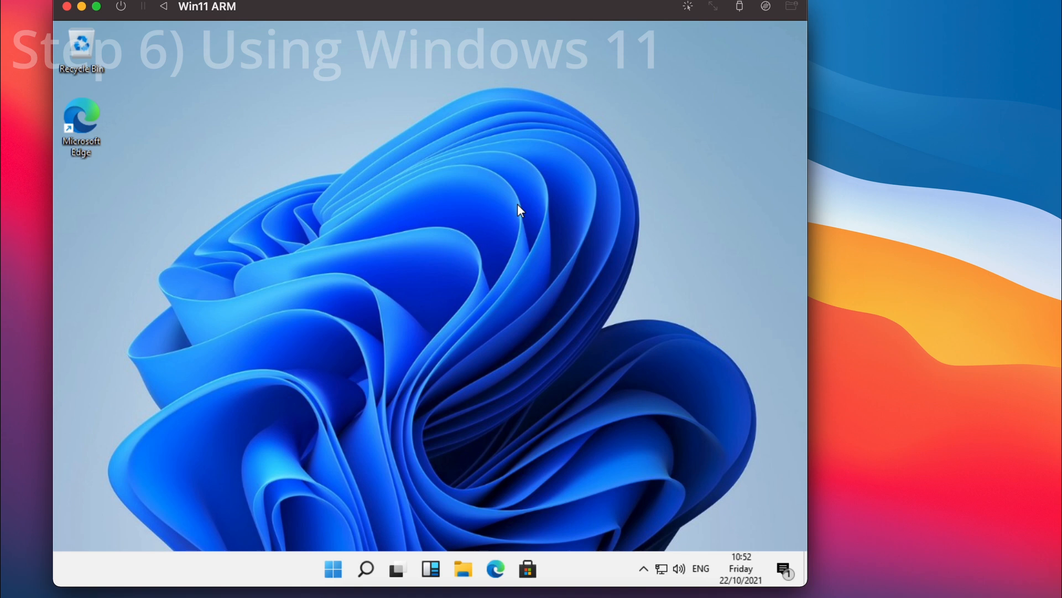
Step: Enable Remote Desktop in Settings and set a password for the account
type("remote")
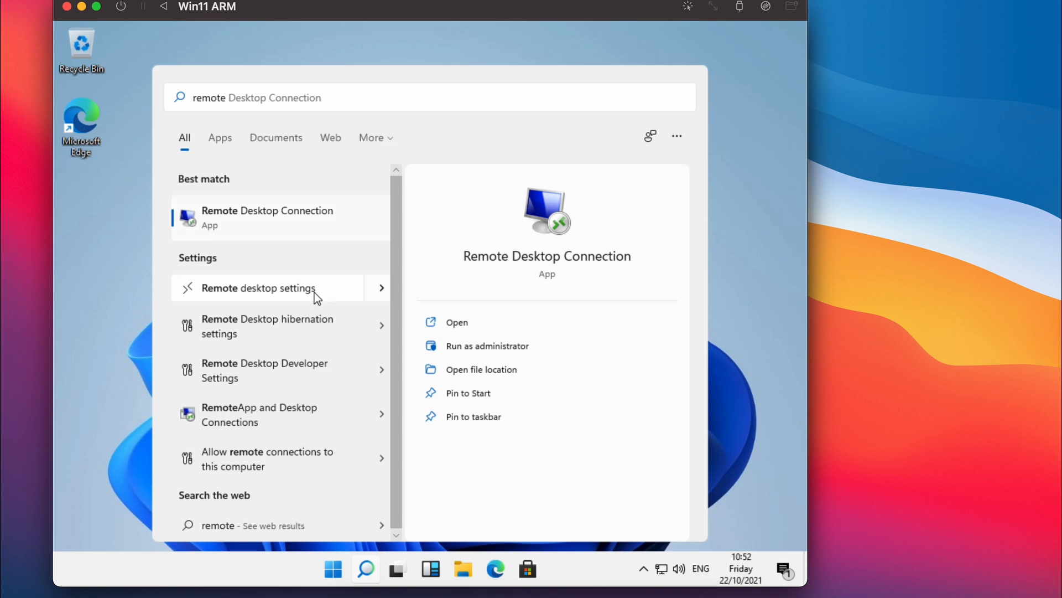
left_click(259, 288)
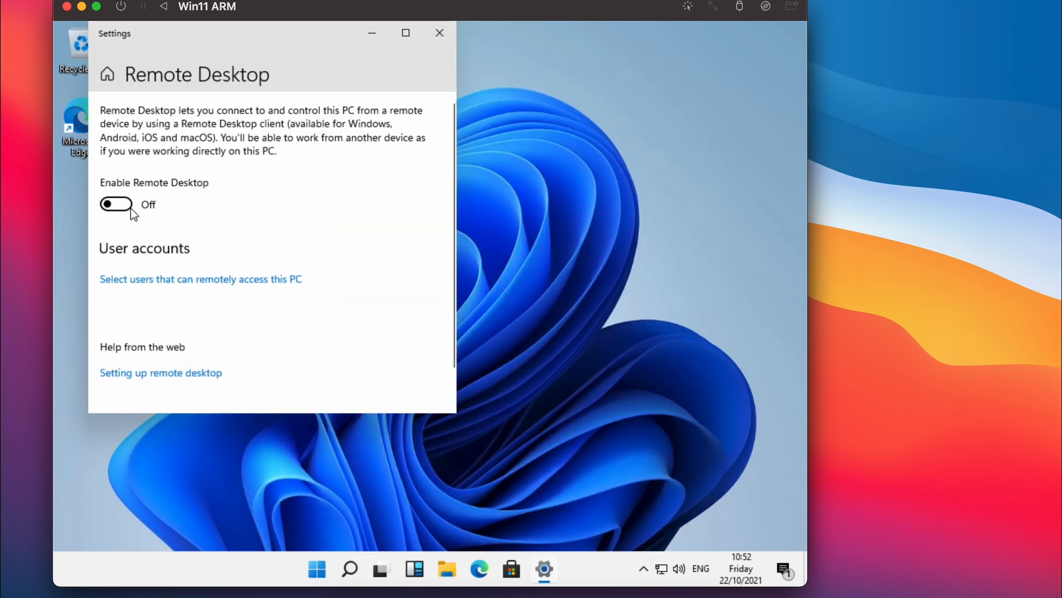
left_click(116, 204)
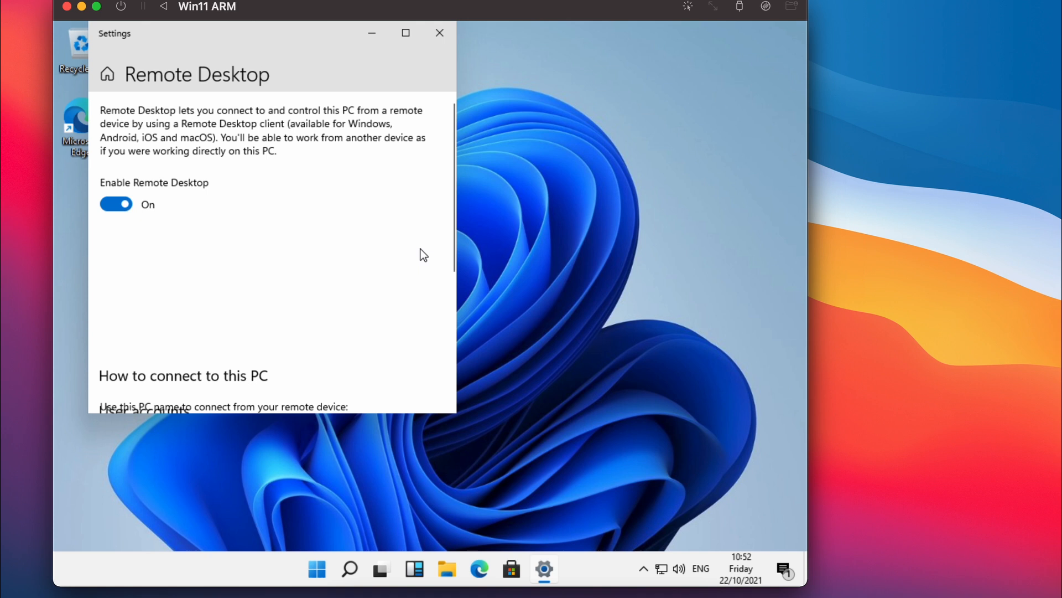
left_click(116, 203)
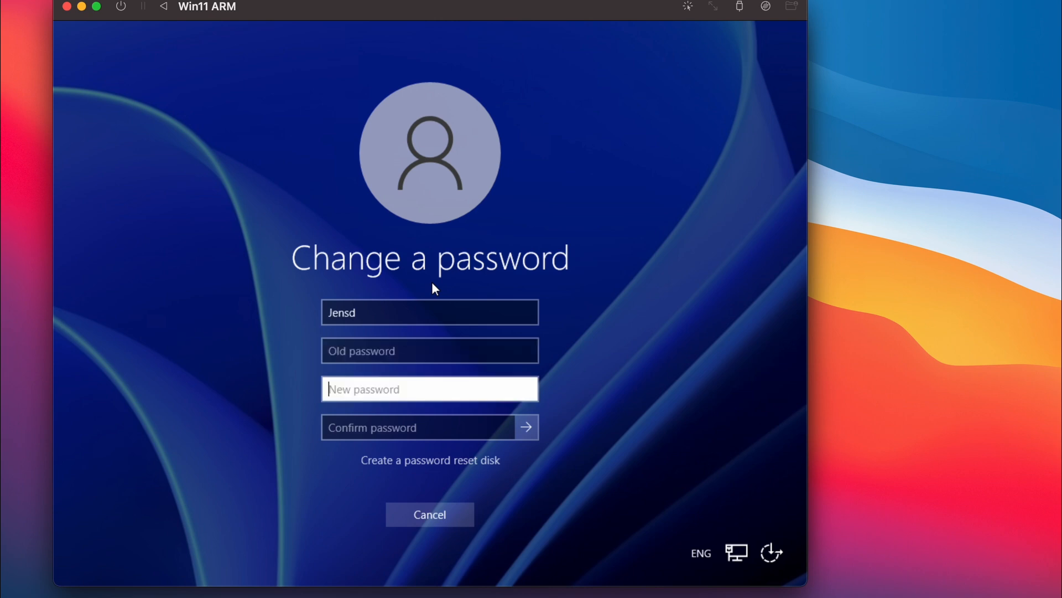
type("•••••")
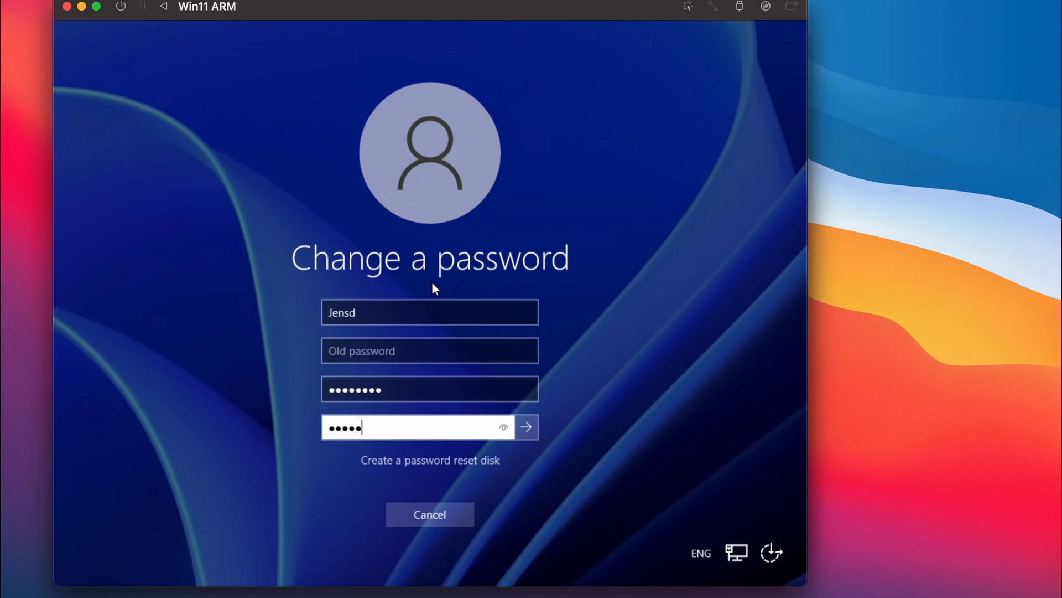
left_click(527, 427)
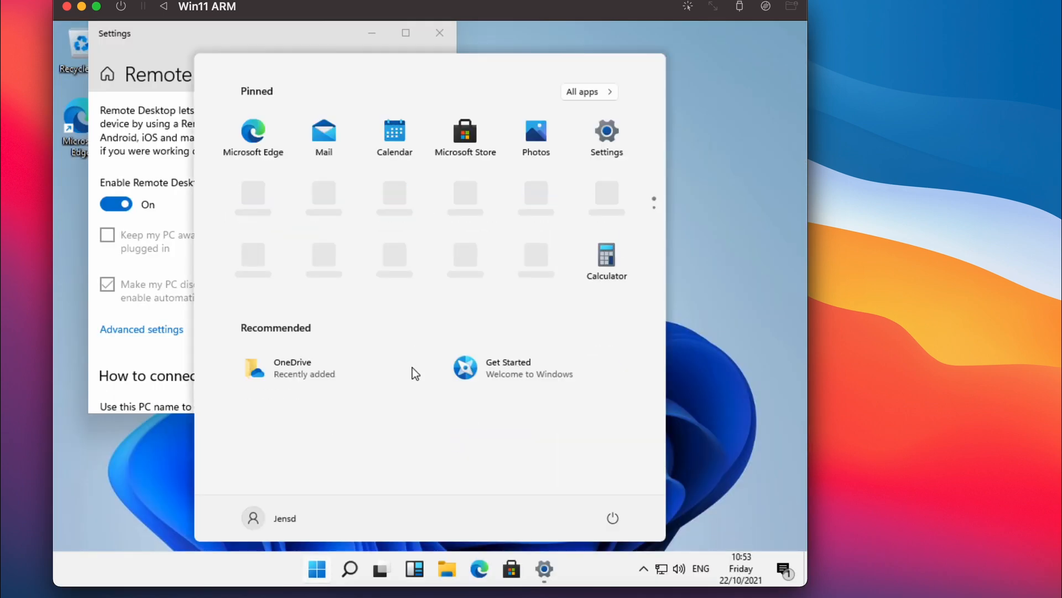
Step: Run ipconfig in Command Prompt to read the IPv4 address 192.168.64.4
left_click(560, 569)
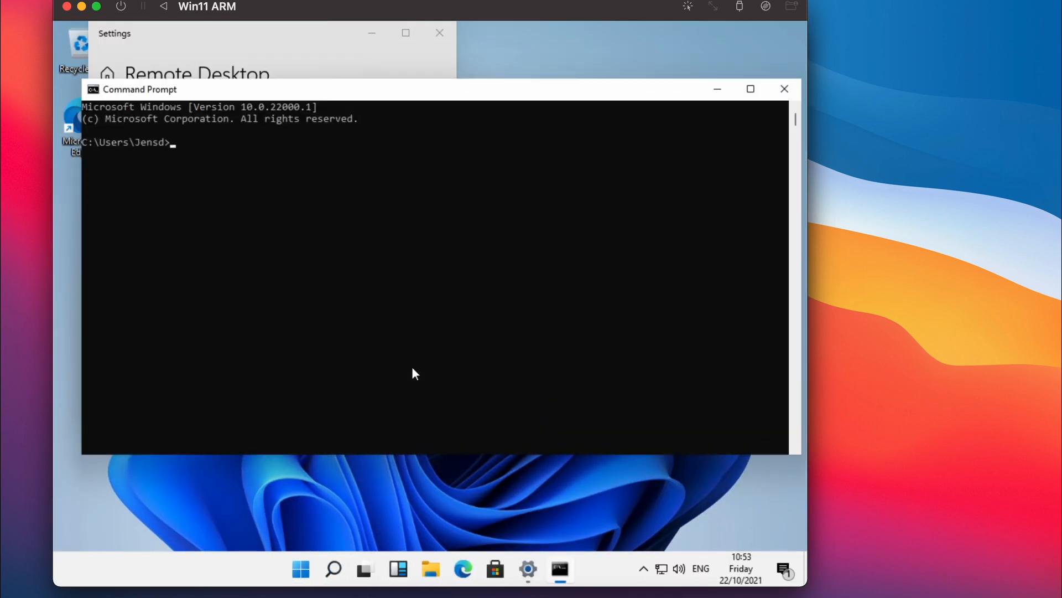
type("ipconfig")
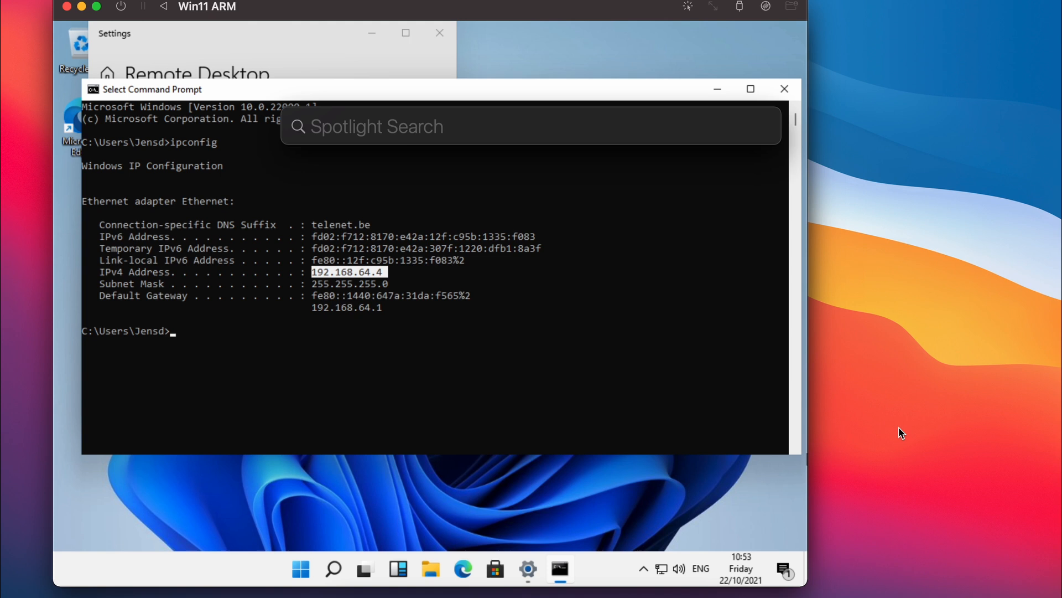
Step: Launch Microsoft Remote Desktop and add a saved PC at 192.168.64.4
type("remote")
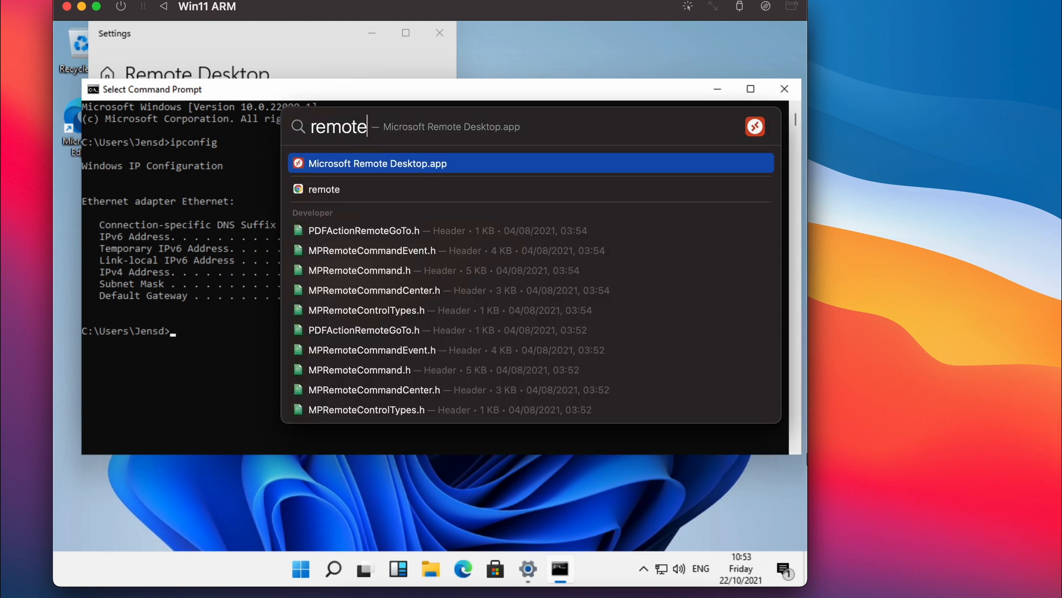
left_click(378, 163)
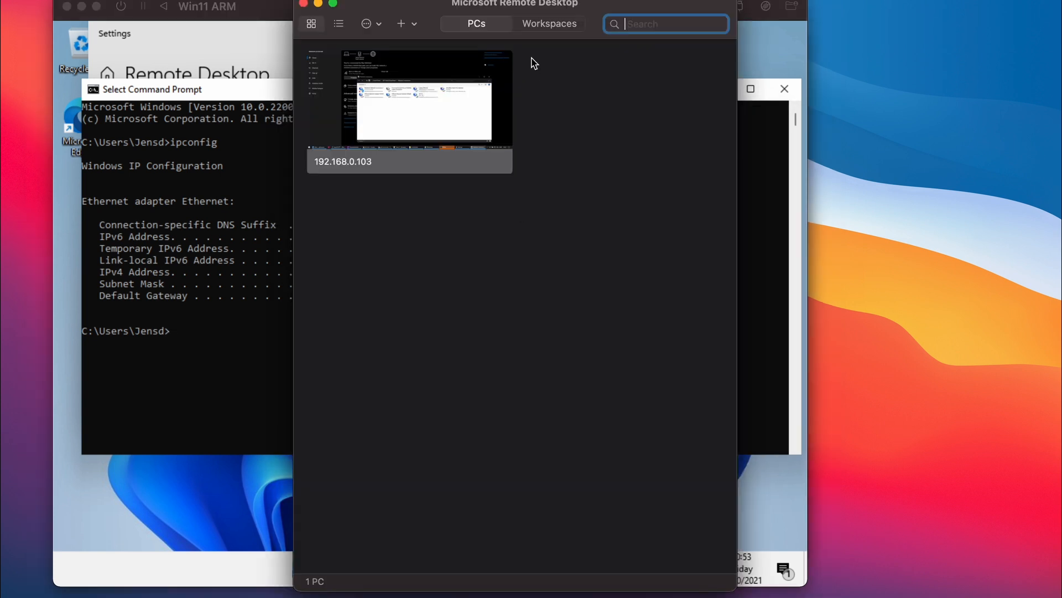
left_click(400, 24)
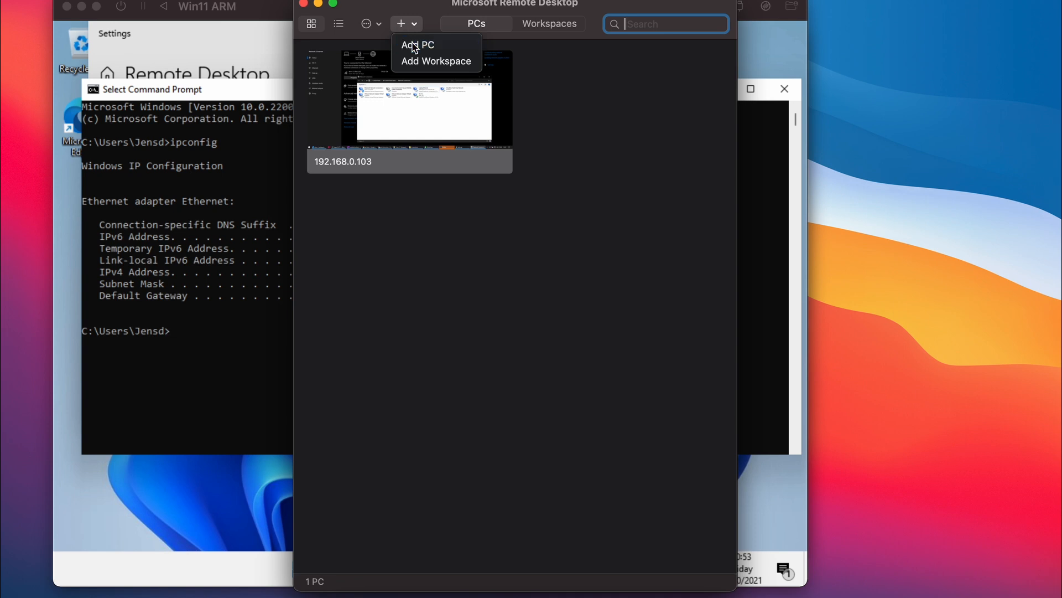
left_click(418, 44)
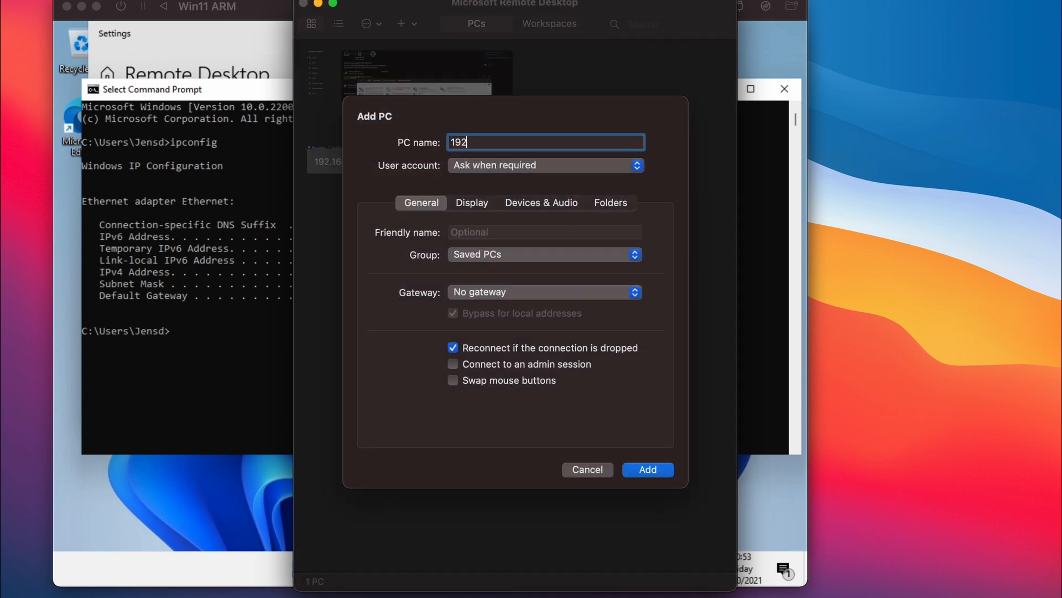
type(".168.")
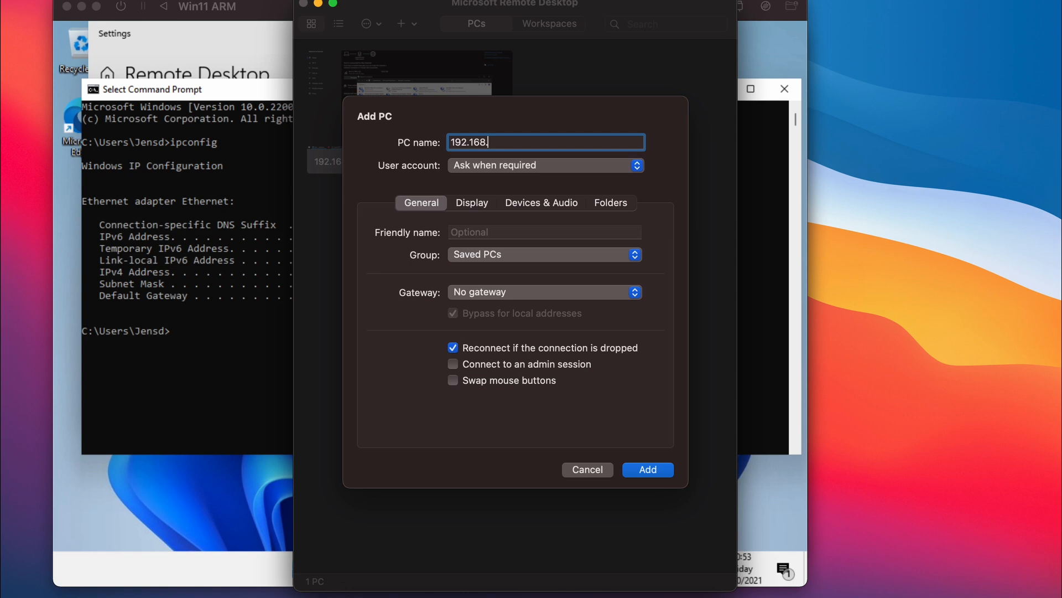
type("64.4")
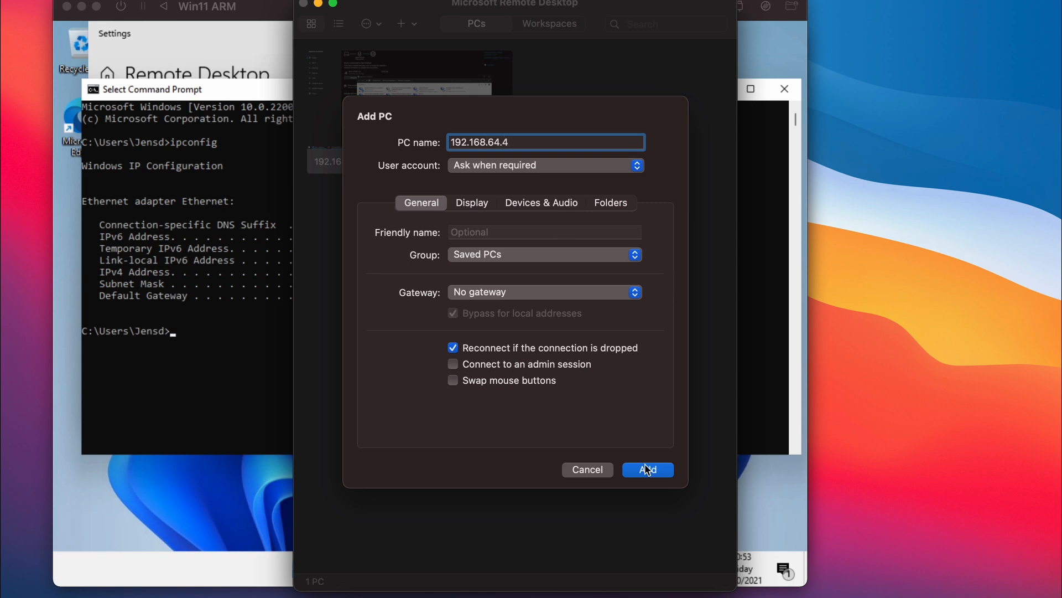
left_click(648, 470)
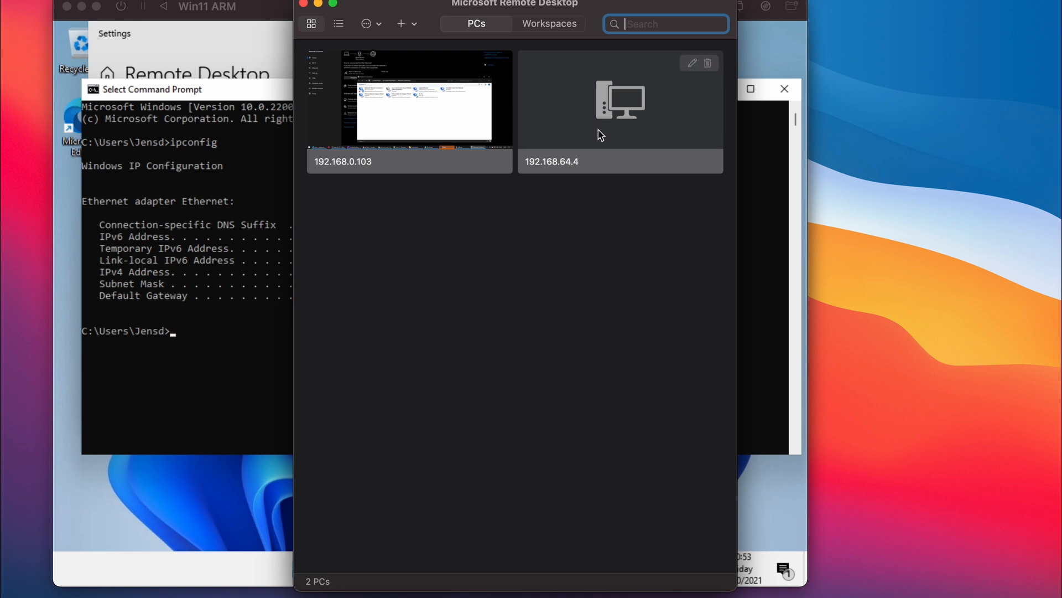
Step: Connect to 192.168.64.4 with credentials and accept the unverified certificate
double_click(619, 100)
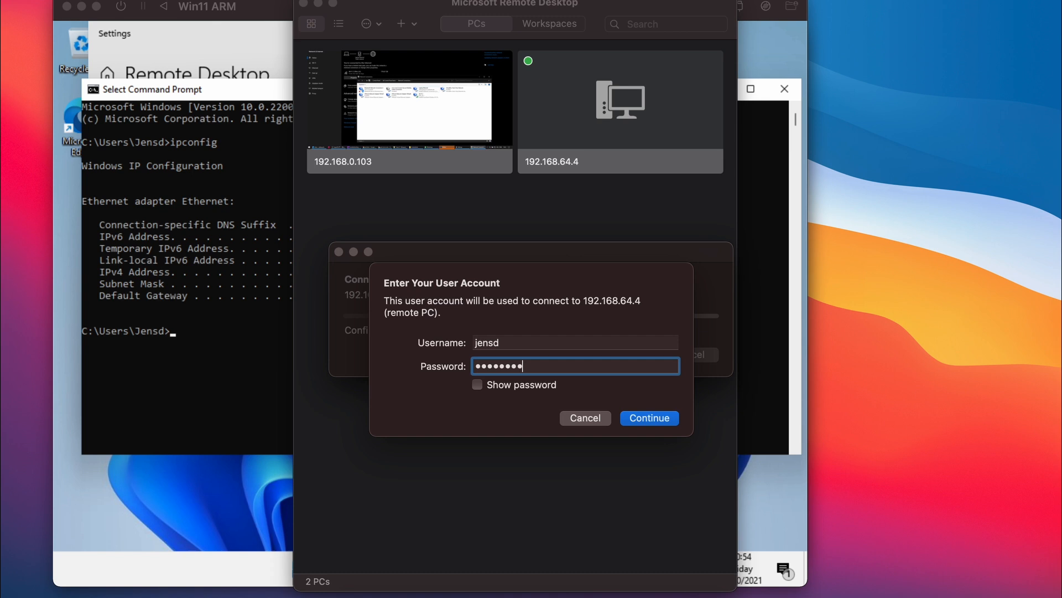
left_click(647, 417)
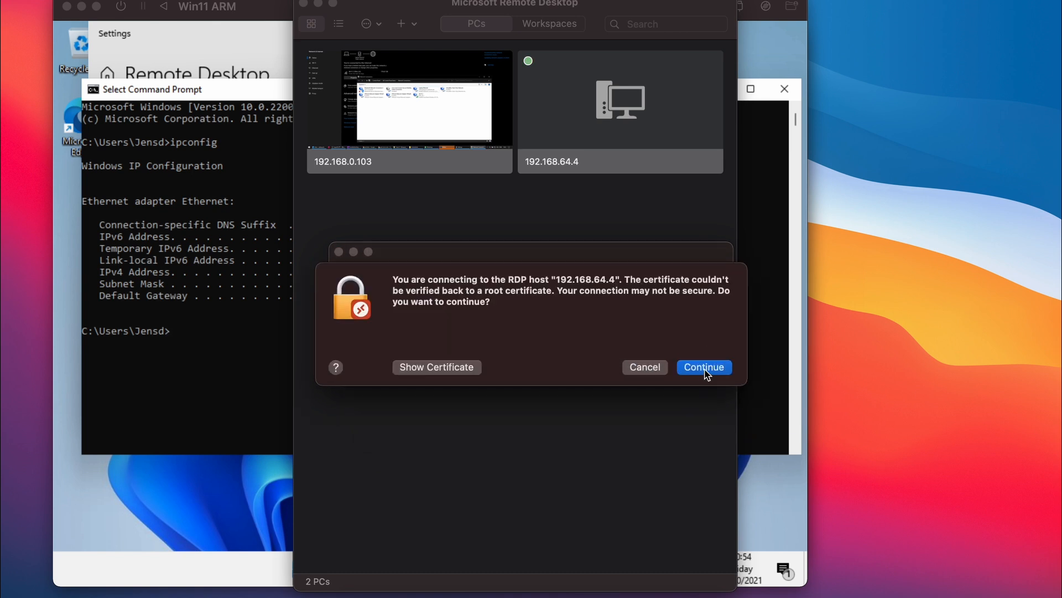
left_click(704, 367)
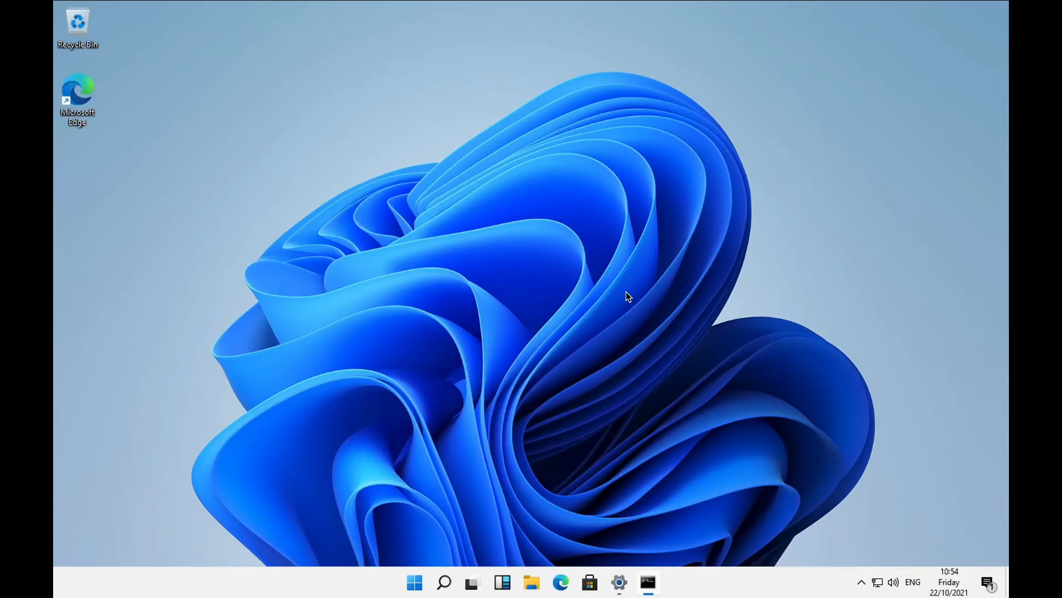
Step: View This PC properties, run the Geekbench 5 CPU benchmark (1530 / 4975), then close the results page
left_click(414, 581)
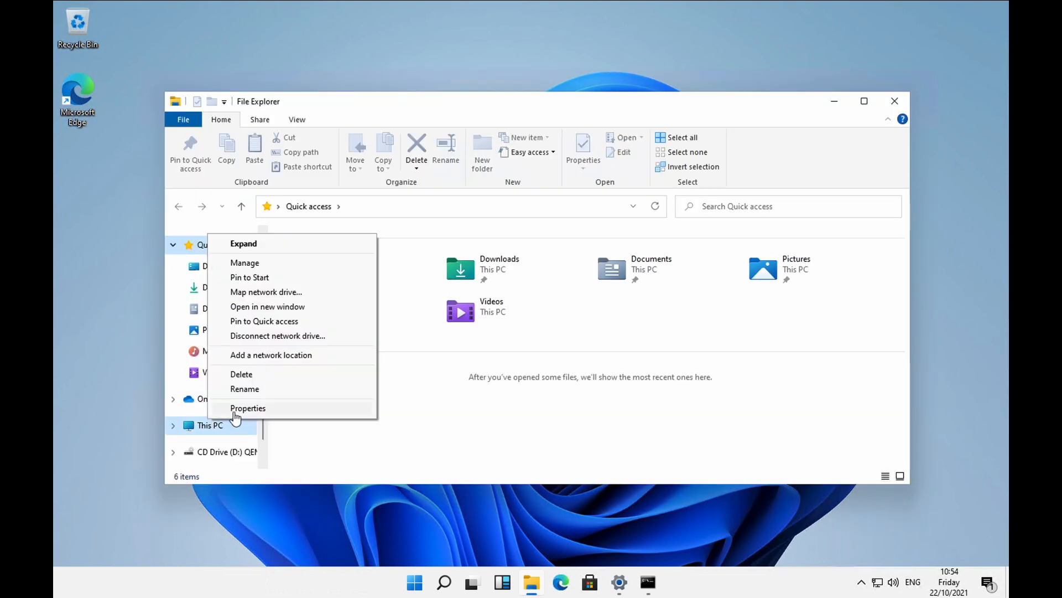
left_click(248, 408)
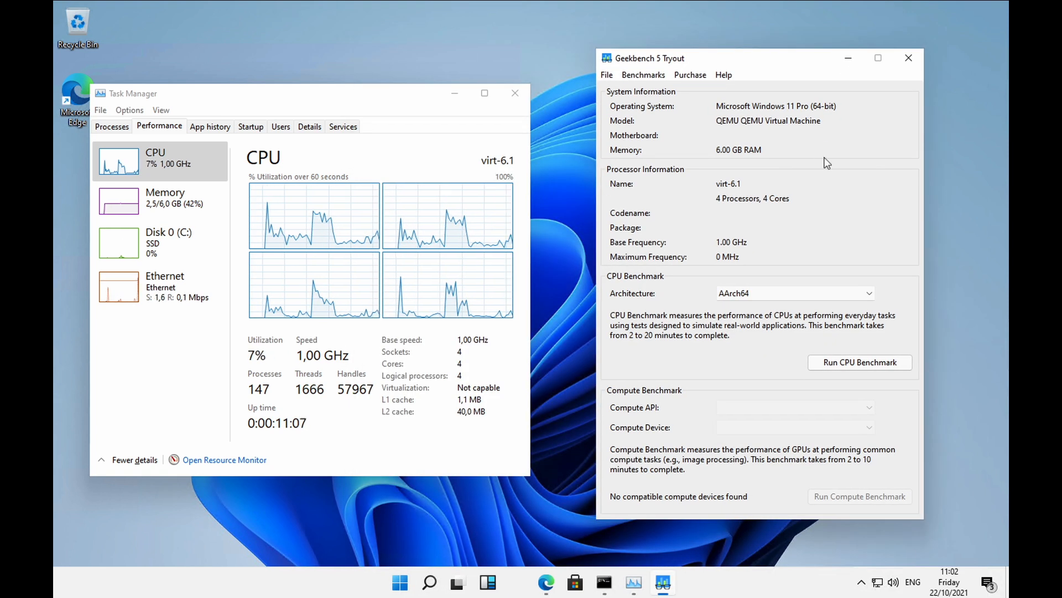
mouse_move(846, 335)
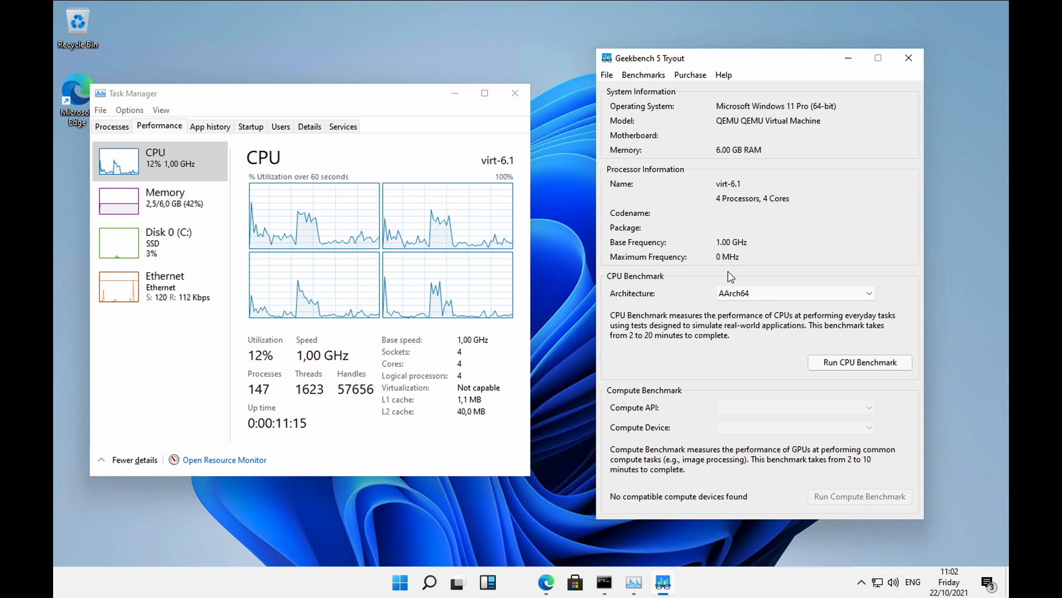
mouse_move(859, 361)
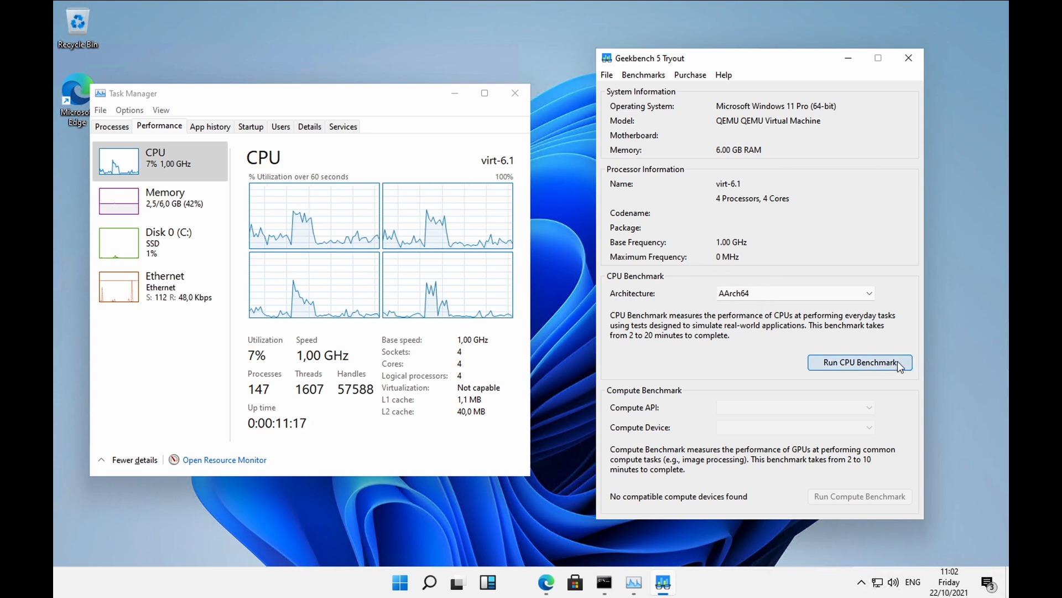
left_click(859, 362)
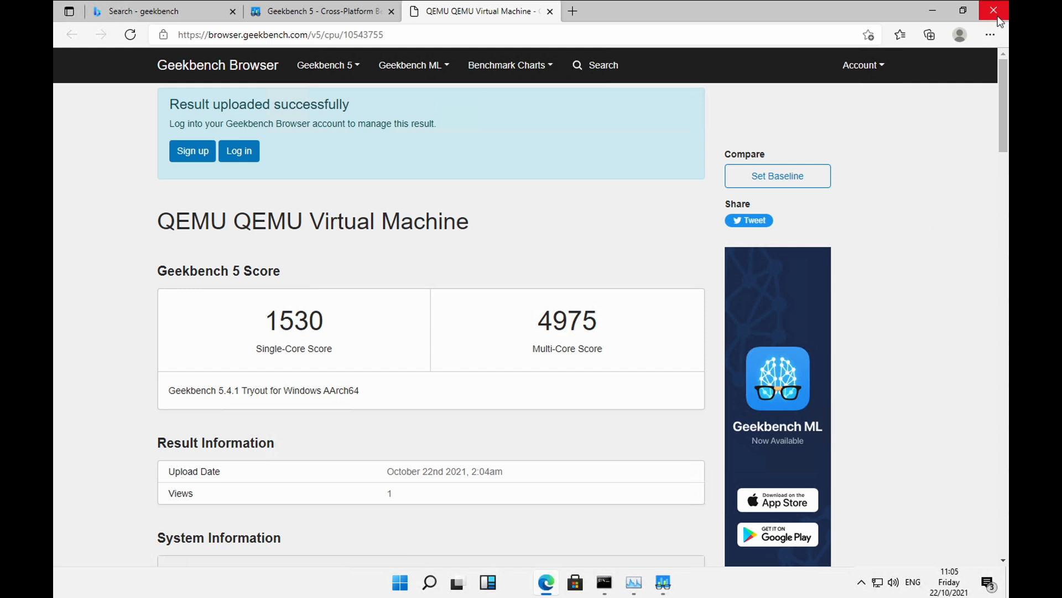
mouse_move(993, 11)
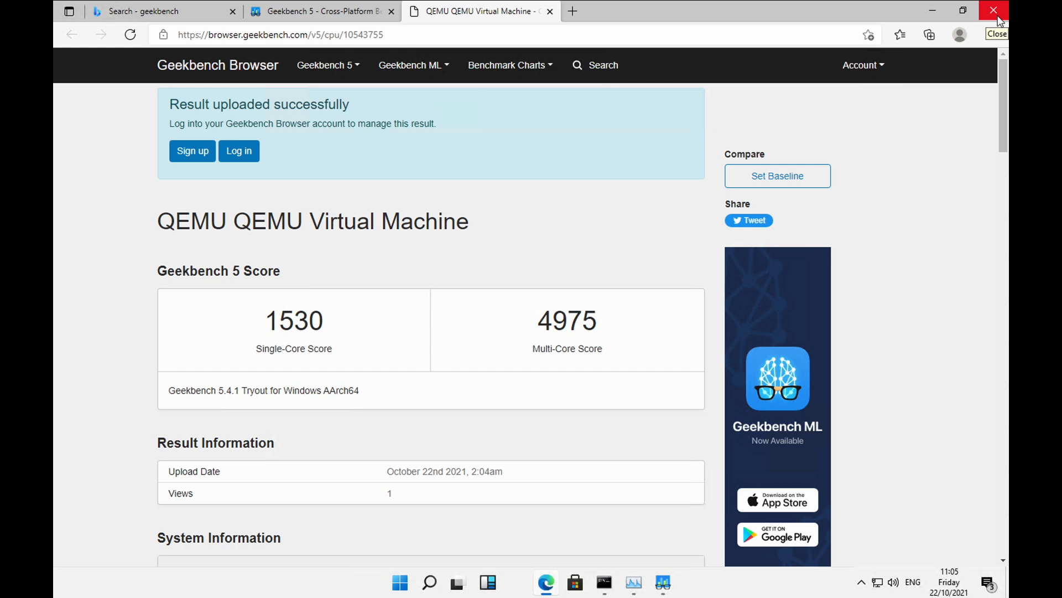
left_click(994, 10)
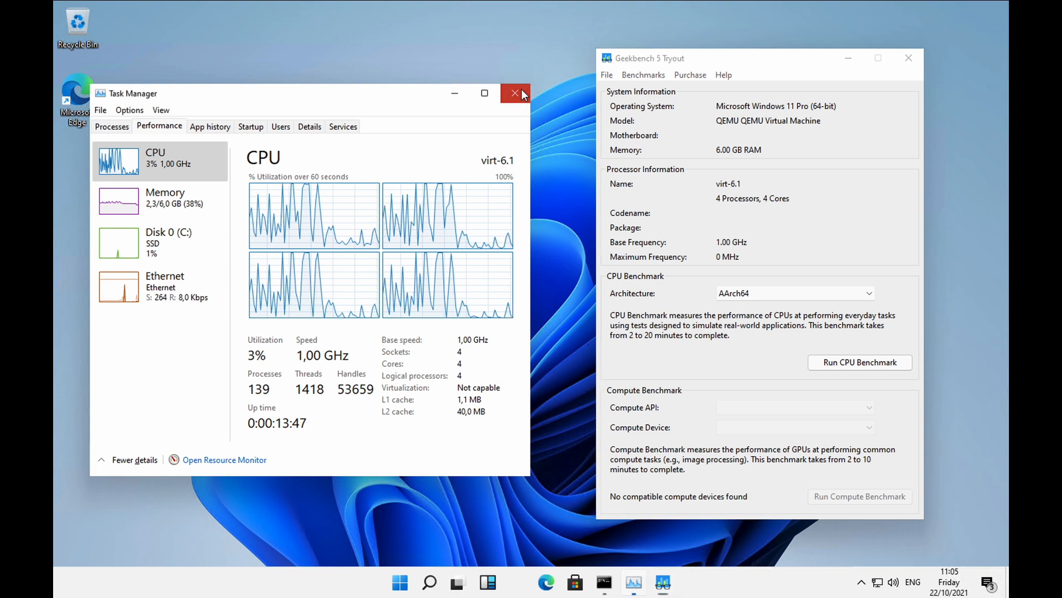
Step: Close Task Manager, run Speedometer 2.0 in Edge scoring 157 runs/minute, then close Edge
left_click(514, 93)
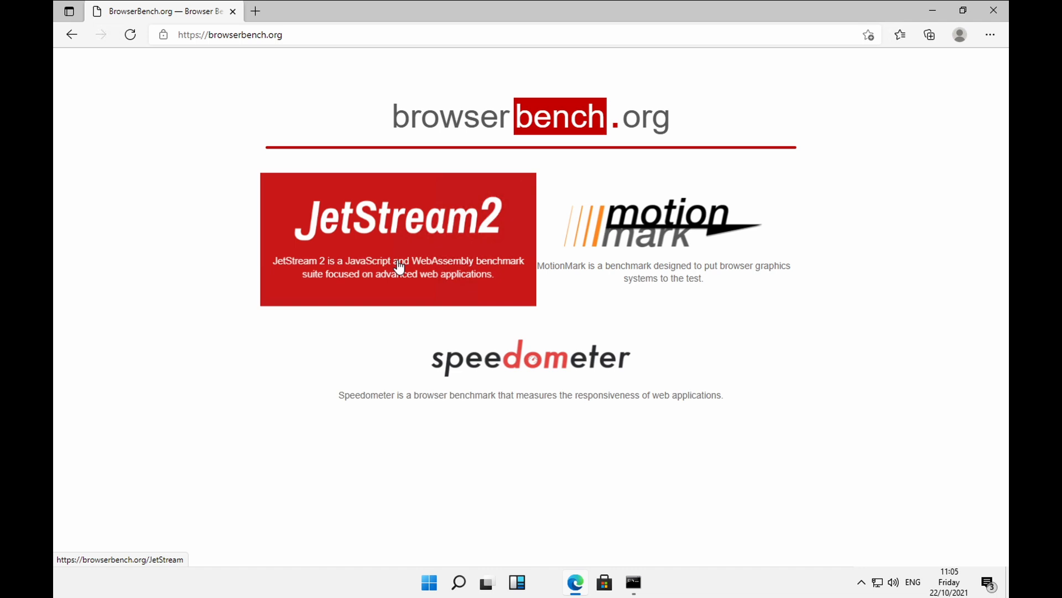
mouse_move(732, 372)
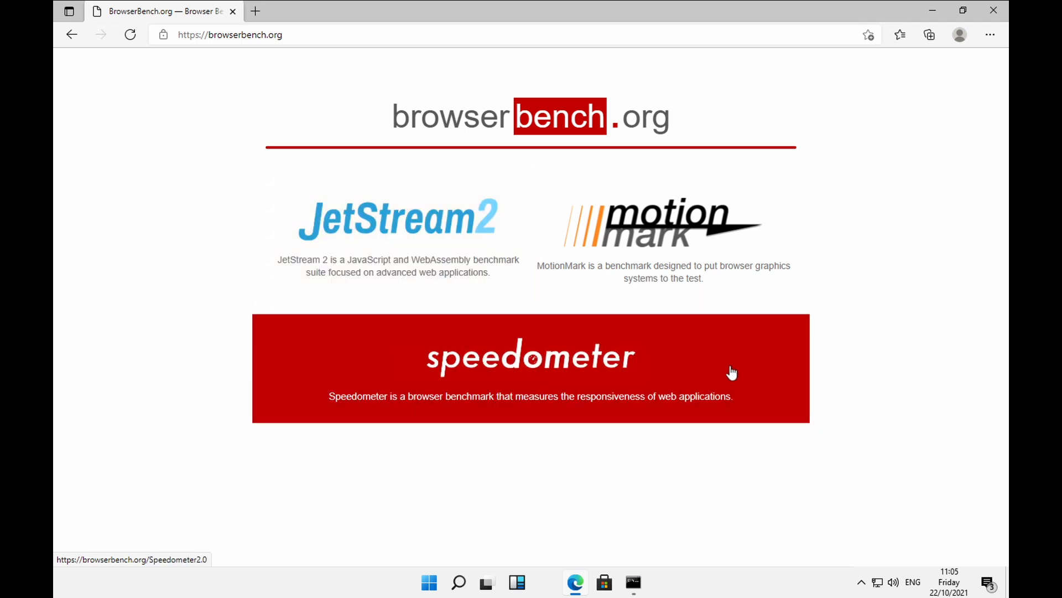
left_click(530, 356)
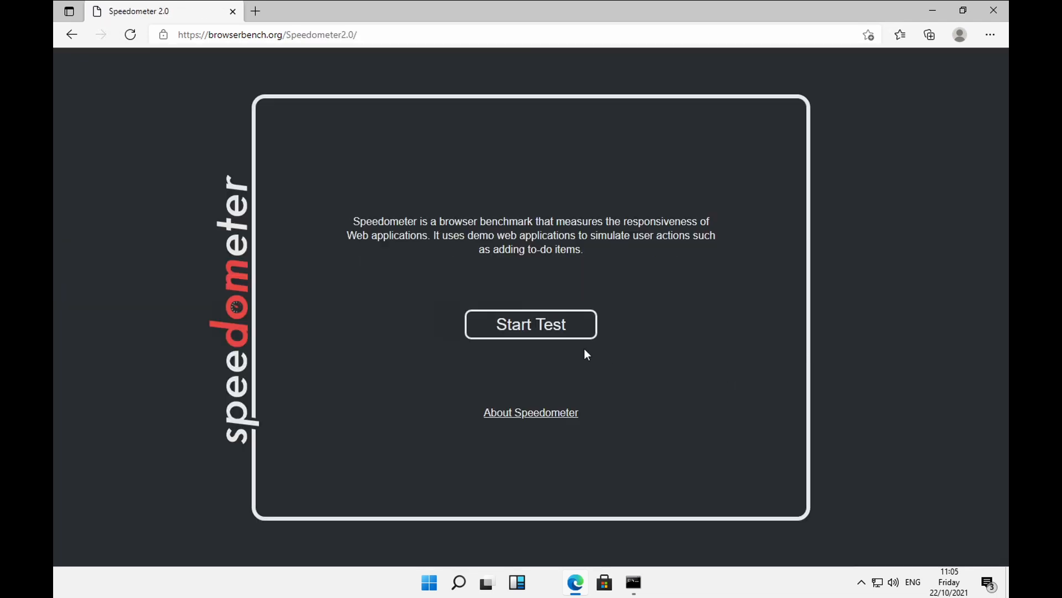
left_click(530, 324)
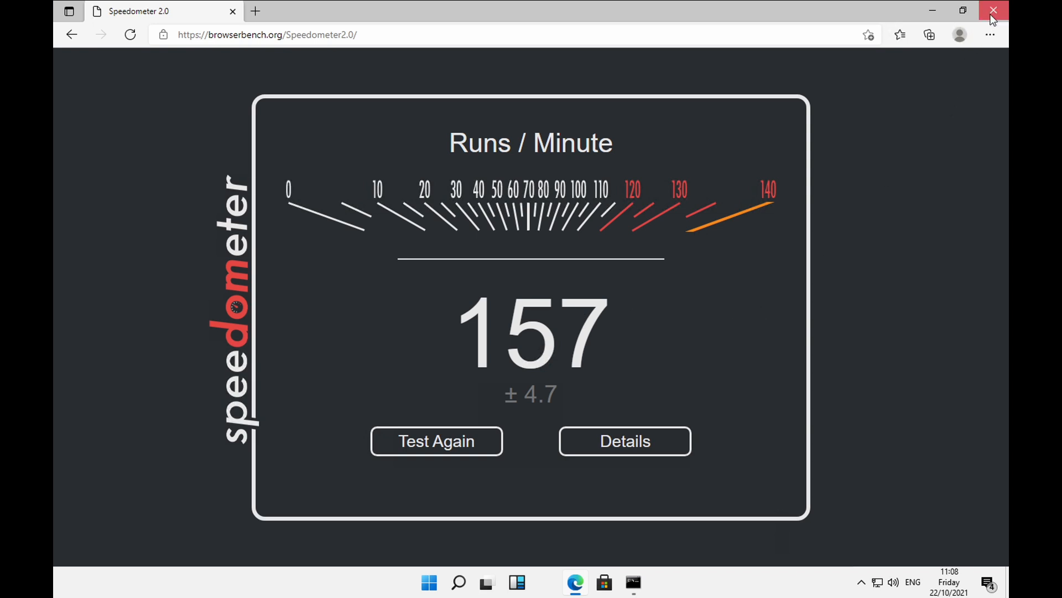
left_click(991, 11)
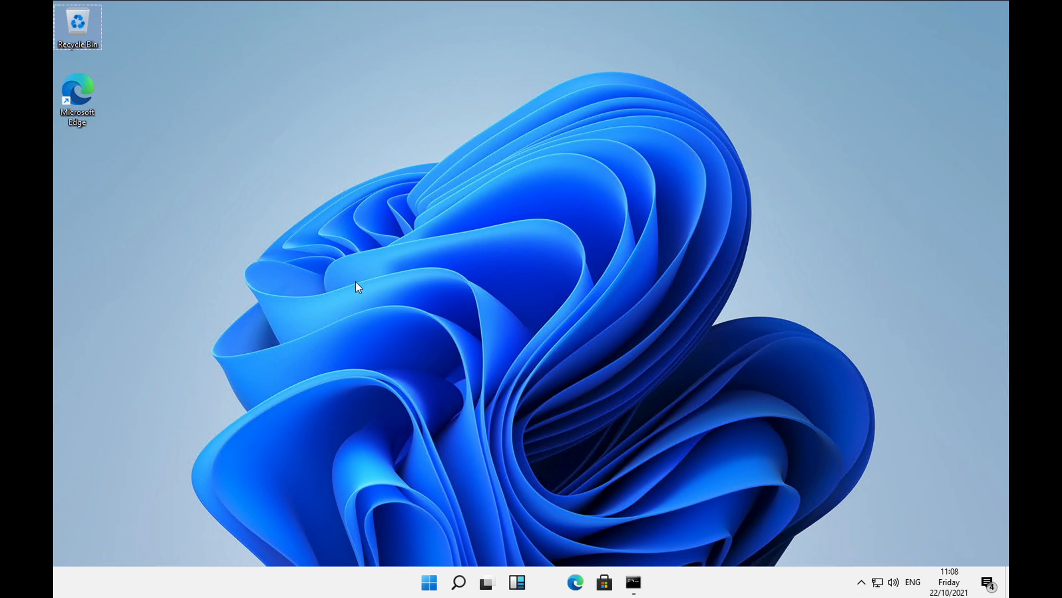
mouse_move(140, 114)
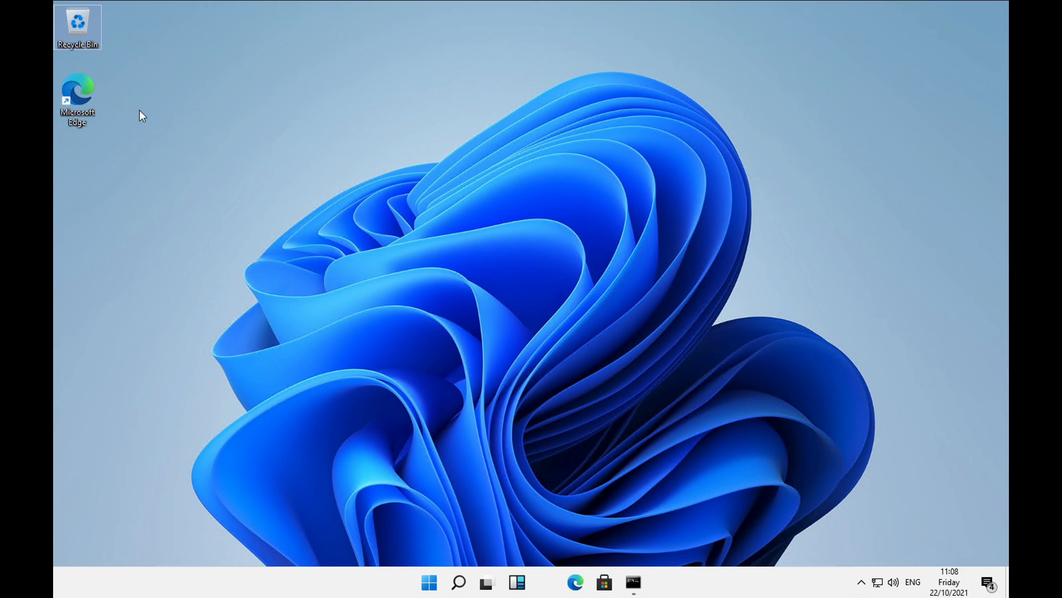
mouse_move(373, 238)
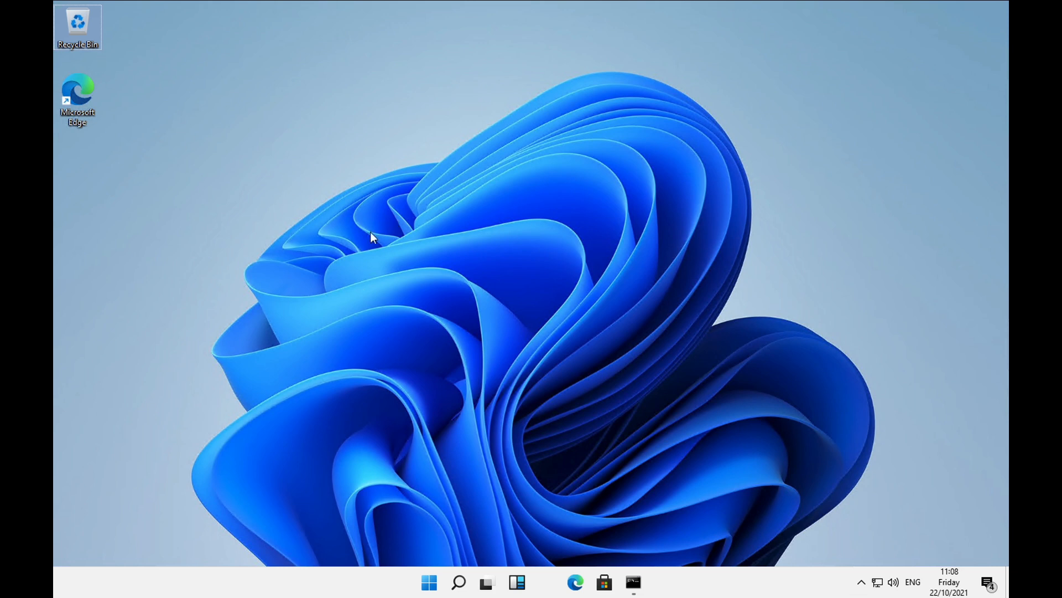
mouse_move(451, 8)
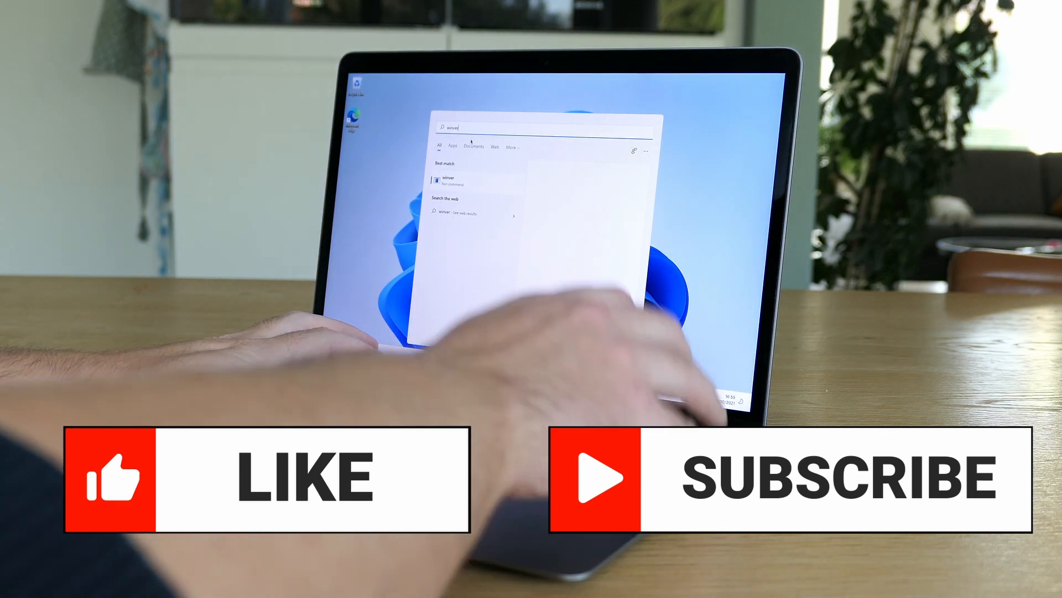
key("Enter")
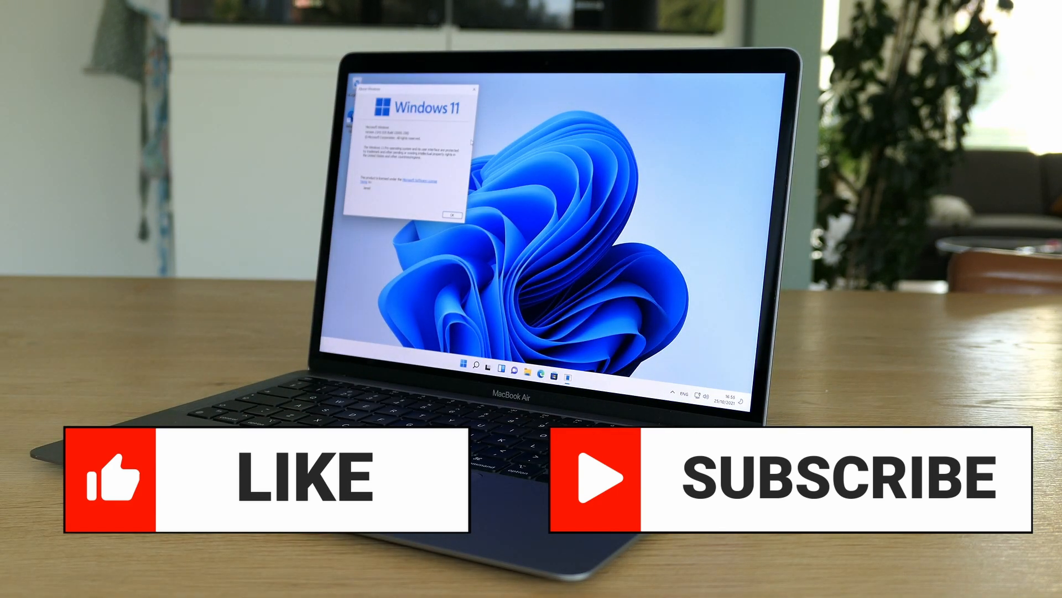